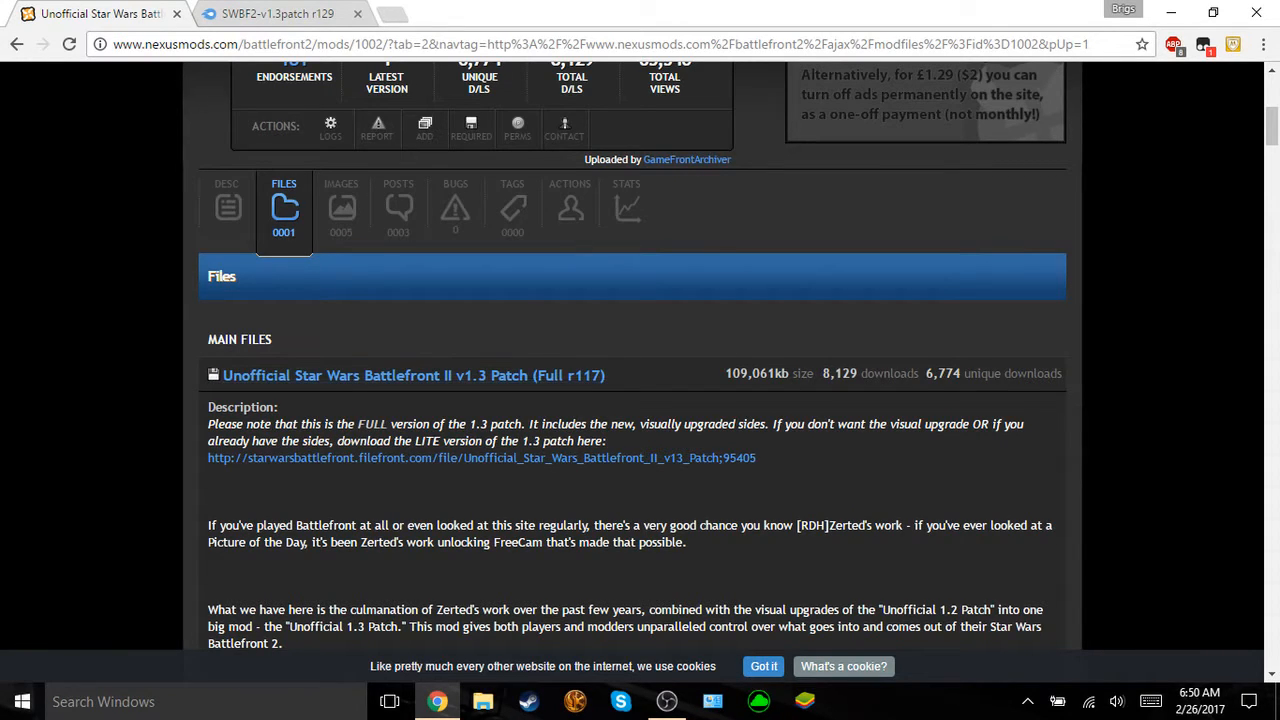
# Step: Leave the r117 patch files page and bring up Chrome's settings from the three-dot menu
pyautogui.click(276, 12)
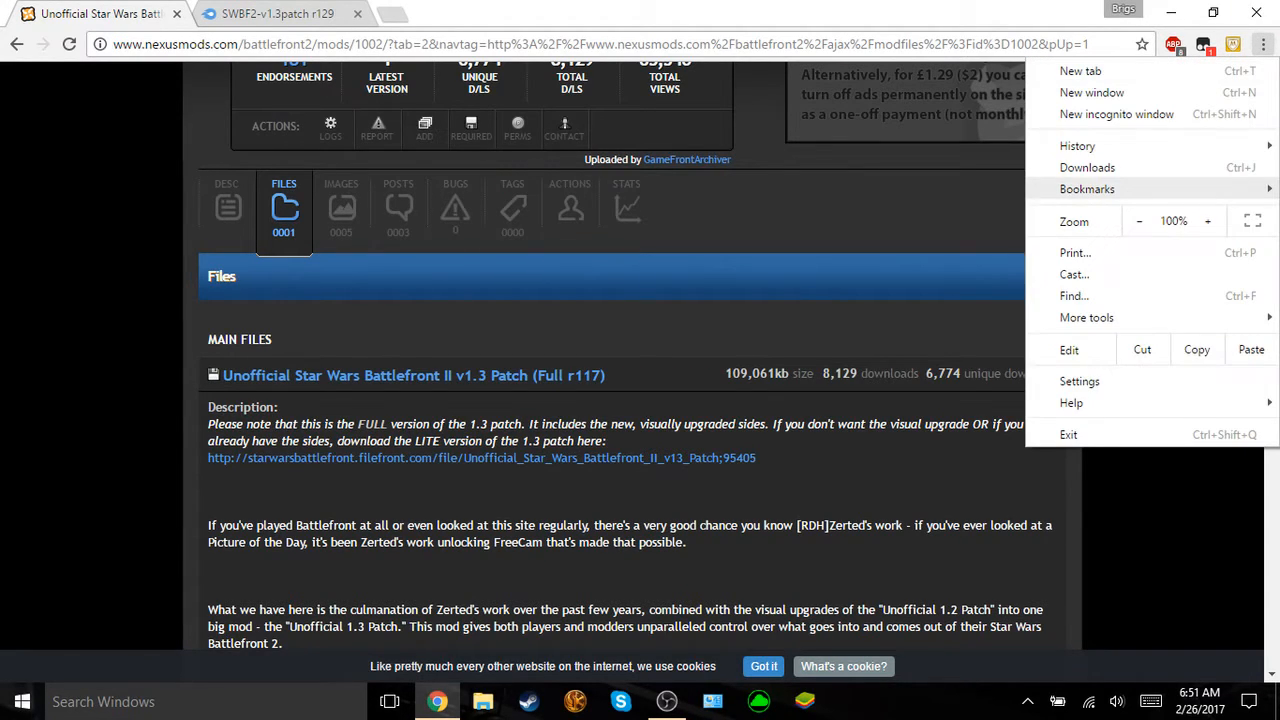
pyautogui.moveTo(1076, 144)
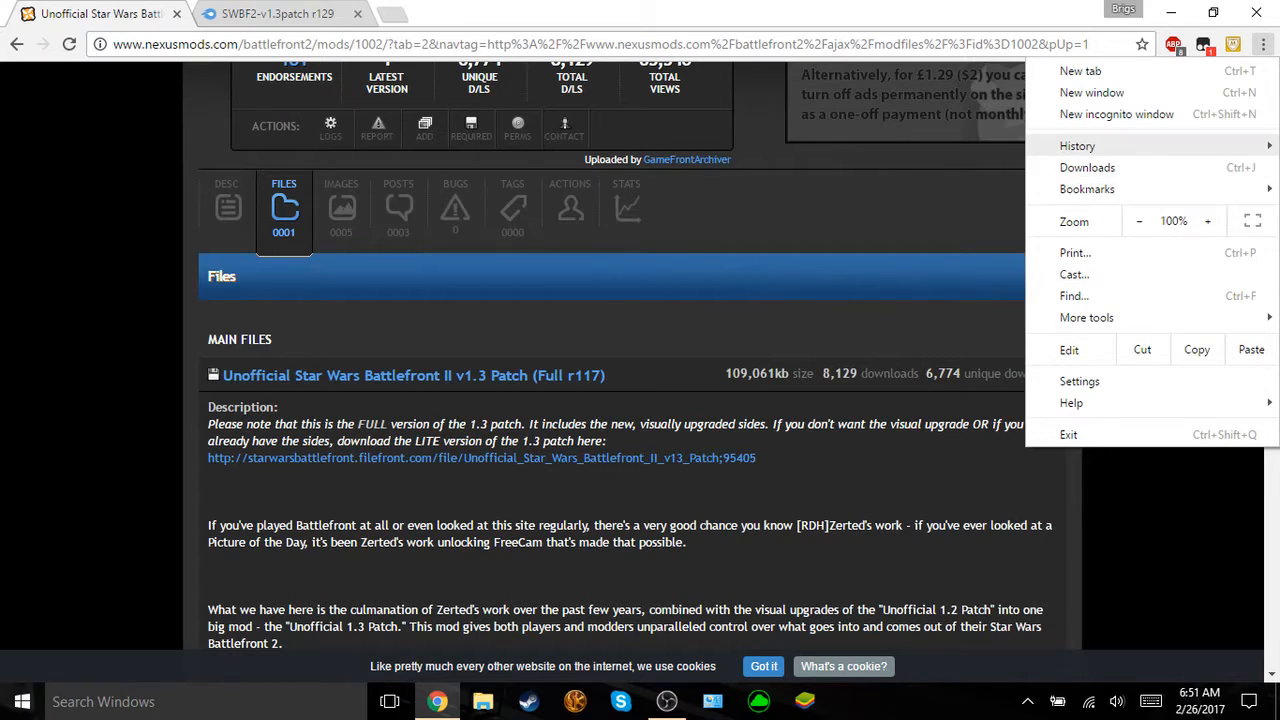
pyautogui.click(1076, 146)
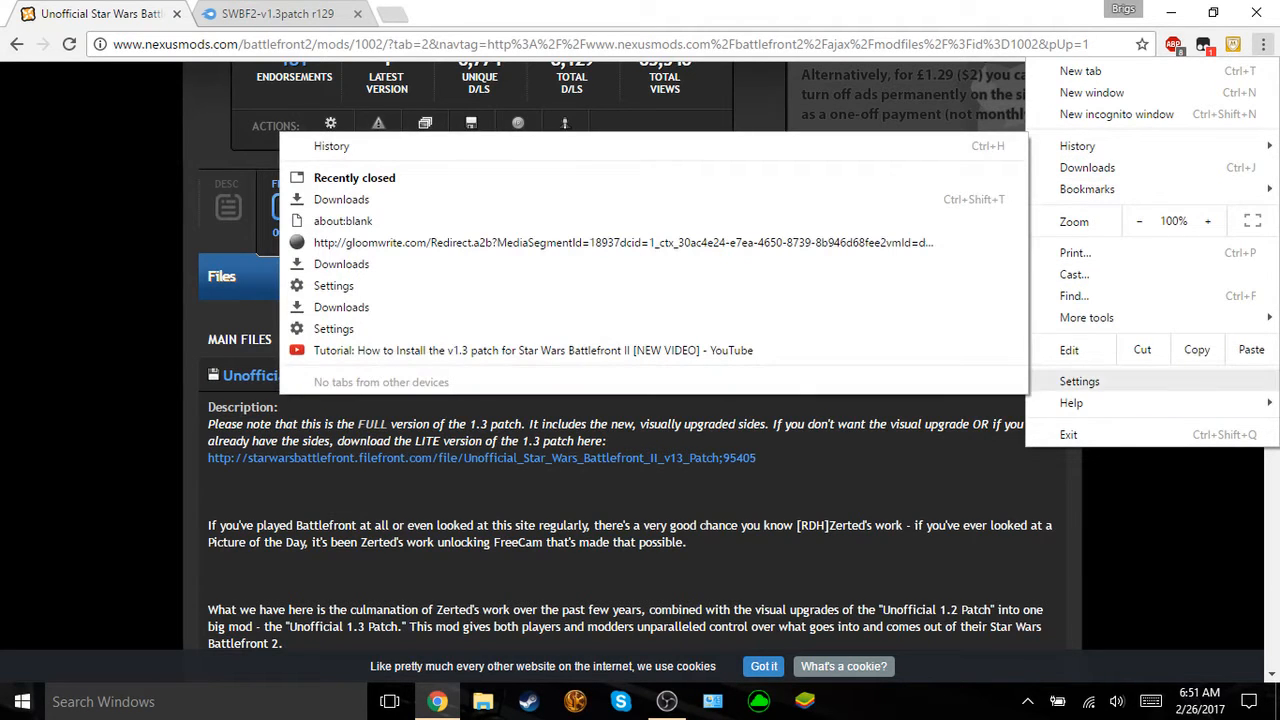
pyautogui.click(1080, 380)
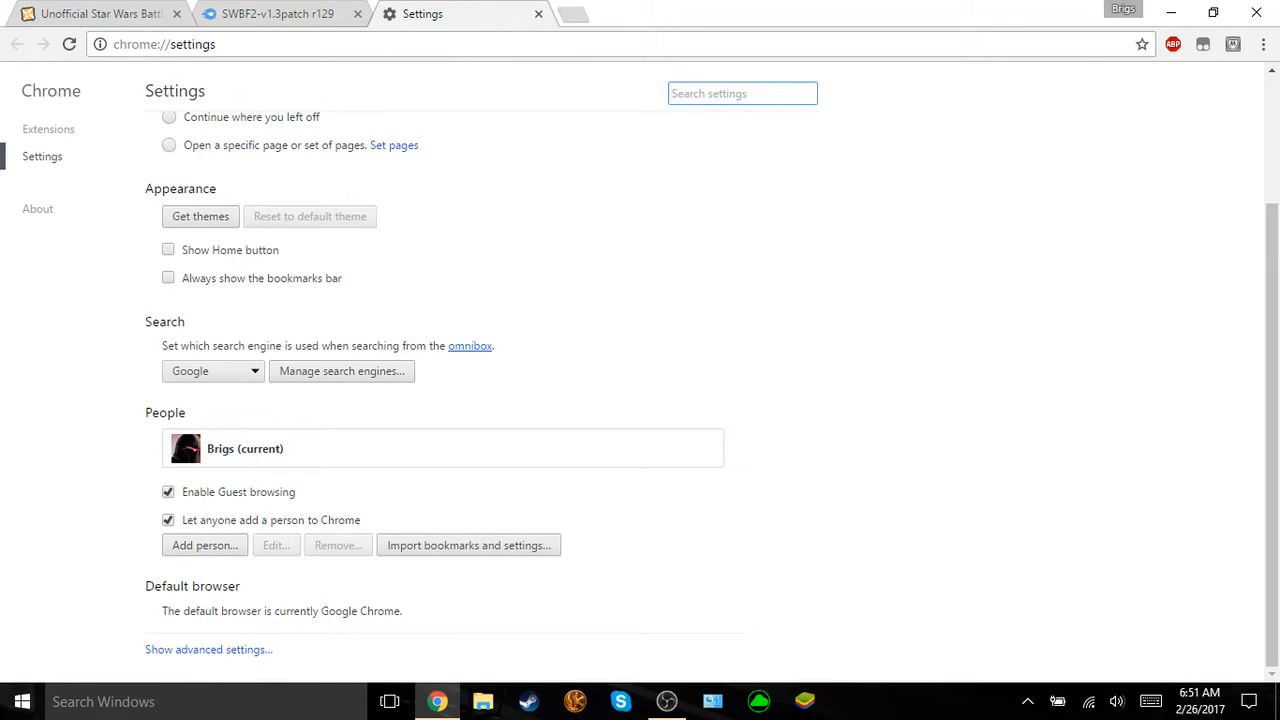
# Step: In Privacy, leave 'Protect you and your device from dangerous sites' switched off, then close the settings tab
pyautogui.scroll(-3)
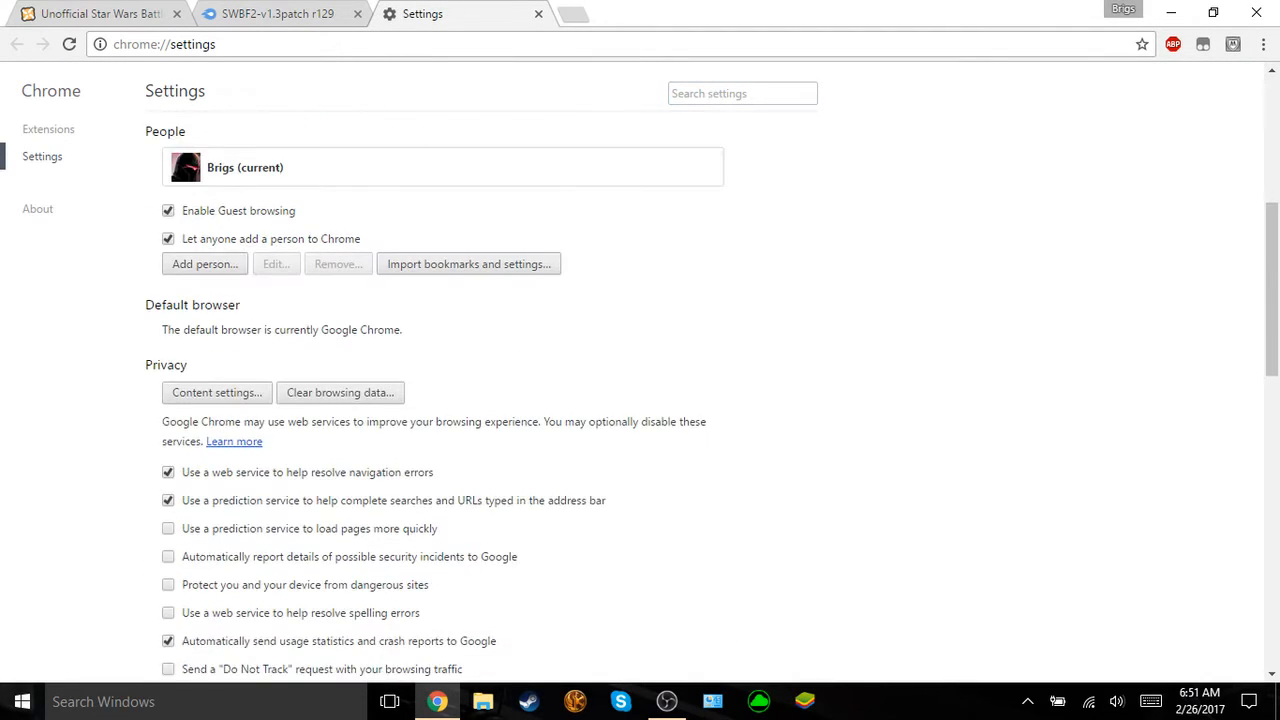
pyautogui.scroll(-3)
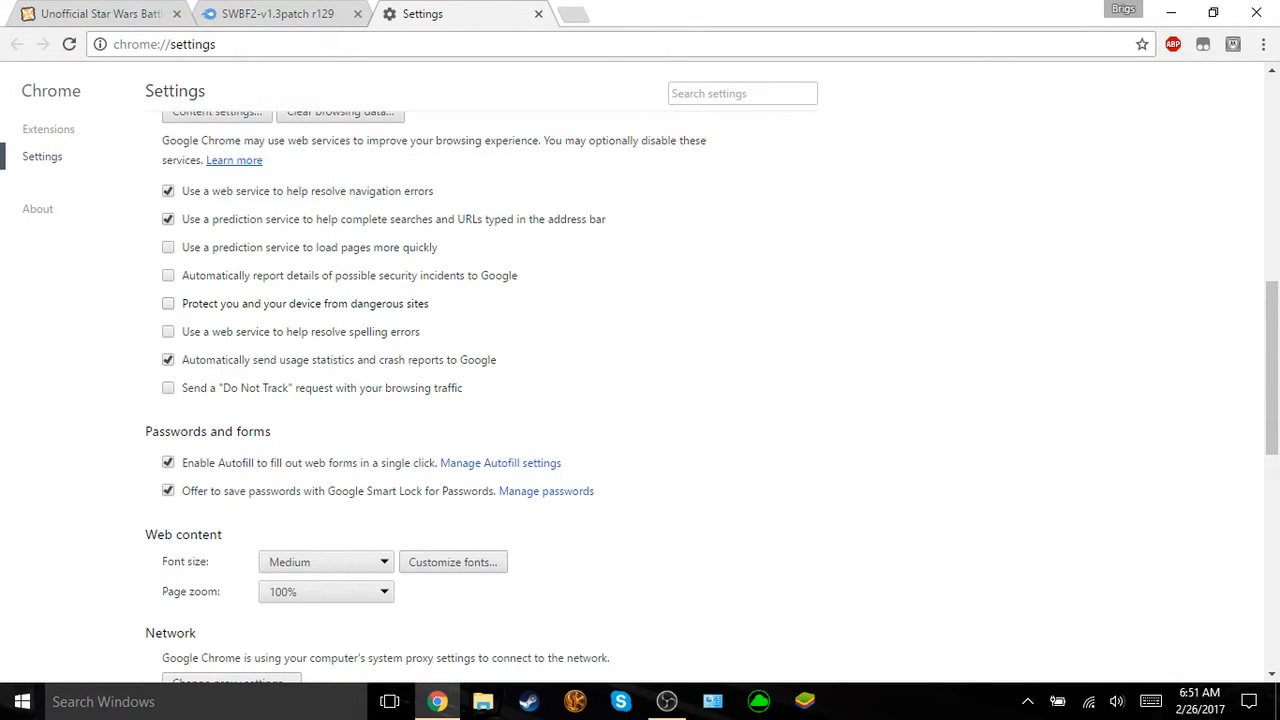
pyautogui.click(168, 304)
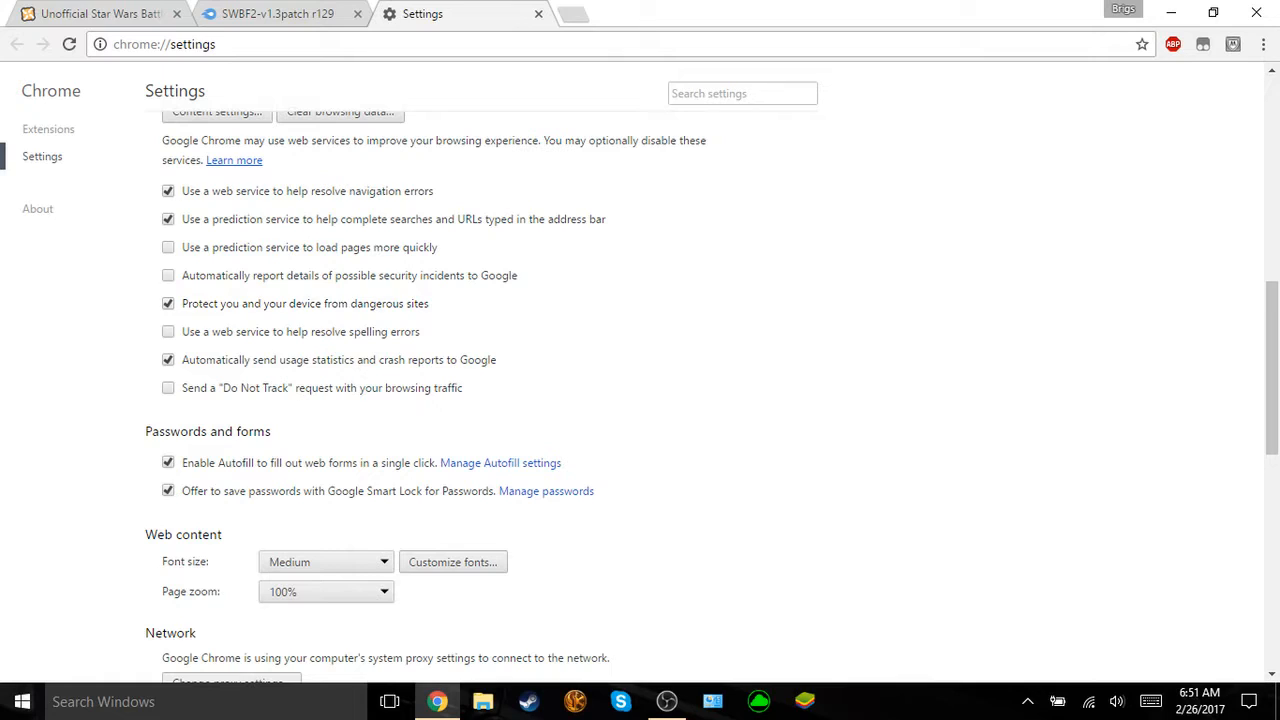
pyautogui.click(168, 304)
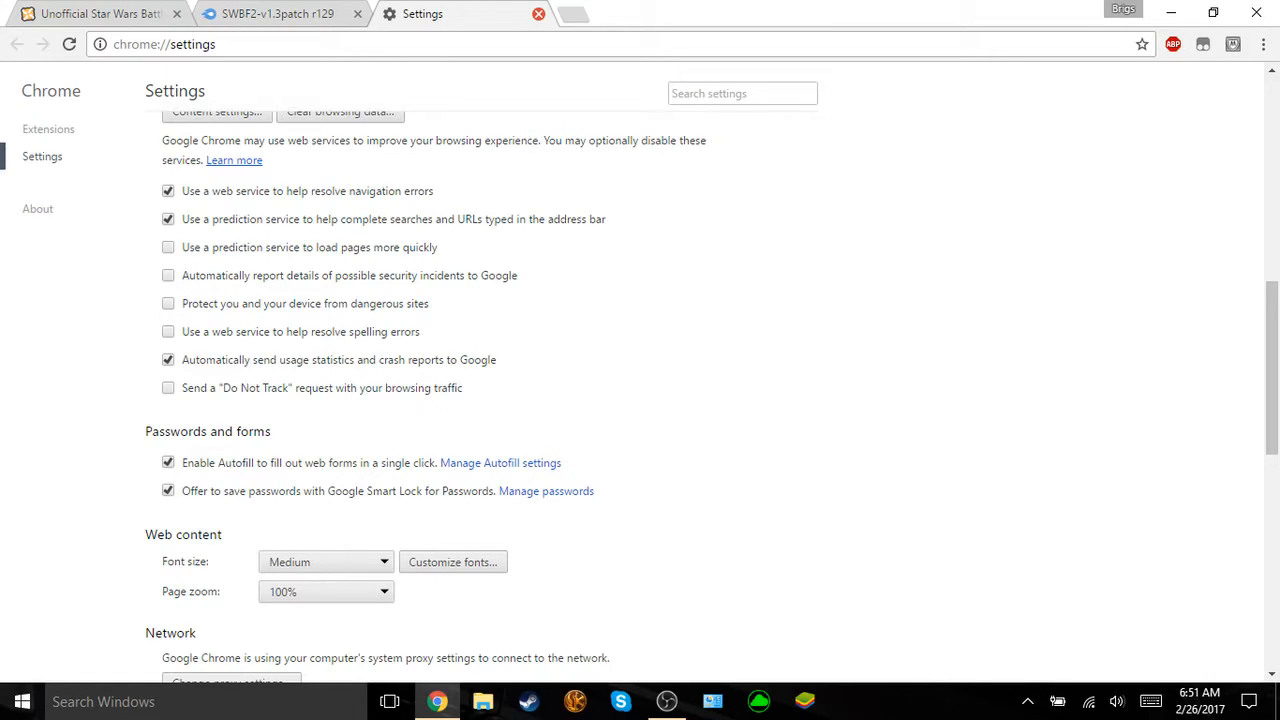
pyautogui.click(538, 12)
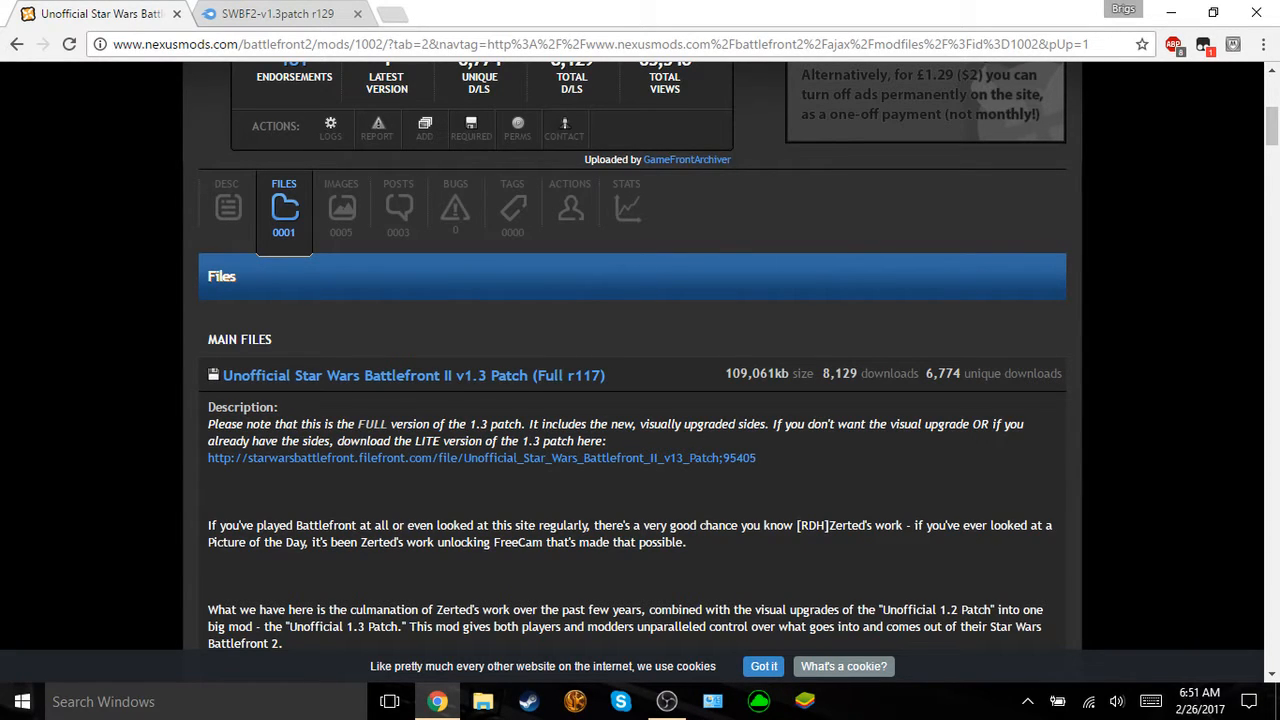
# Step: Keep the flagged swbf2v1.3patch_full_revision_117.exe download and show Chrome's downloads page
pyautogui.scroll(-3)
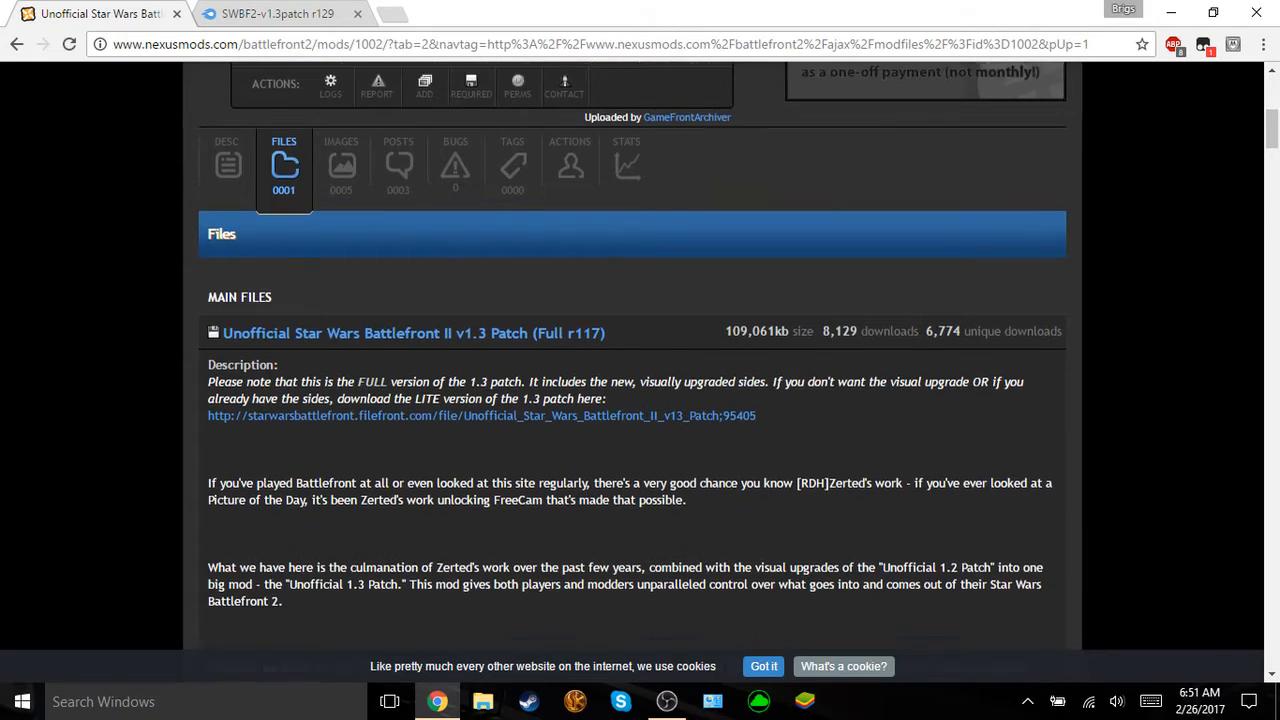
pyautogui.scroll(-3)
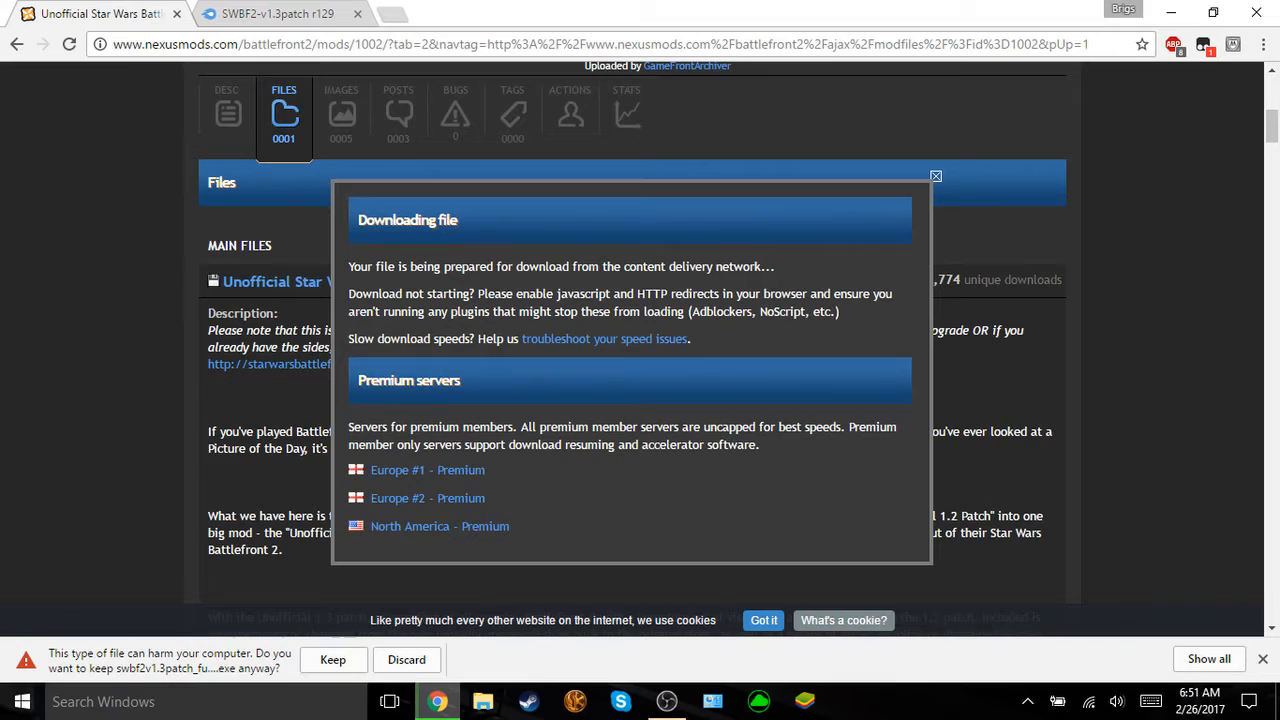
pyautogui.click(332, 660)
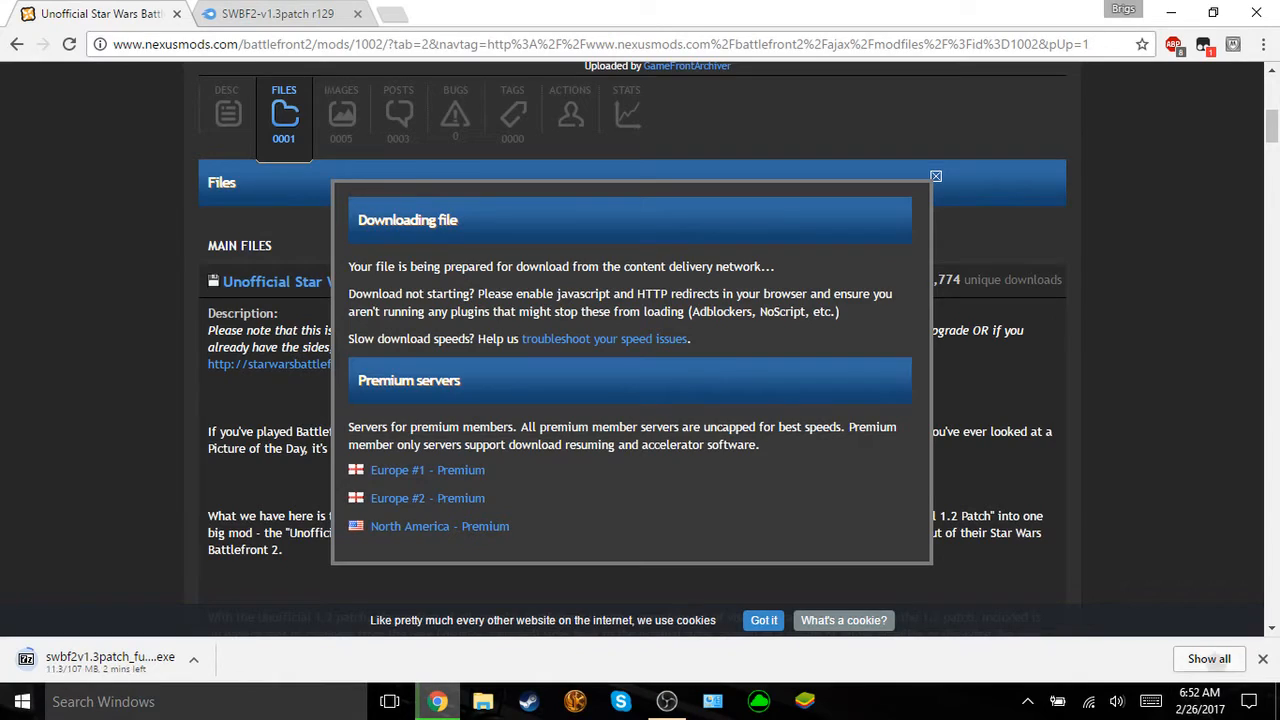
pyautogui.click(460, 14)
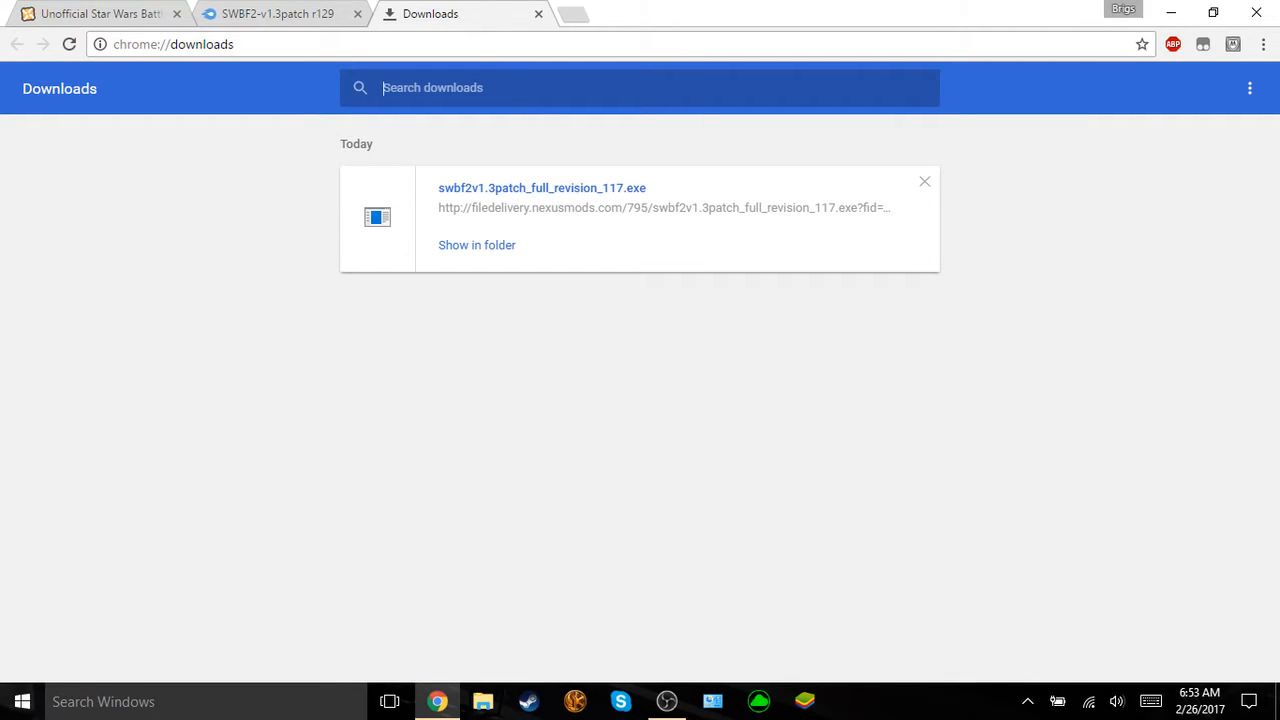
# Step: Show the downloaded r117 patch in its desktop folder, then close that folder window
pyautogui.click(476, 244)
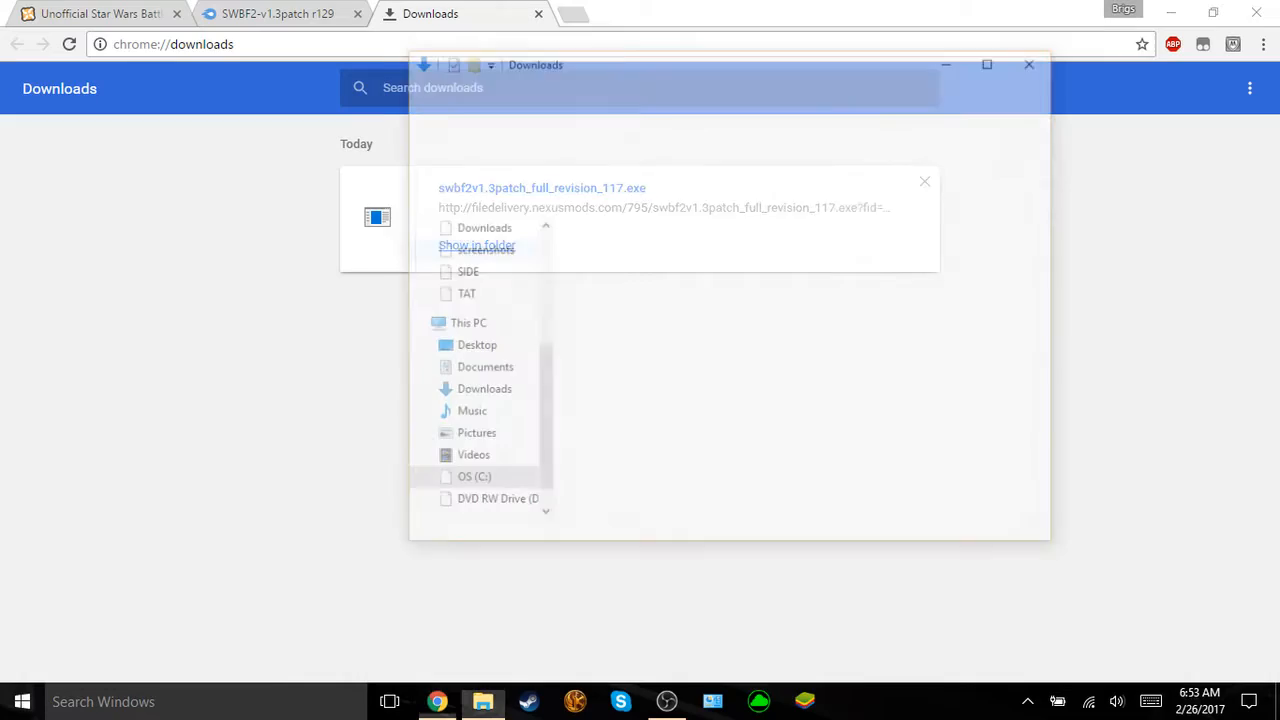
pyautogui.click(476, 244)
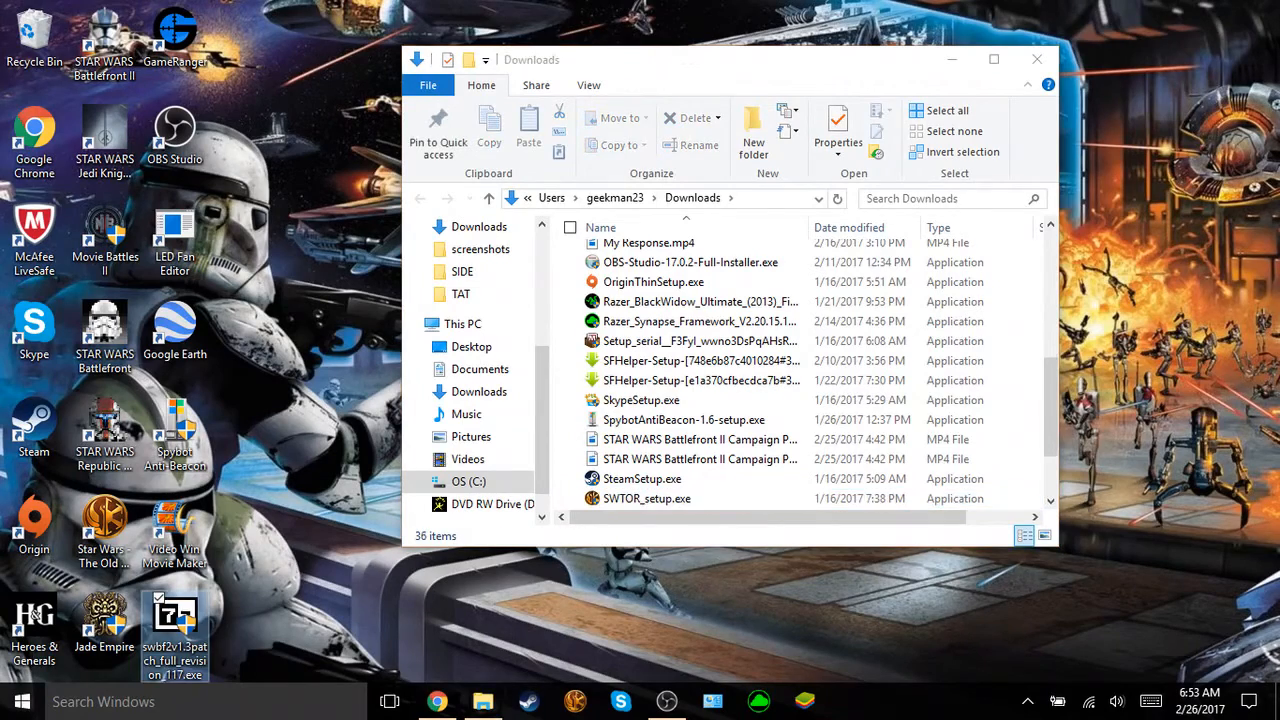
pyautogui.click(1036, 60)
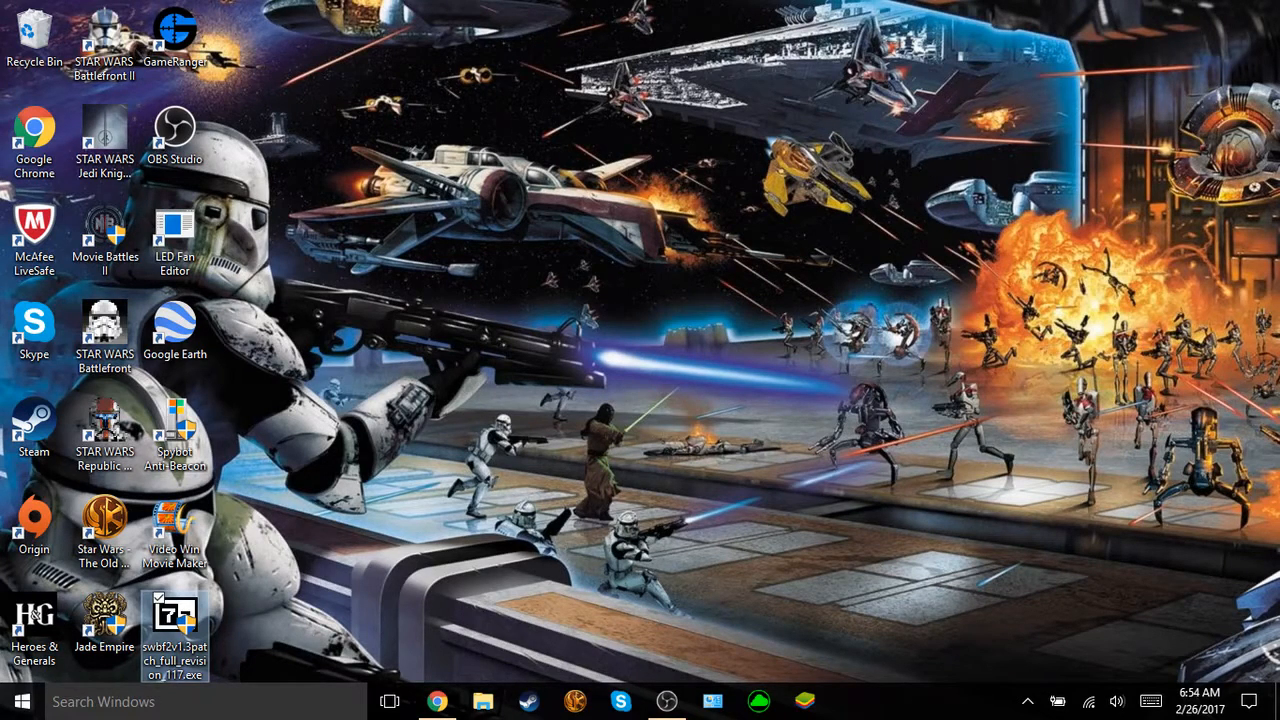
pyautogui.moveTo(176, 616)
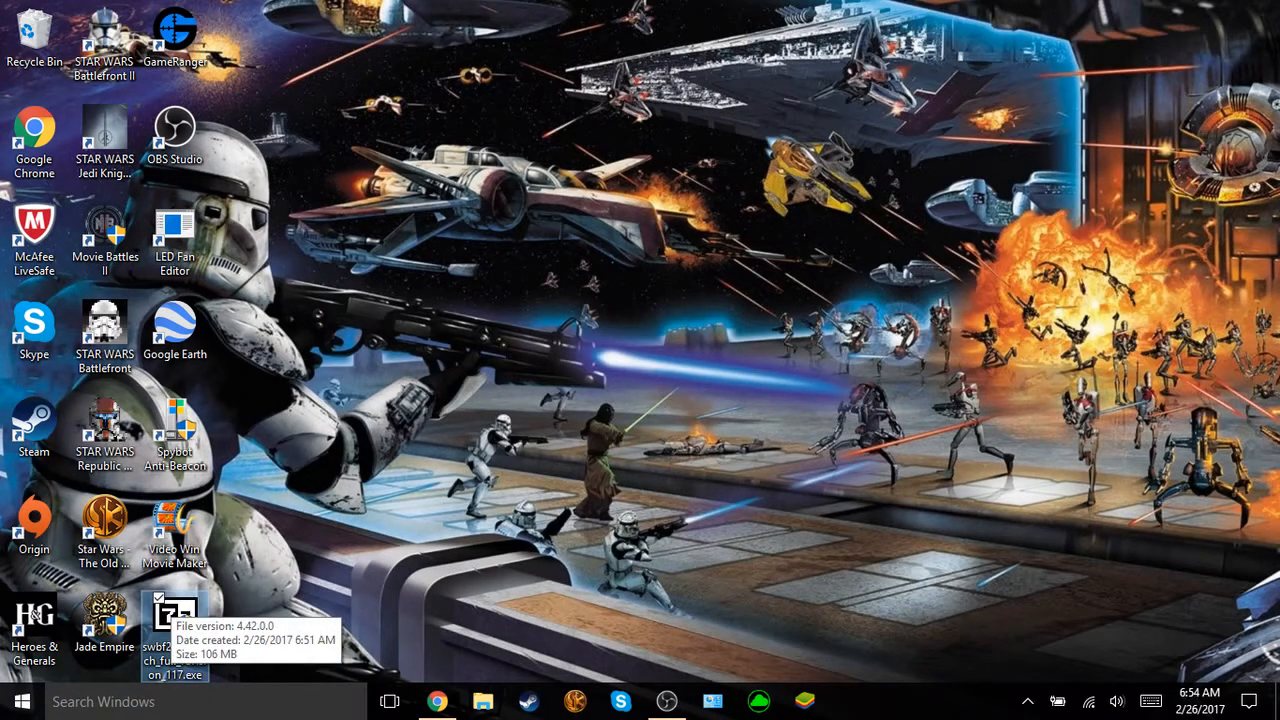
# Step: Extract the r117 patch .exe onto the desktop with 7-Zip's Extract Here
pyautogui.rightClick(176, 624)
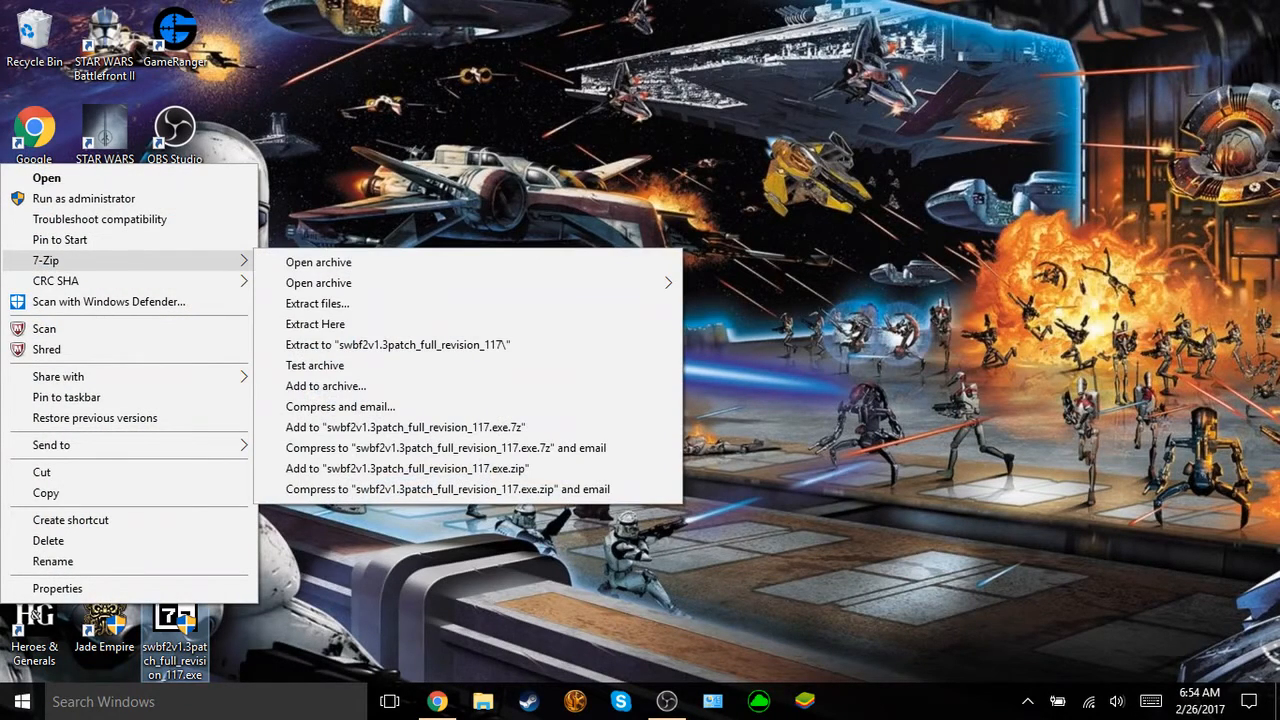
pyautogui.moveTo(318, 262)
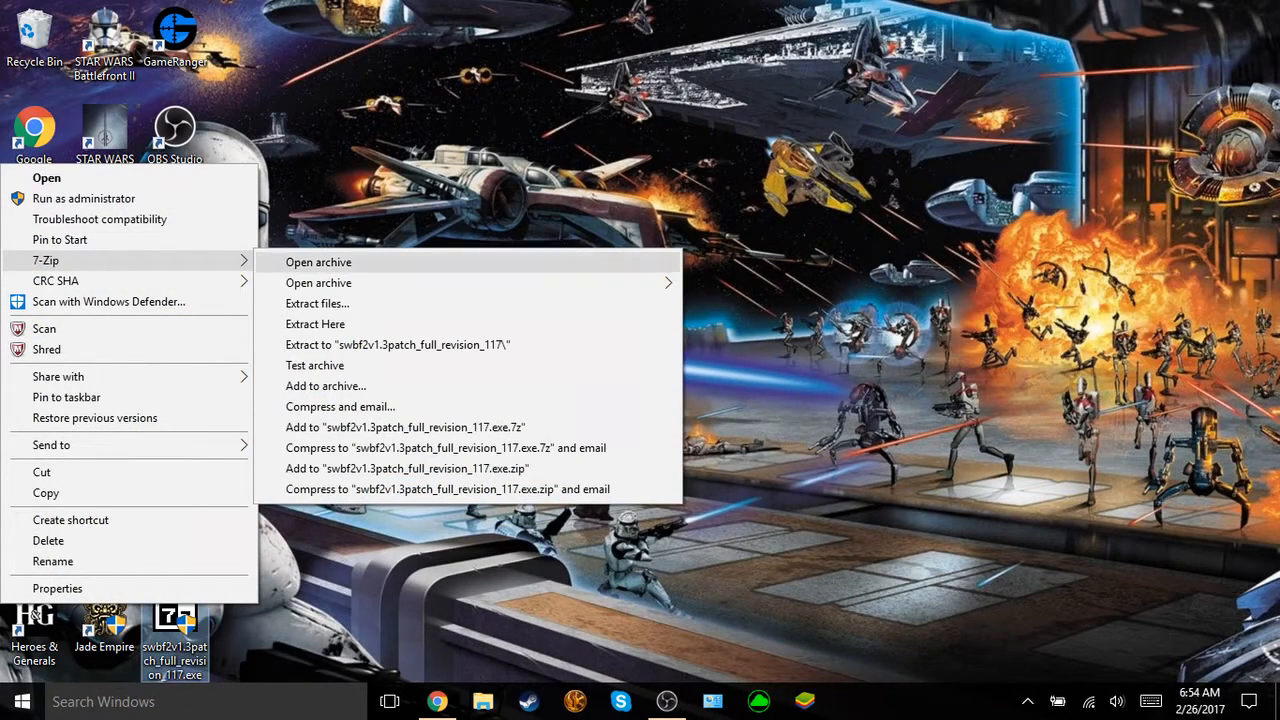
pyautogui.click(316, 324)
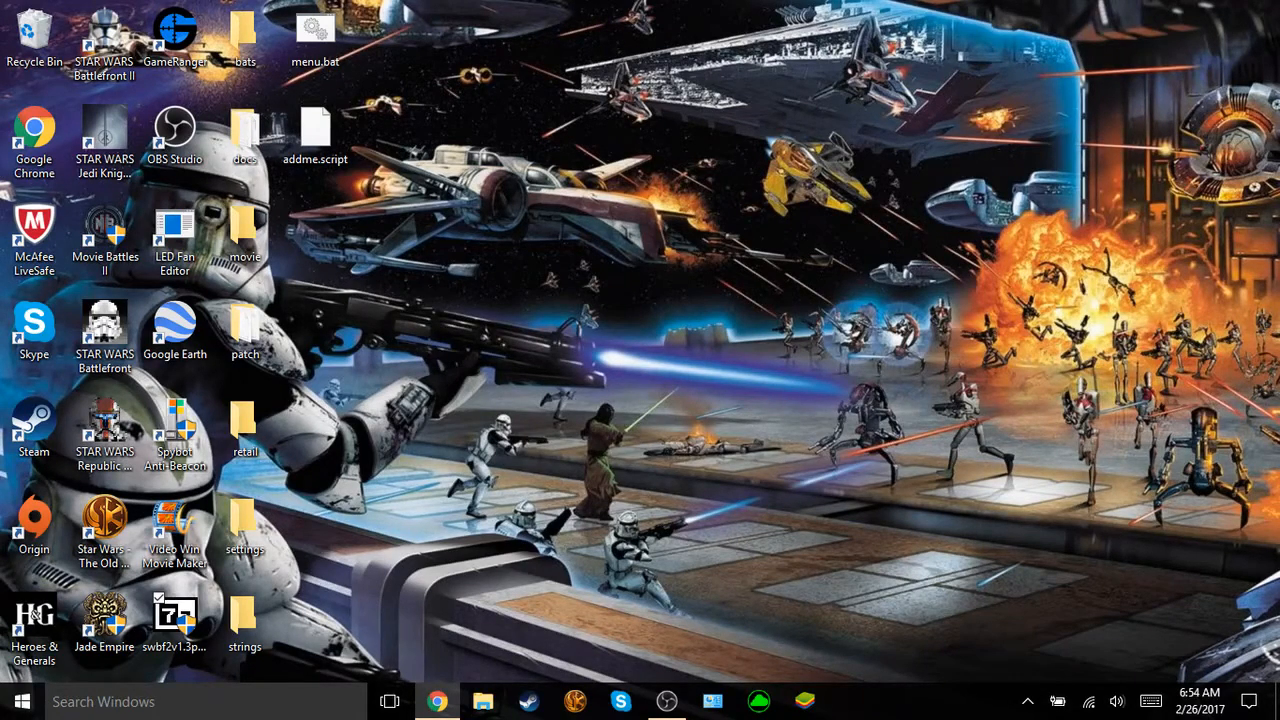
# Step: Browse from the C drive into Program Files (x86) in a new Explorer window
pyautogui.click(484, 700)
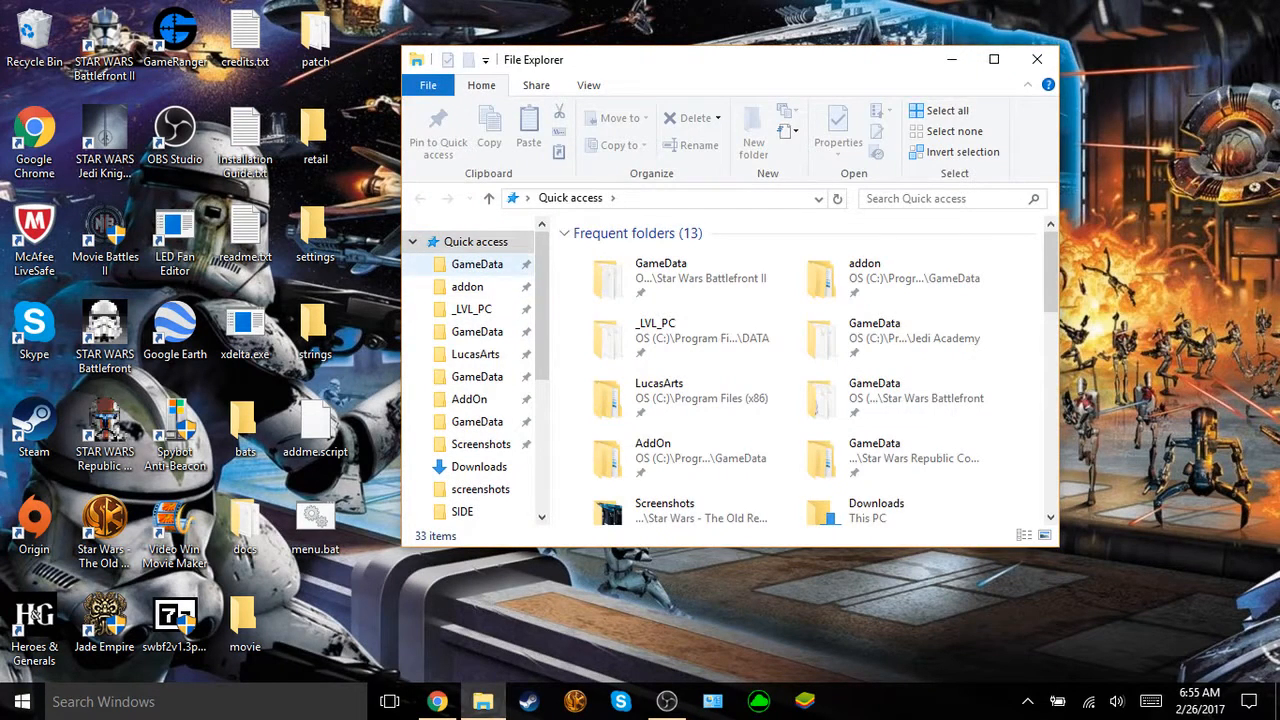
pyautogui.scroll(-3)
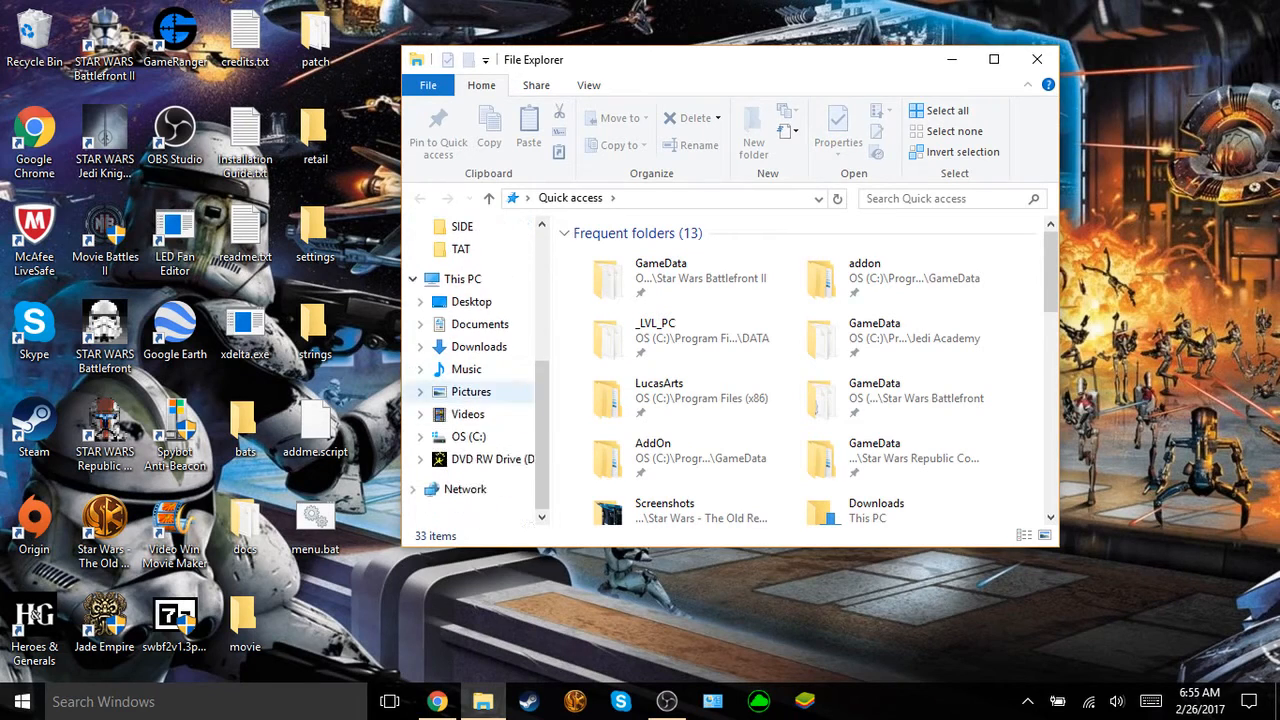
pyautogui.click(468, 436)
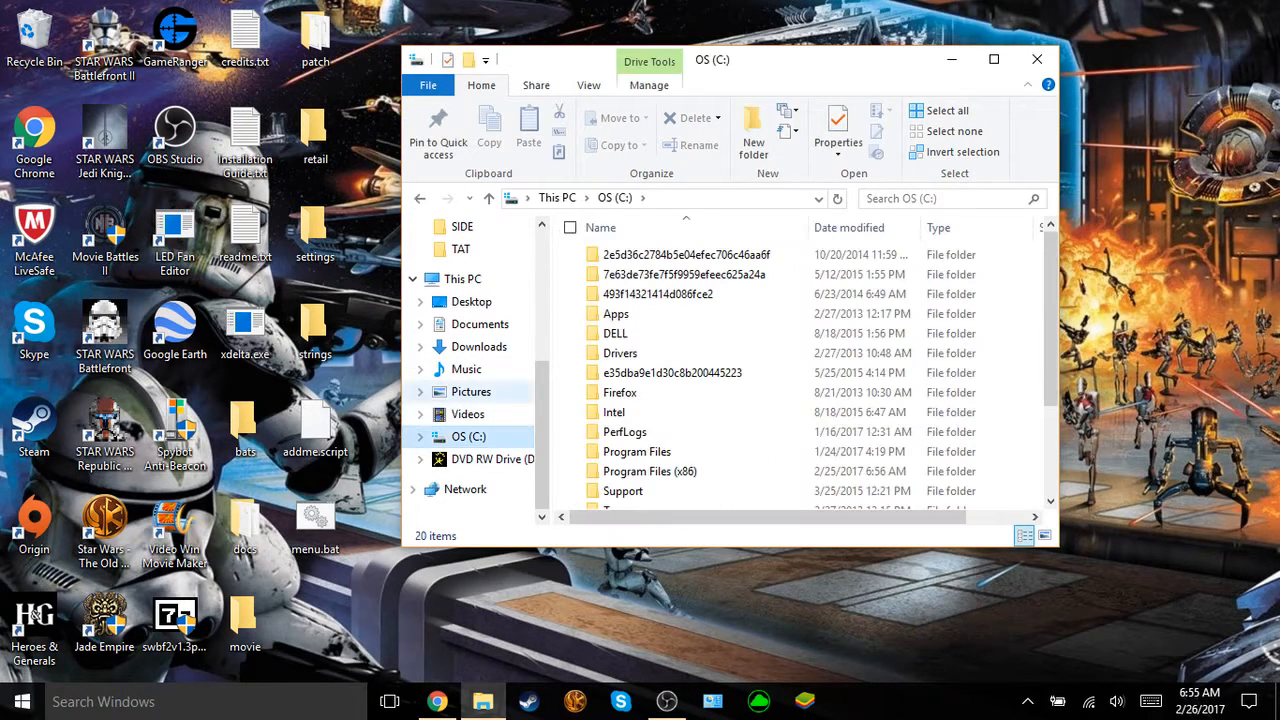
pyautogui.moveTo(616, 312)
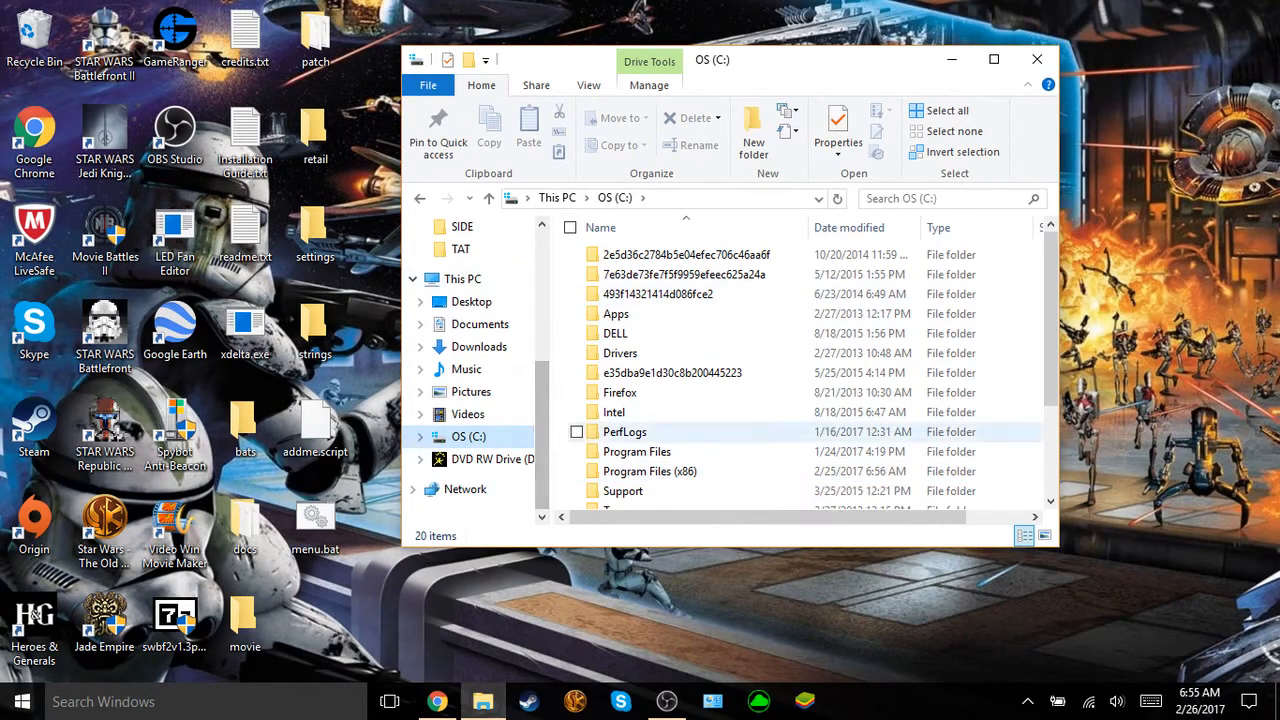
pyautogui.doubleClick(648, 472)
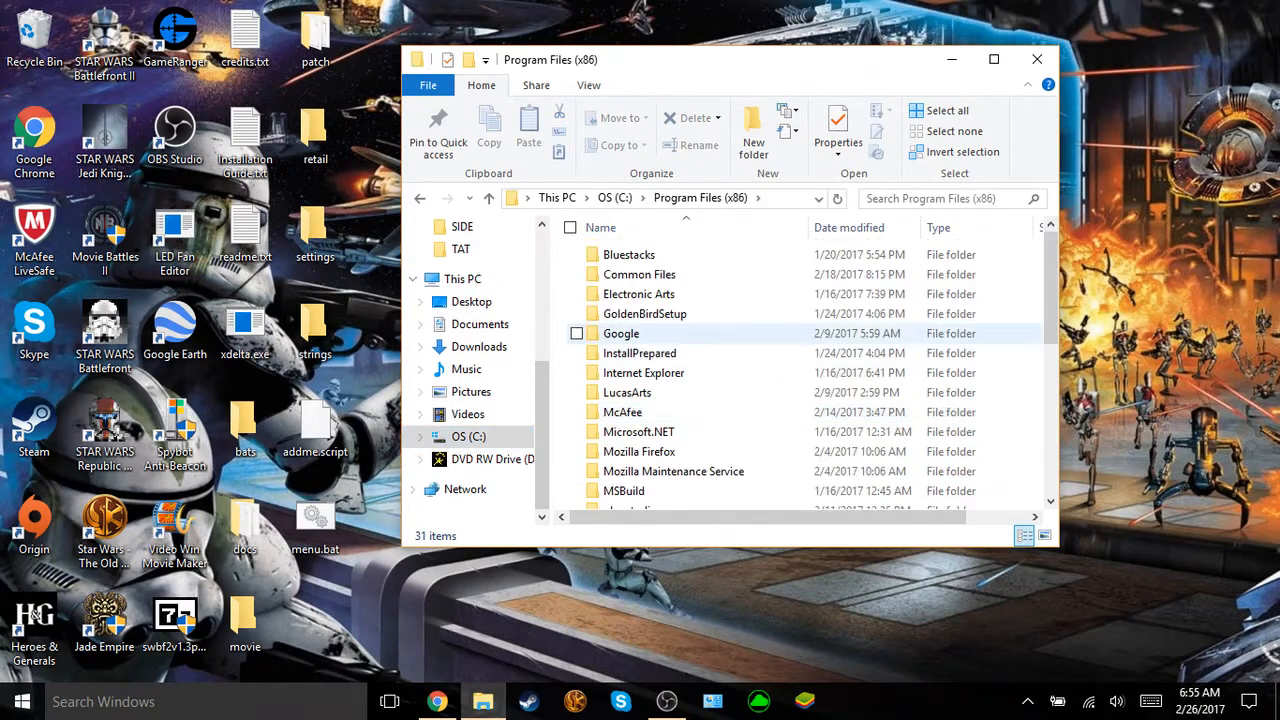
pyautogui.moveTo(644, 372)
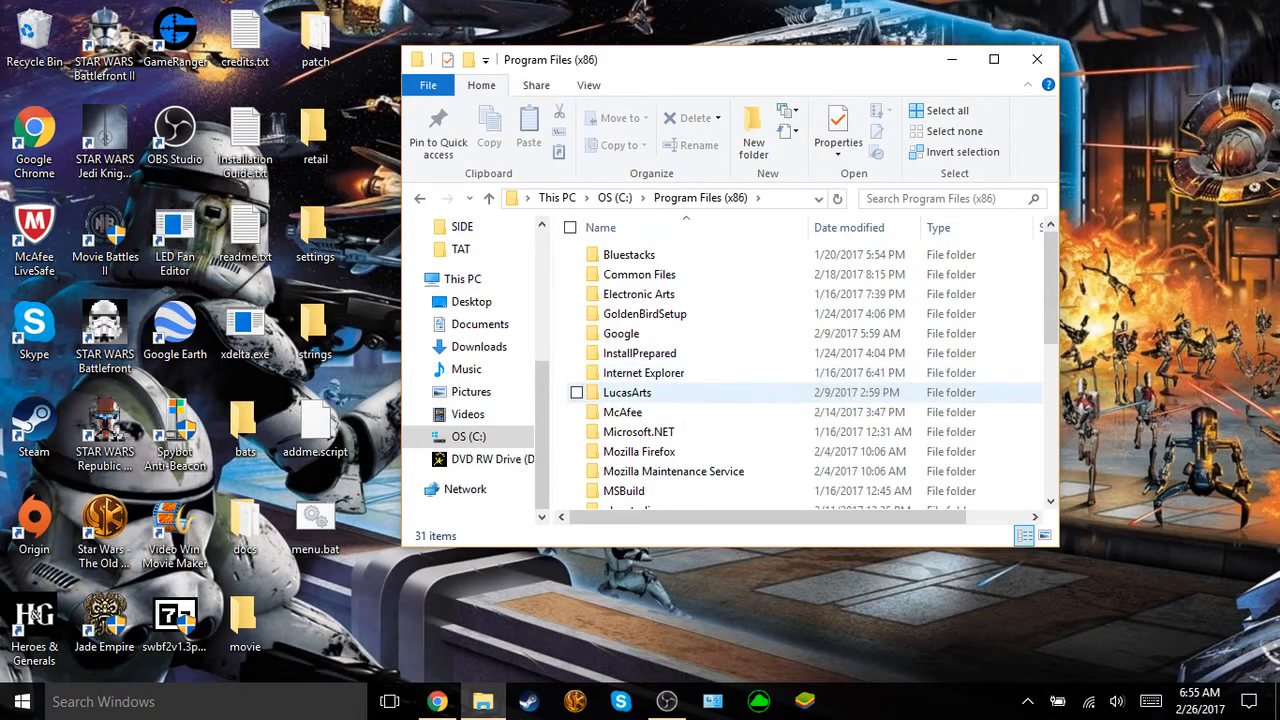
# Step: Continue through Steam into Star Wars Battlefront II's GameData folder and maximize the window
pyautogui.doubleClick(628, 392)
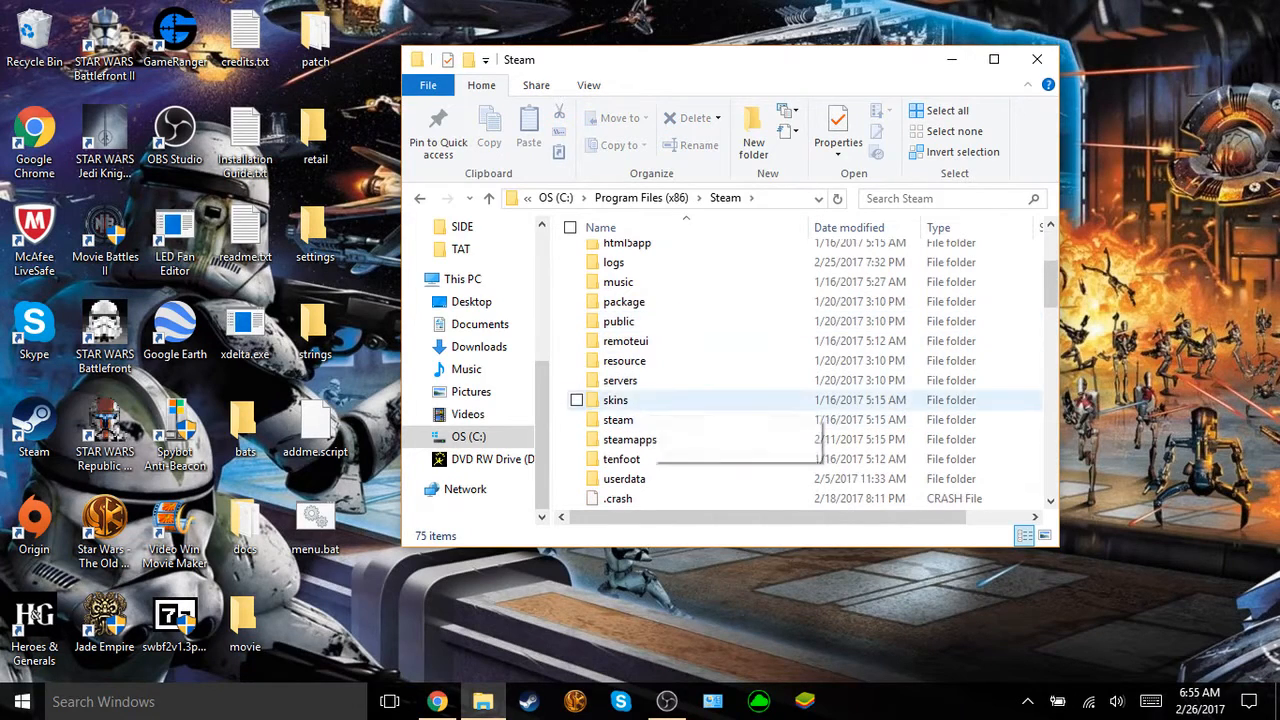
pyautogui.doubleClick(628, 440)
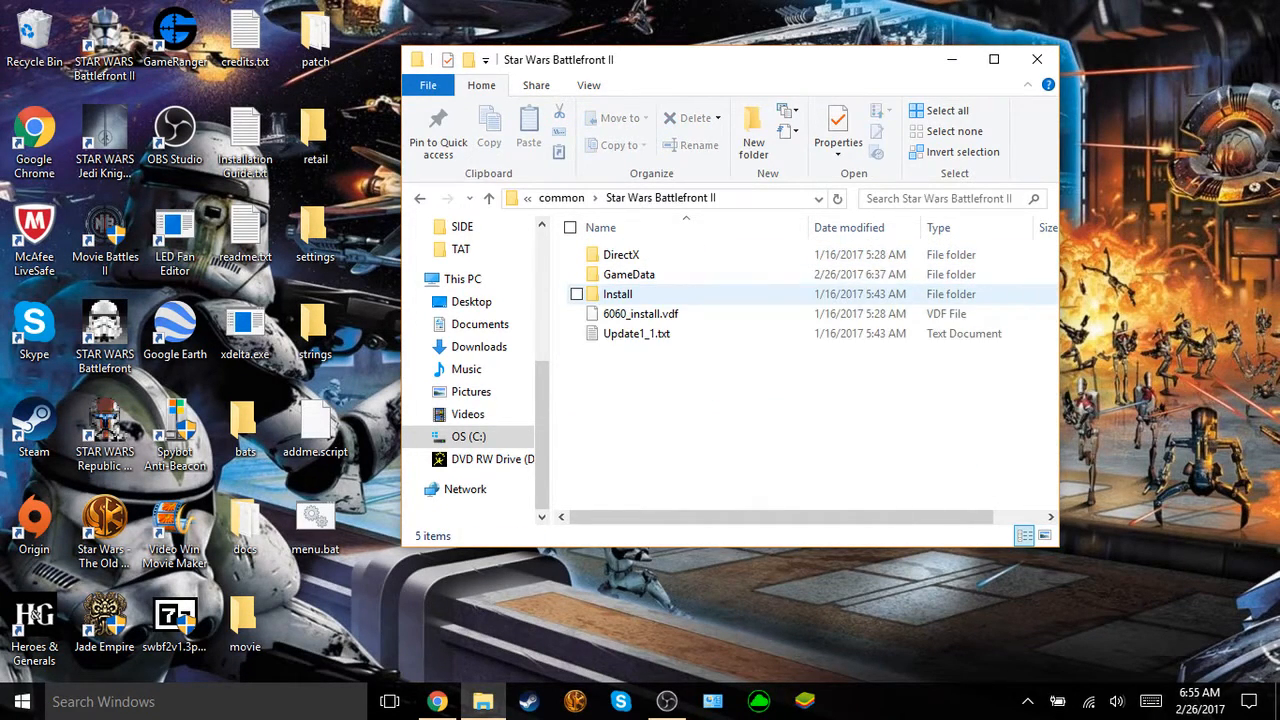
pyautogui.doubleClick(628, 274)
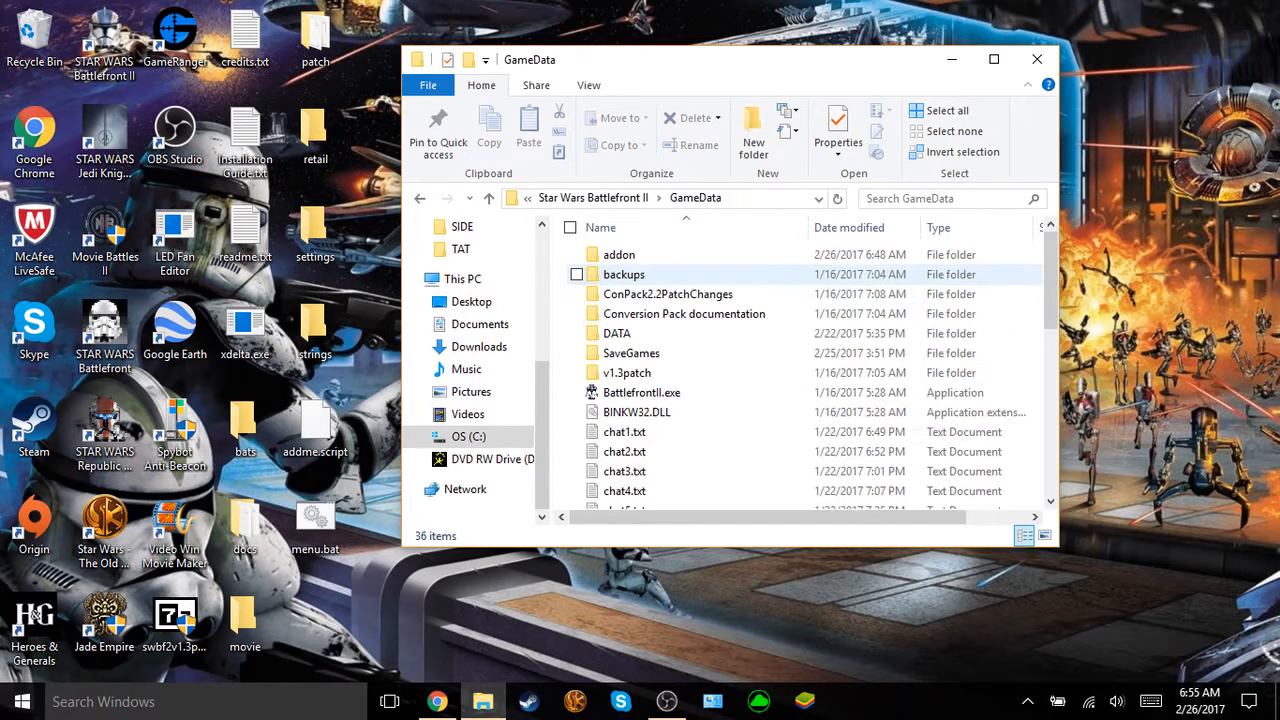
pyautogui.moveTo(620, 254)
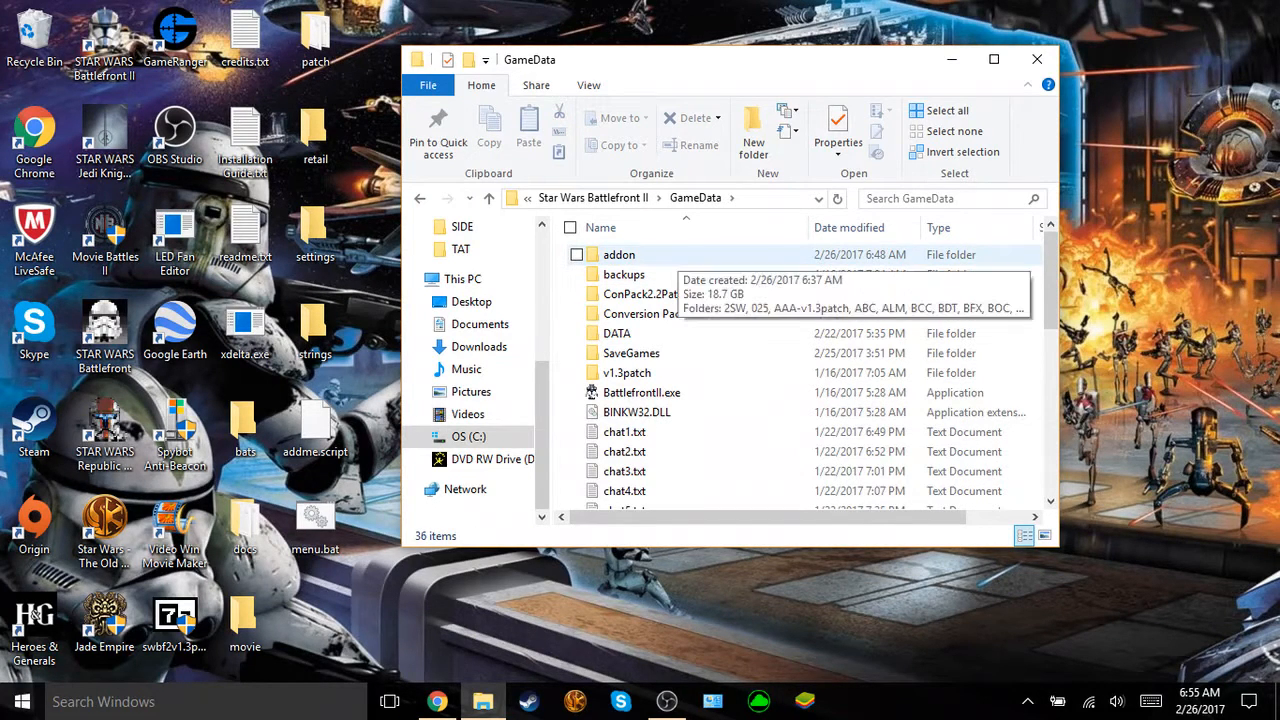
pyautogui.moveTo(624, 452)
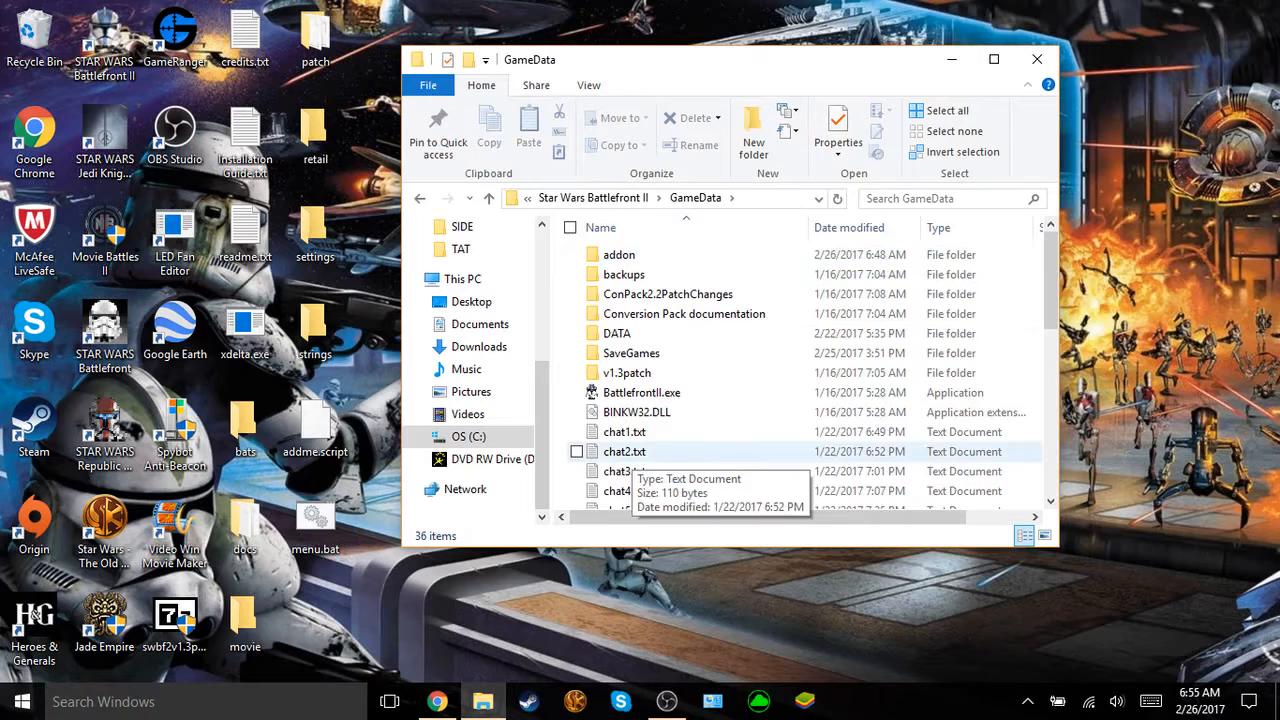
pyautogui.moveTo(640, 392)
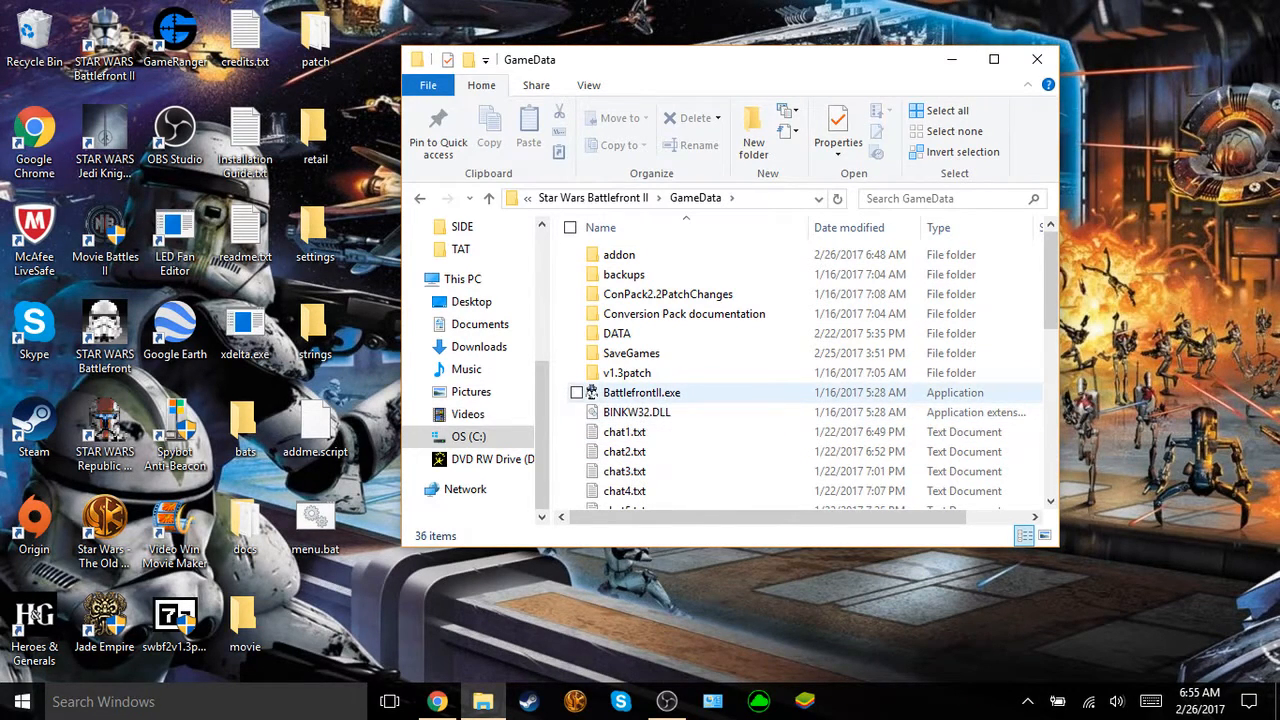
pyautogui.moveTo(636, 412)
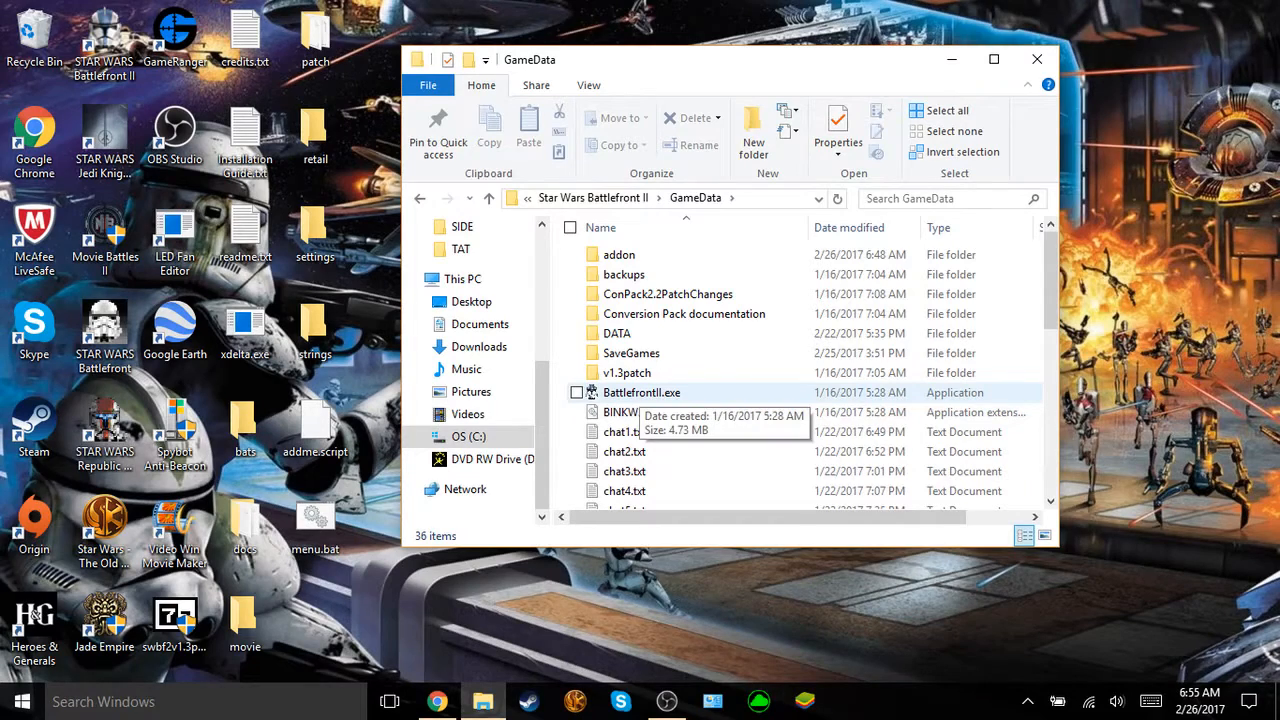
pyautogui.doubleClick(618, 254)
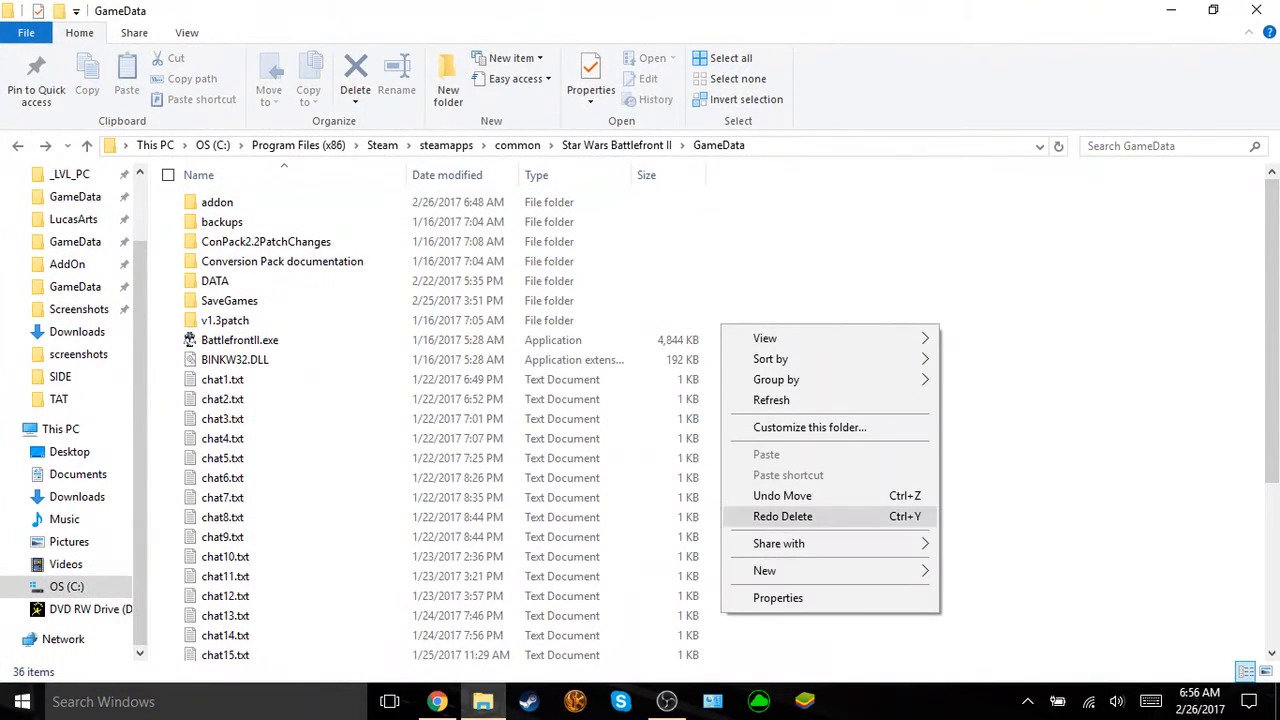
# Step: Go into the addon folder and delete the old AAA-v1.3patch folder
pyautogui.click(764, 570)
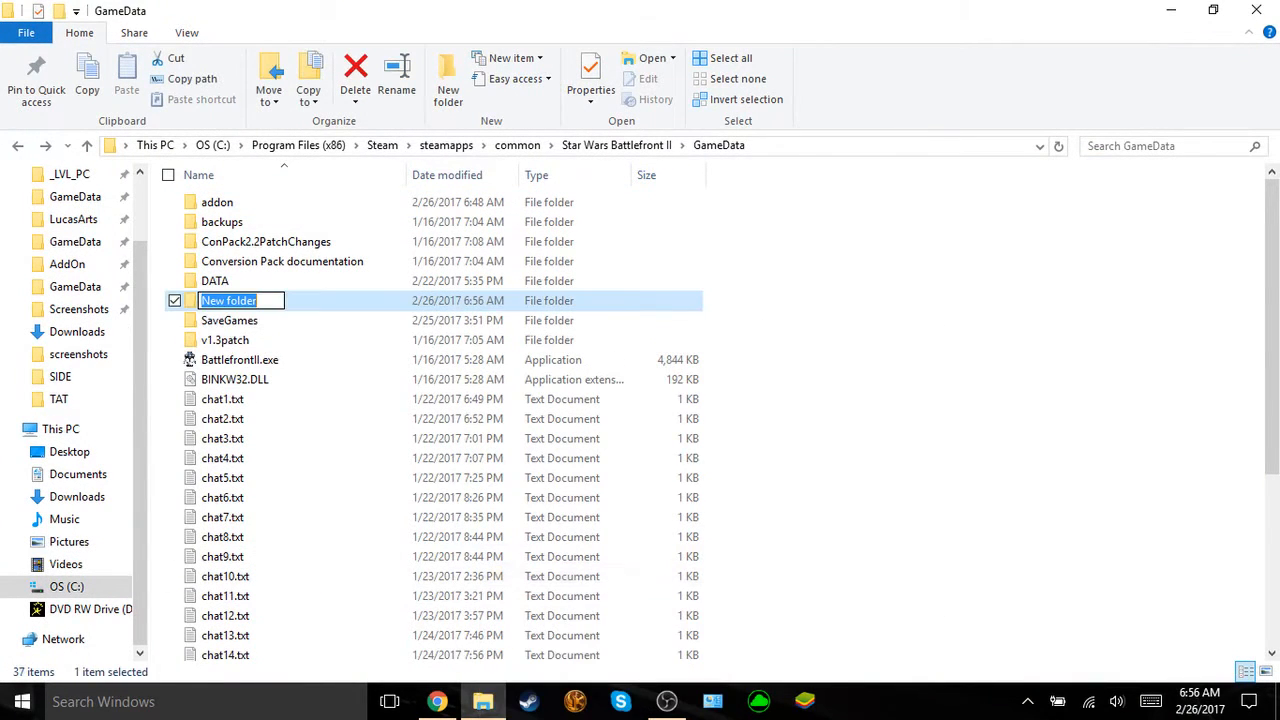
pyautogui.write('add')
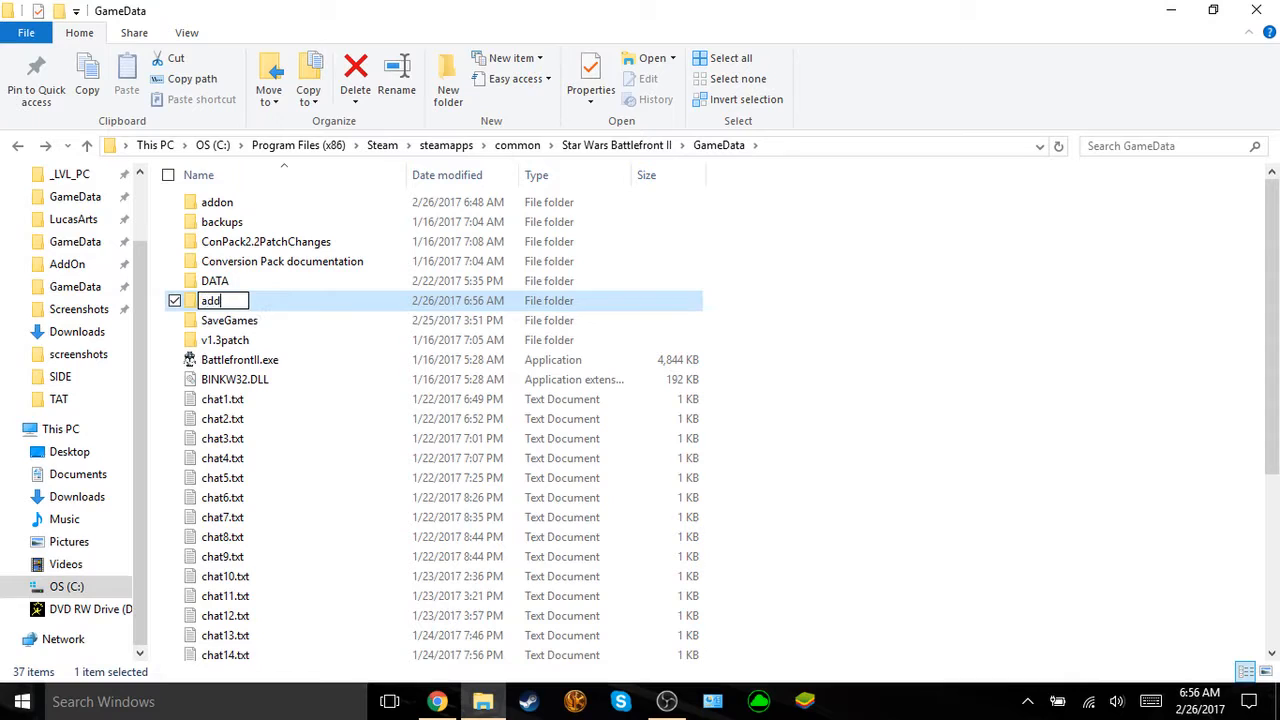
pyautogui.write('on')
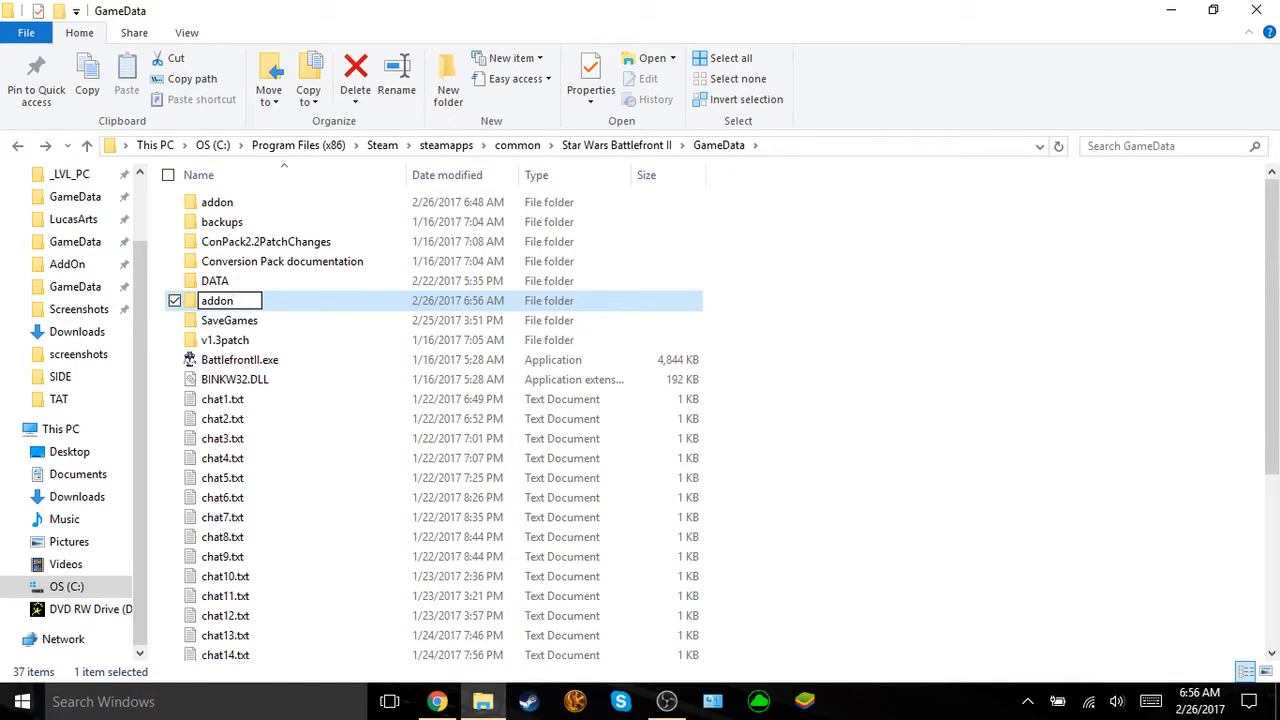
pyautogui.write('New folder')
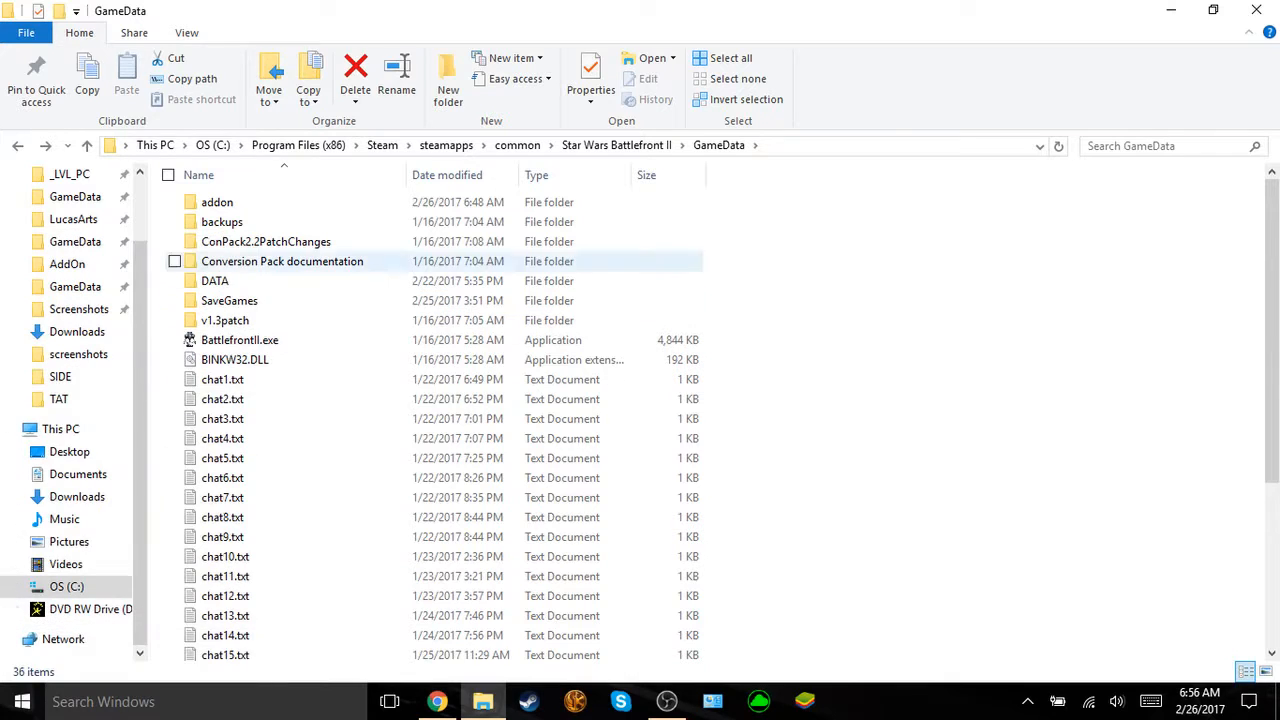
pyautogui.doubleClick(216, 200)
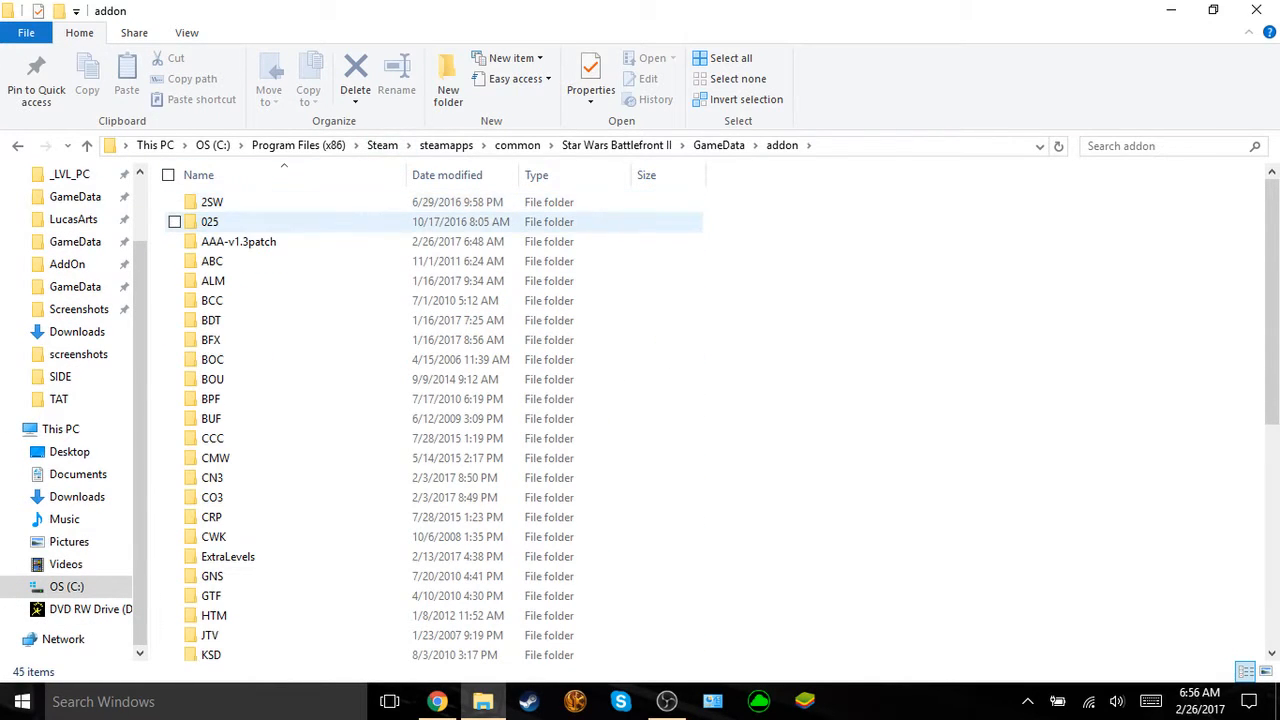
pyautogui.click(238, 240)
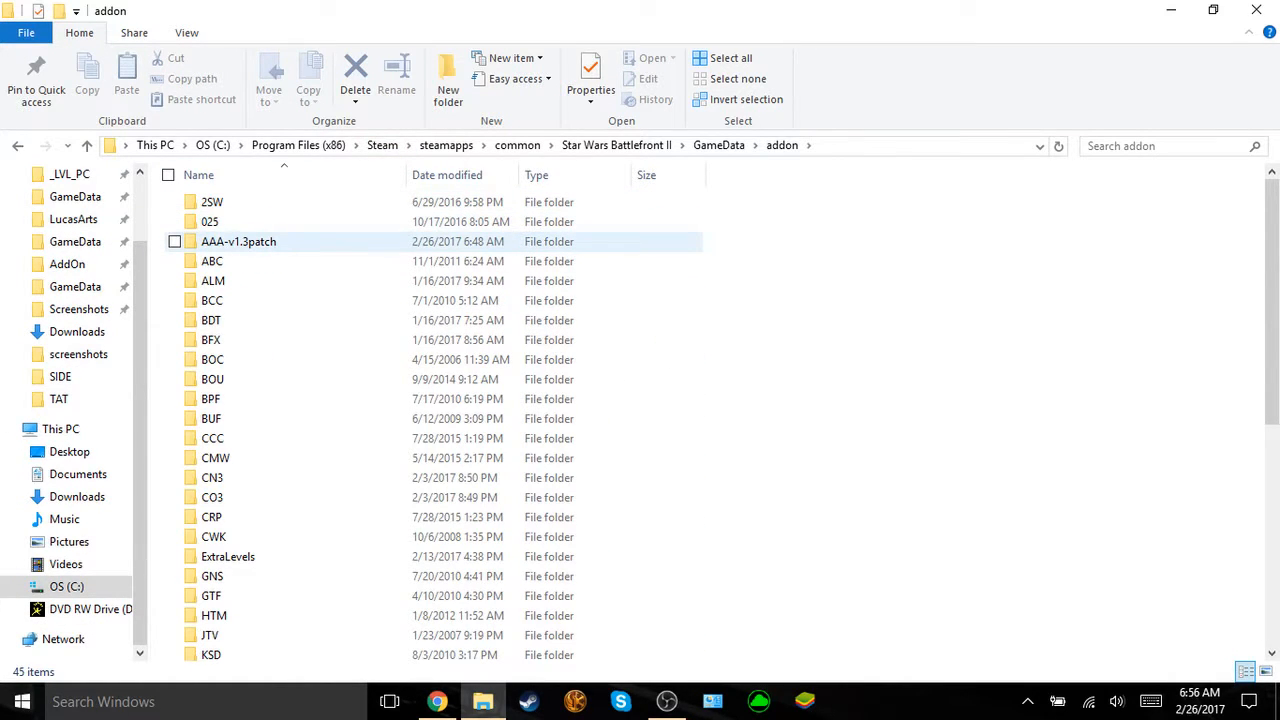
pyautogui.moveTo(238, 240)
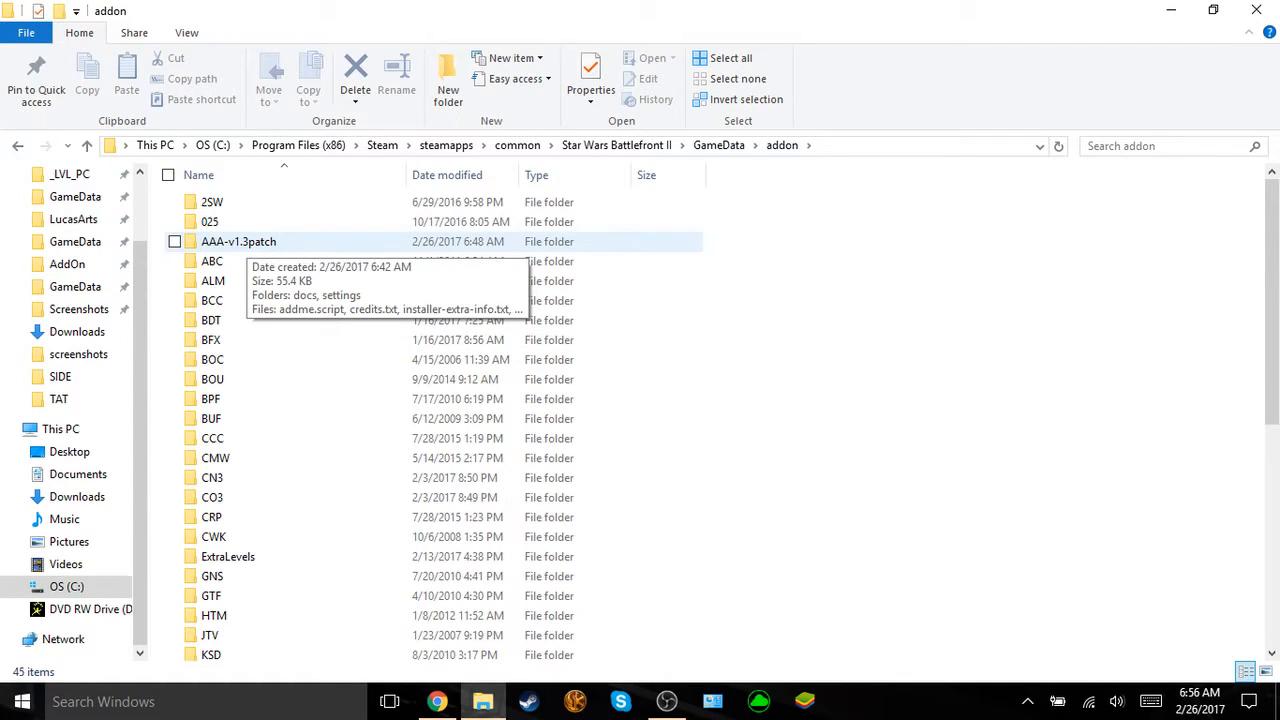
pyautogui.rightClick(238, 240)
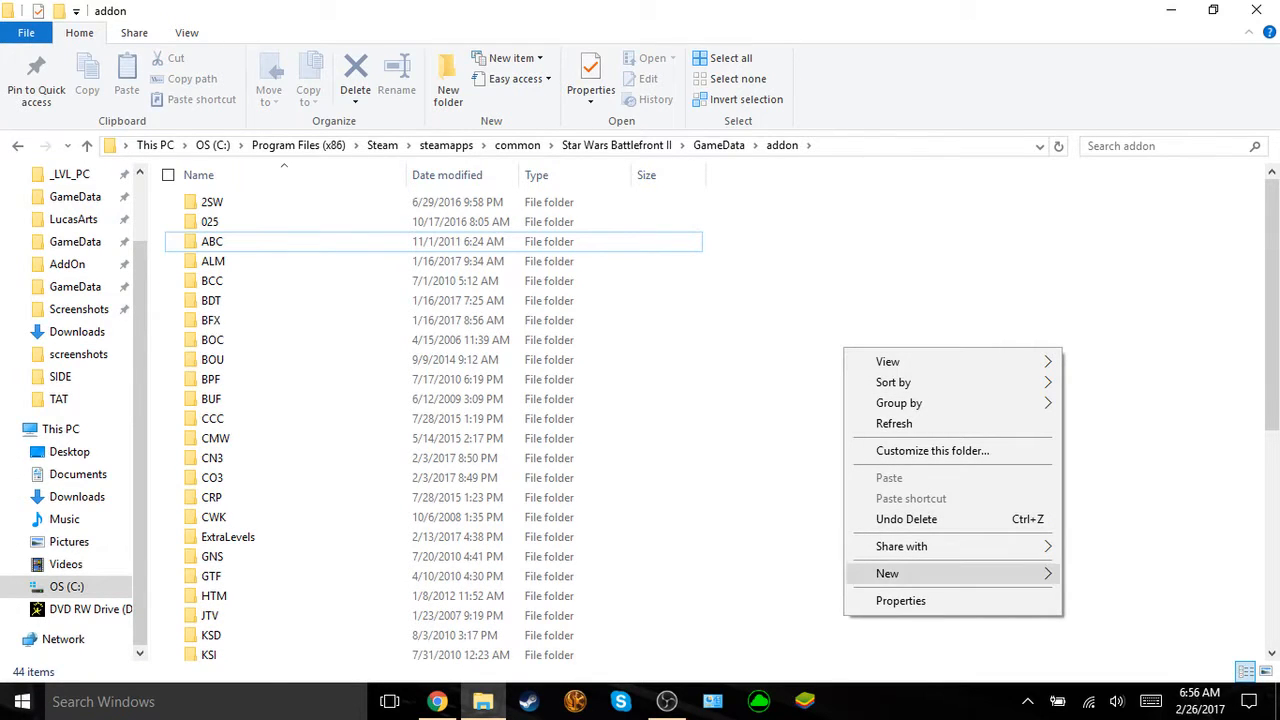
# Step: Create a new folder named AAA-v1.3patch inside addon and open it
pyautogui.click(888, 572)
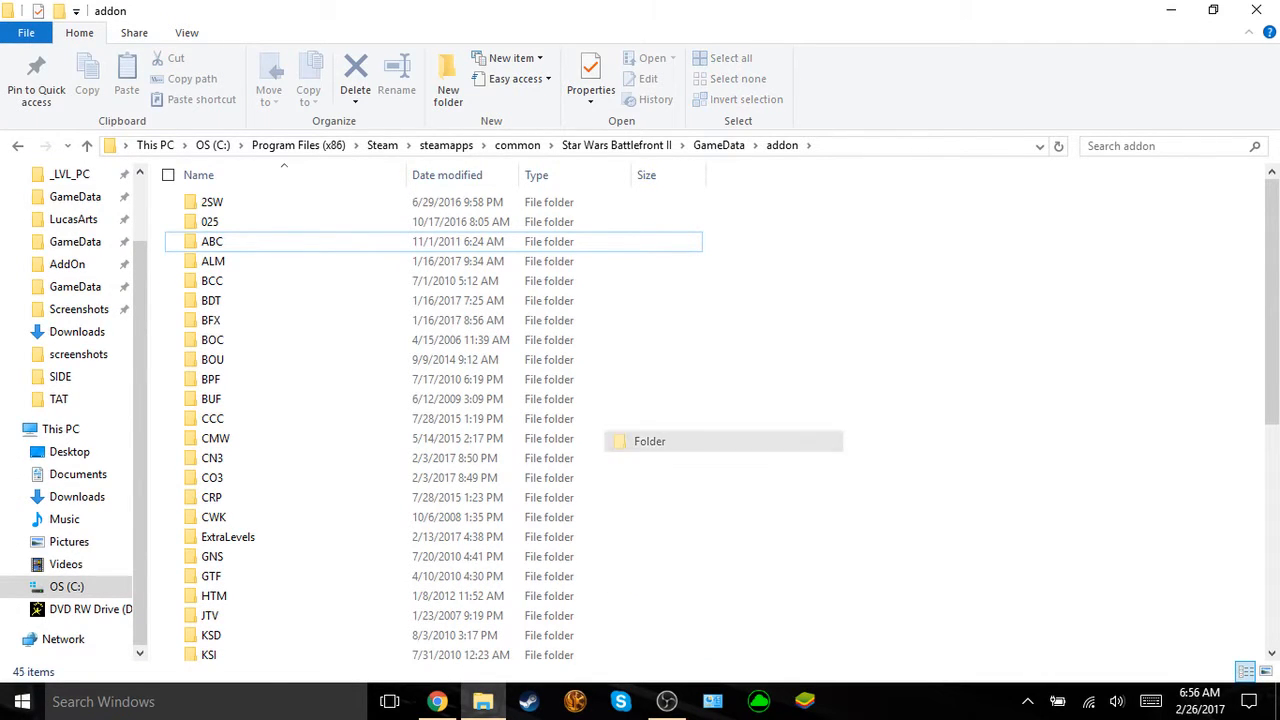
pyautogui.click(448, 76)
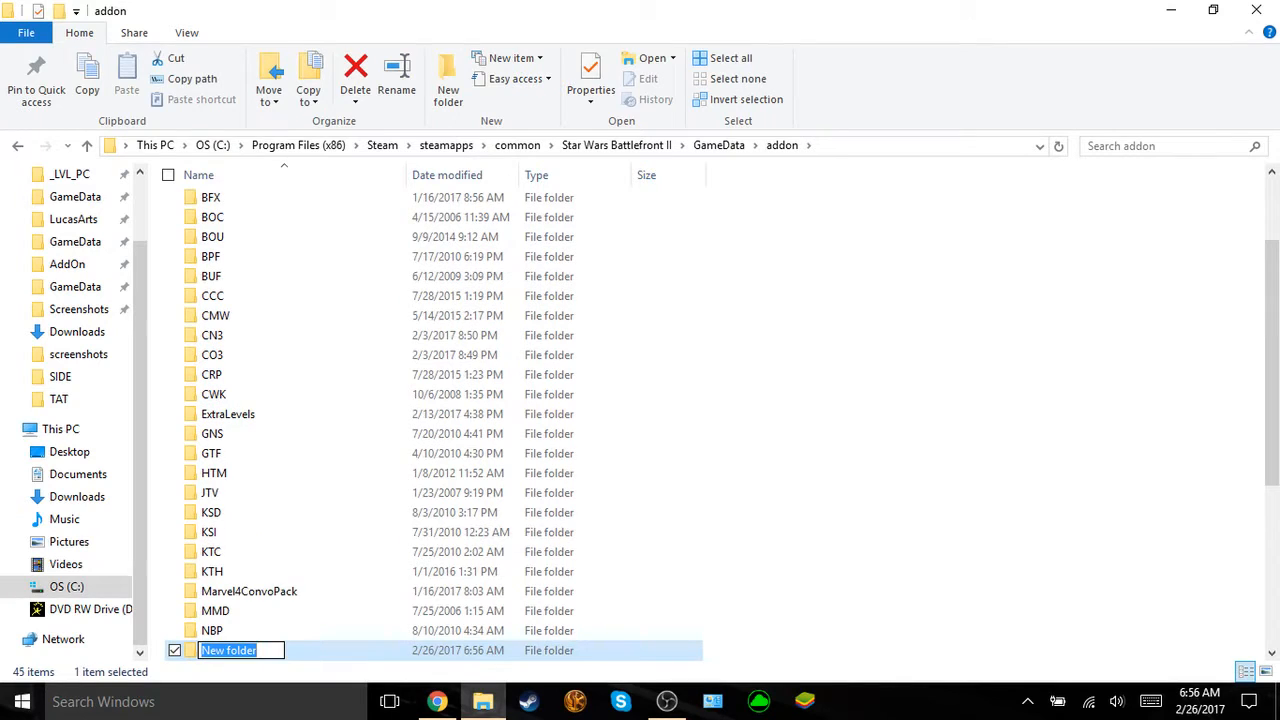
pyautogui.write('A')
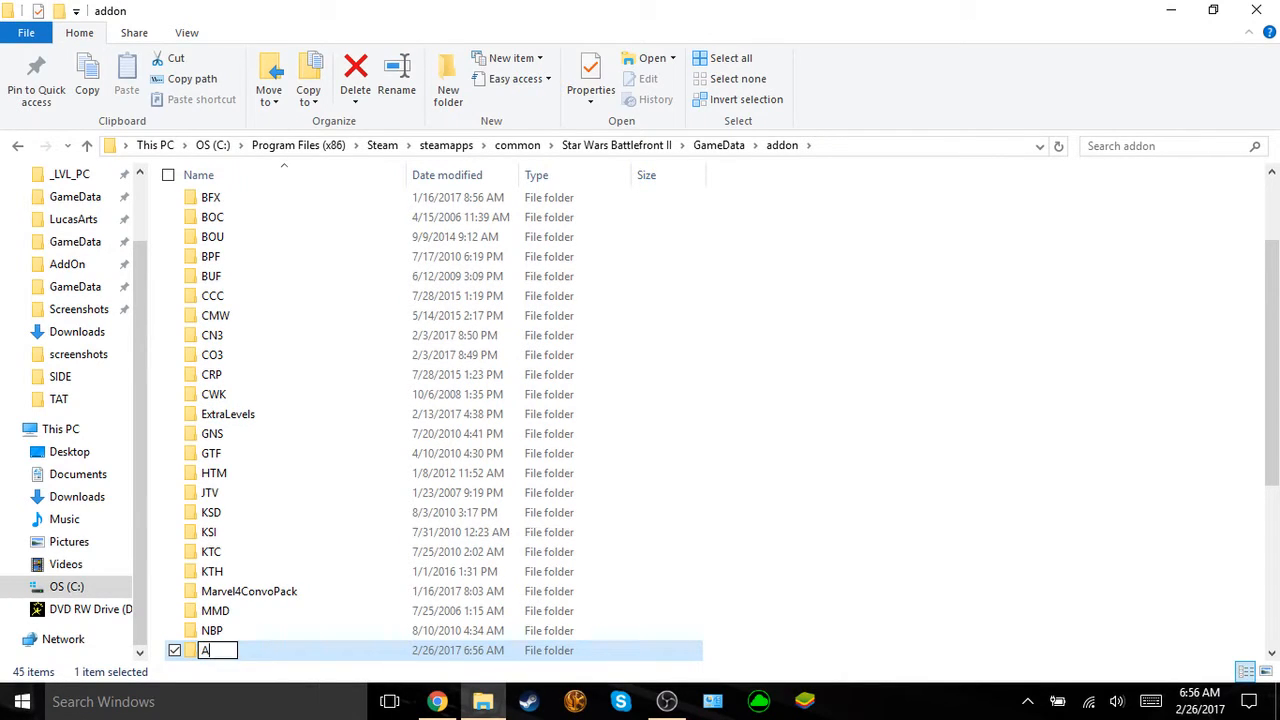
pyautogui.write('AA-')
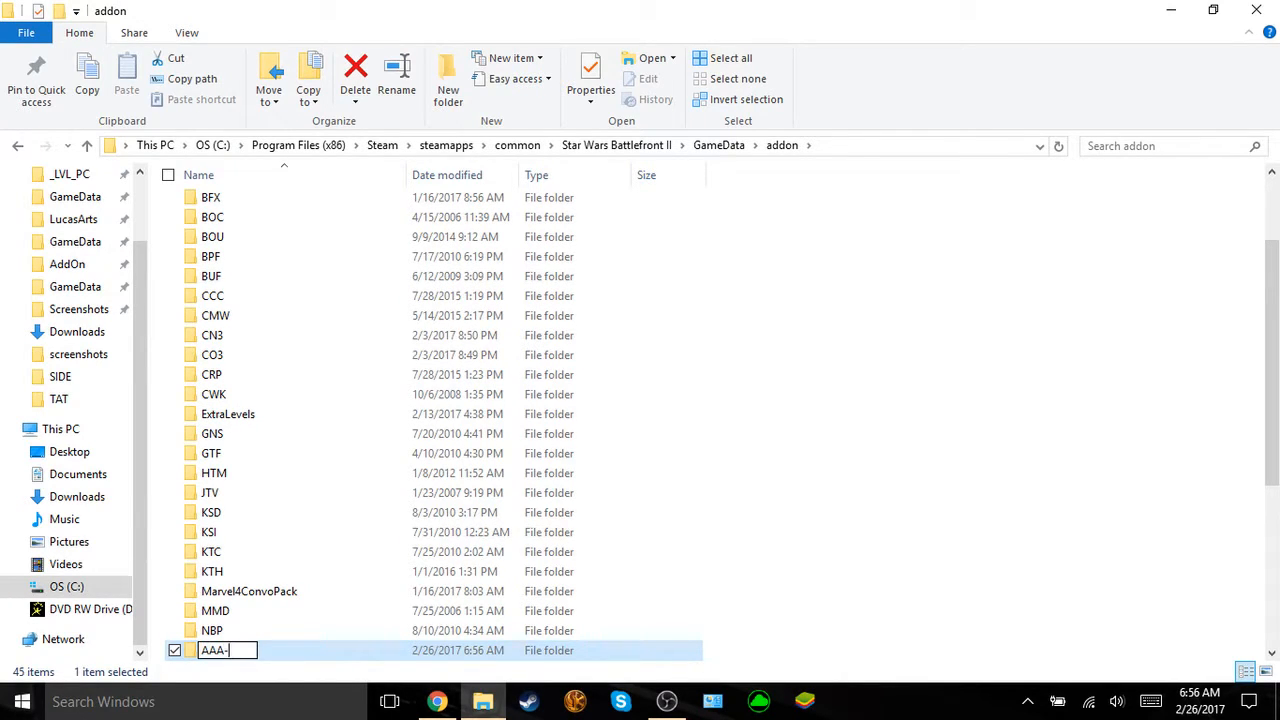
pyautogui.write('v')
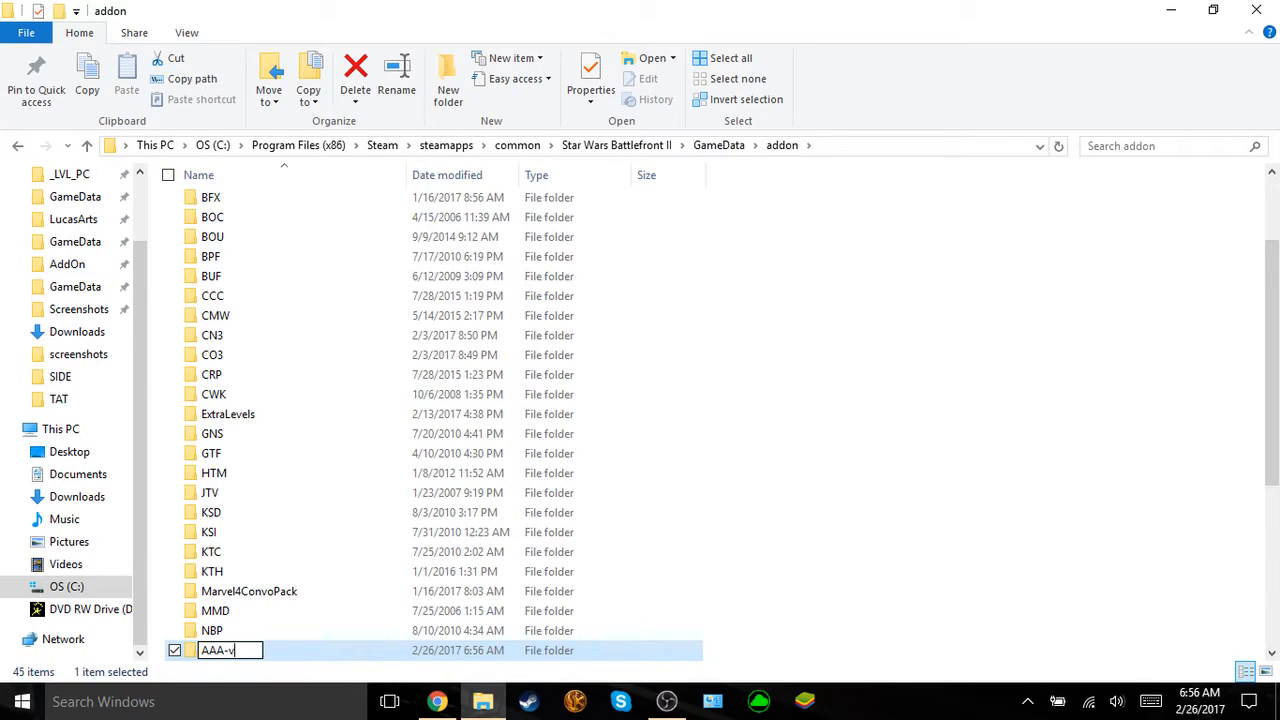
pyautogui.write('1.3patch')
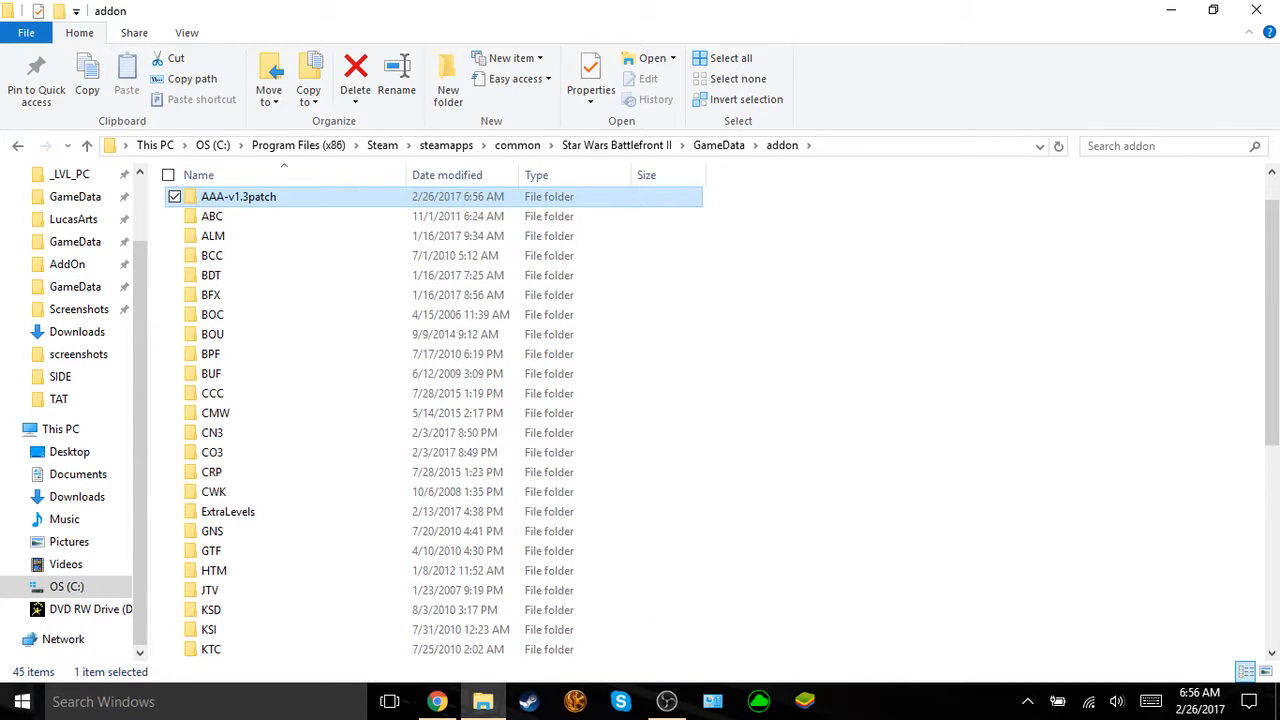
pyautogui.scroll(3)
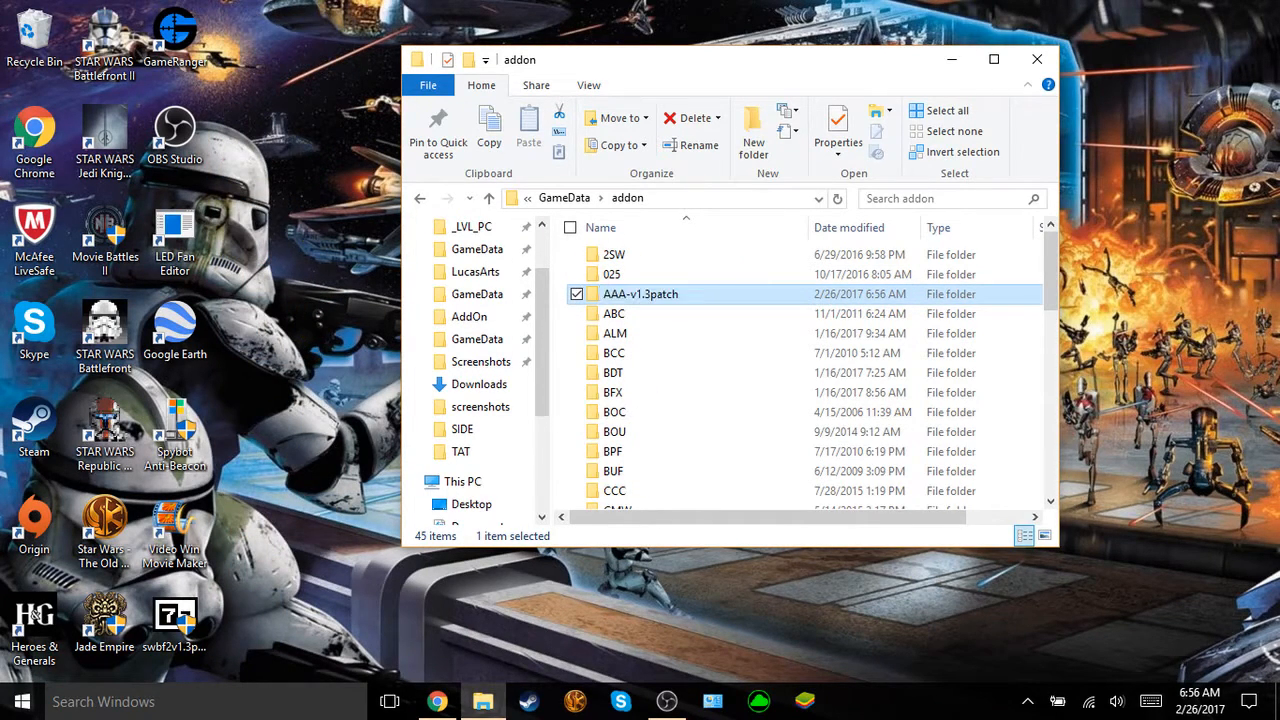
pyautogui.doubleClick(640, 292)
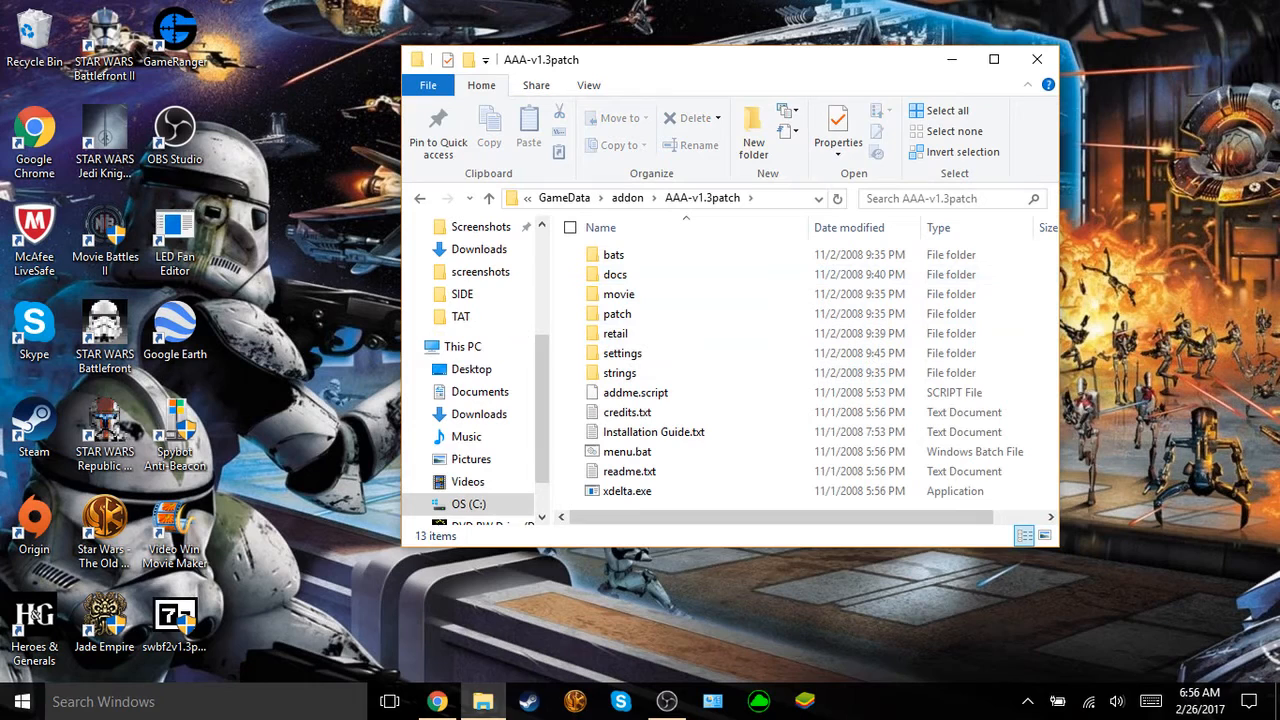
pyautogui.click(620, 372)
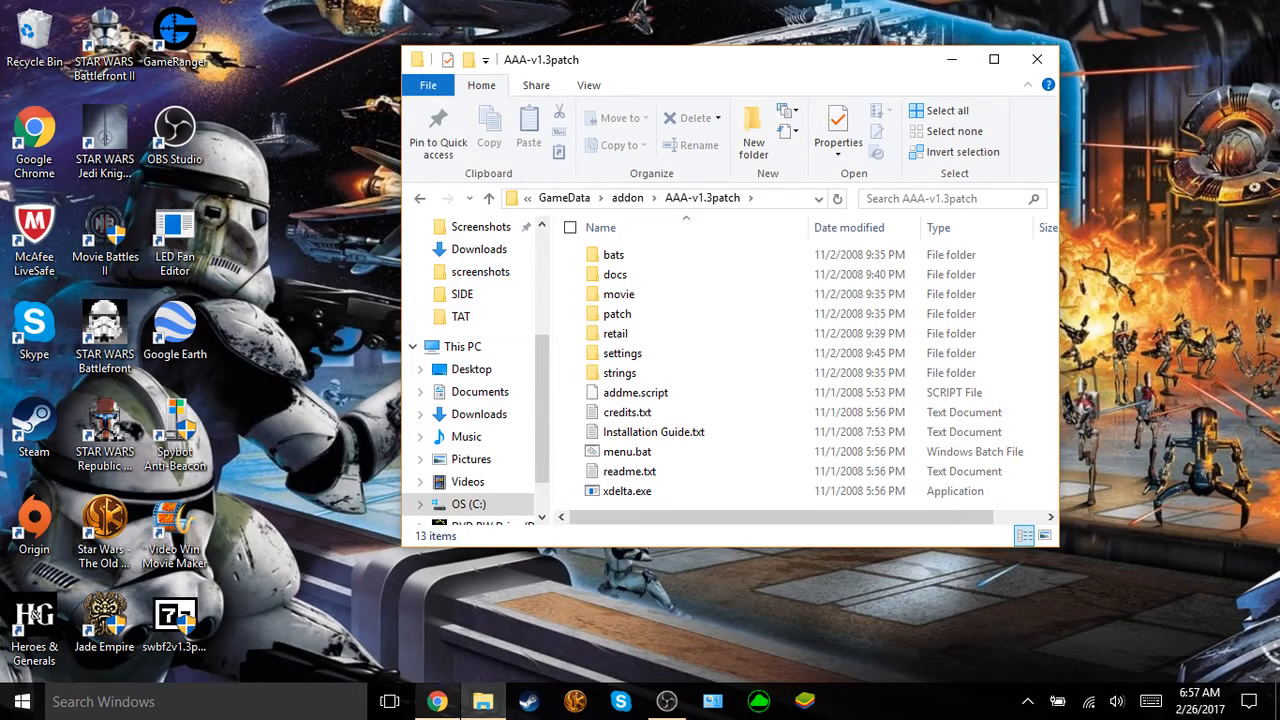
# Step: In a second Explorer window from pinned GameData, browse into DATA\_LVL_PC\SIDE to reach imp.lvl
pyautogui.rightClick(484, 700)
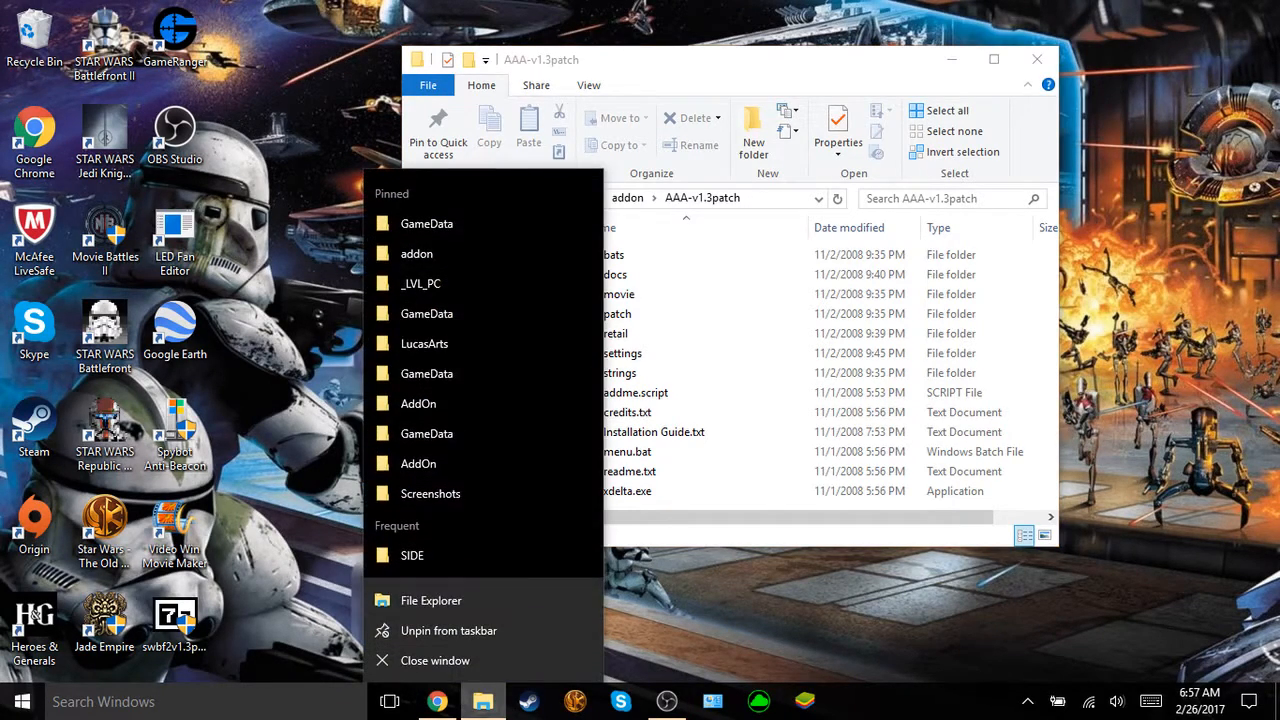
pyautogui.click(432, 600)
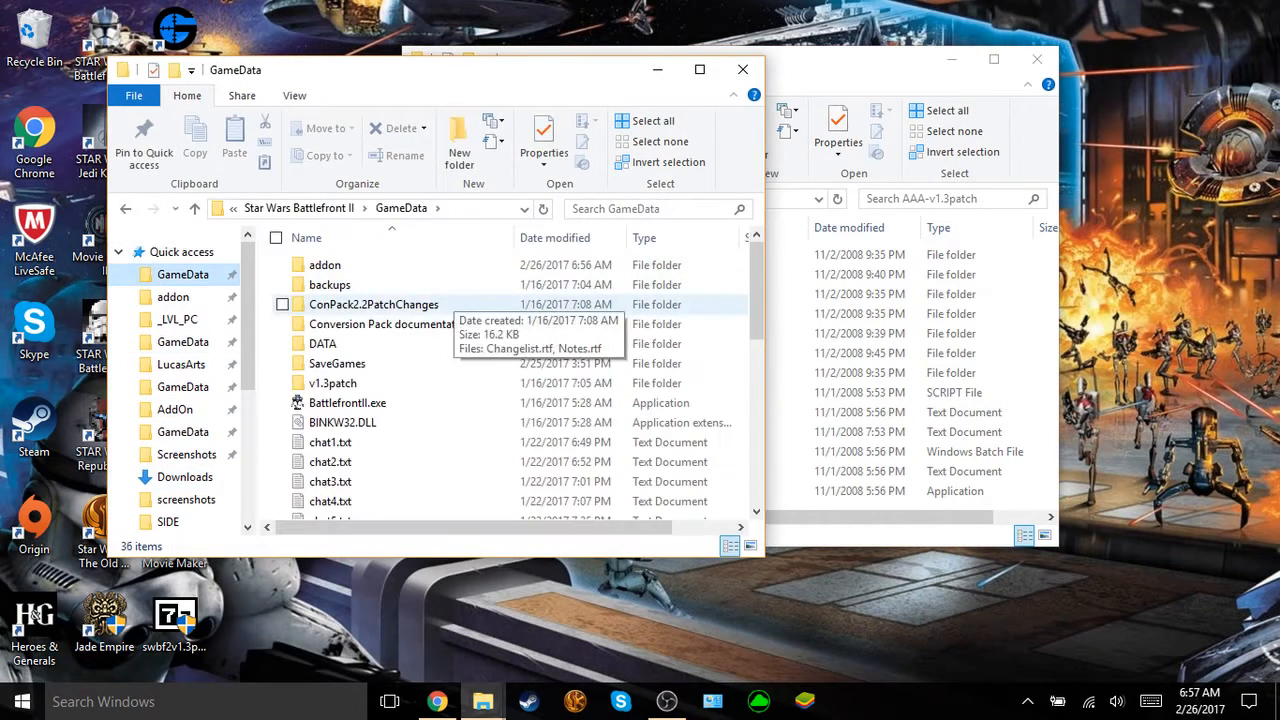
pyautogui.doubleClick(324, 344)
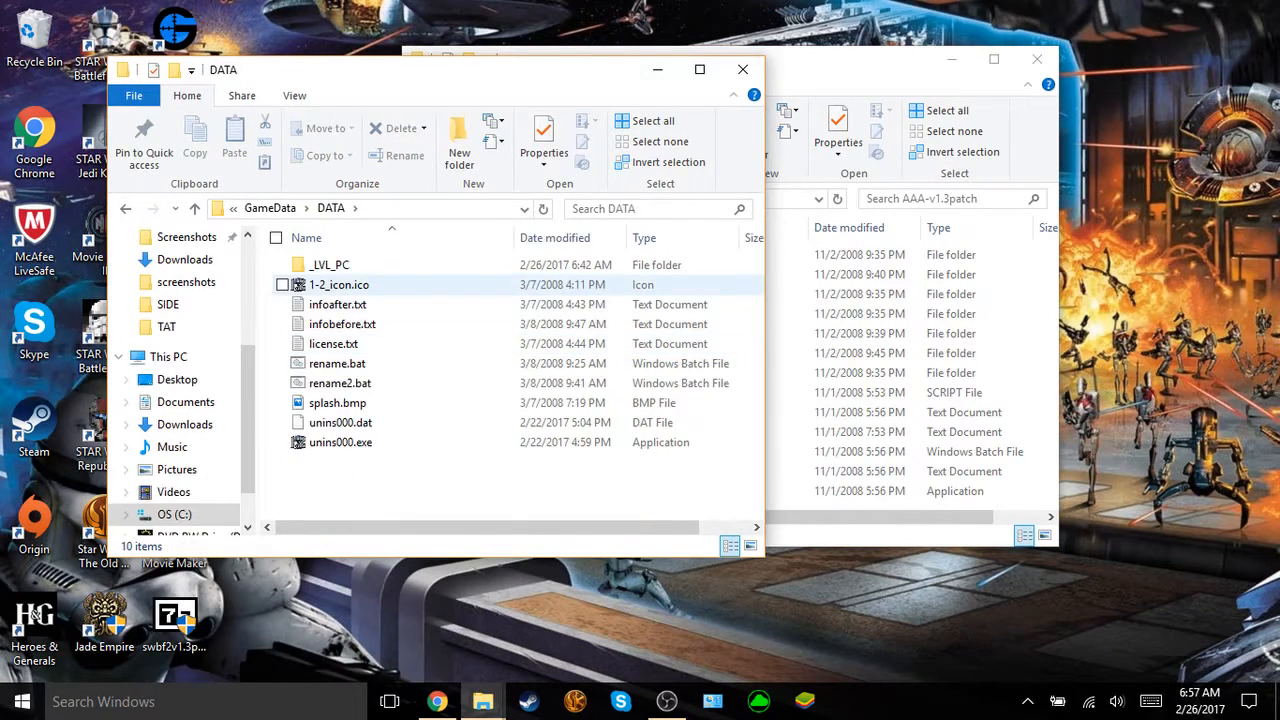
pyautogui.doubleClick(330, 264)
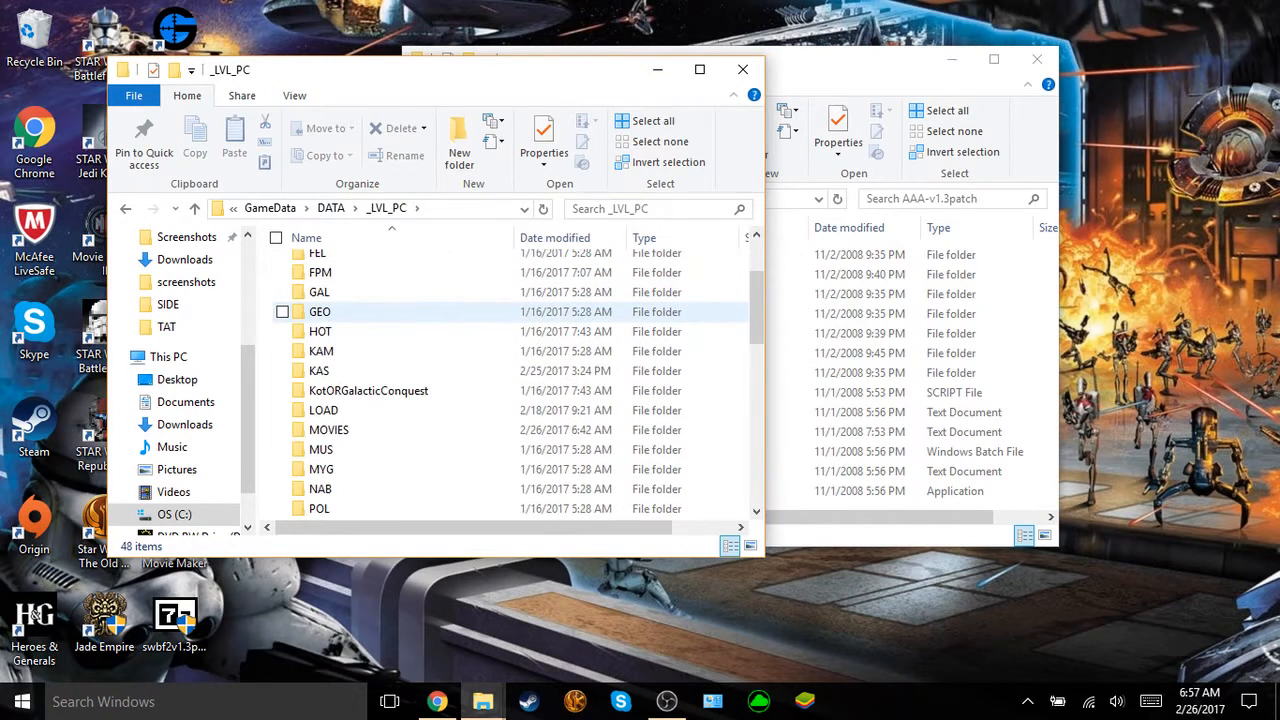
pyautogui.scroll(-3)
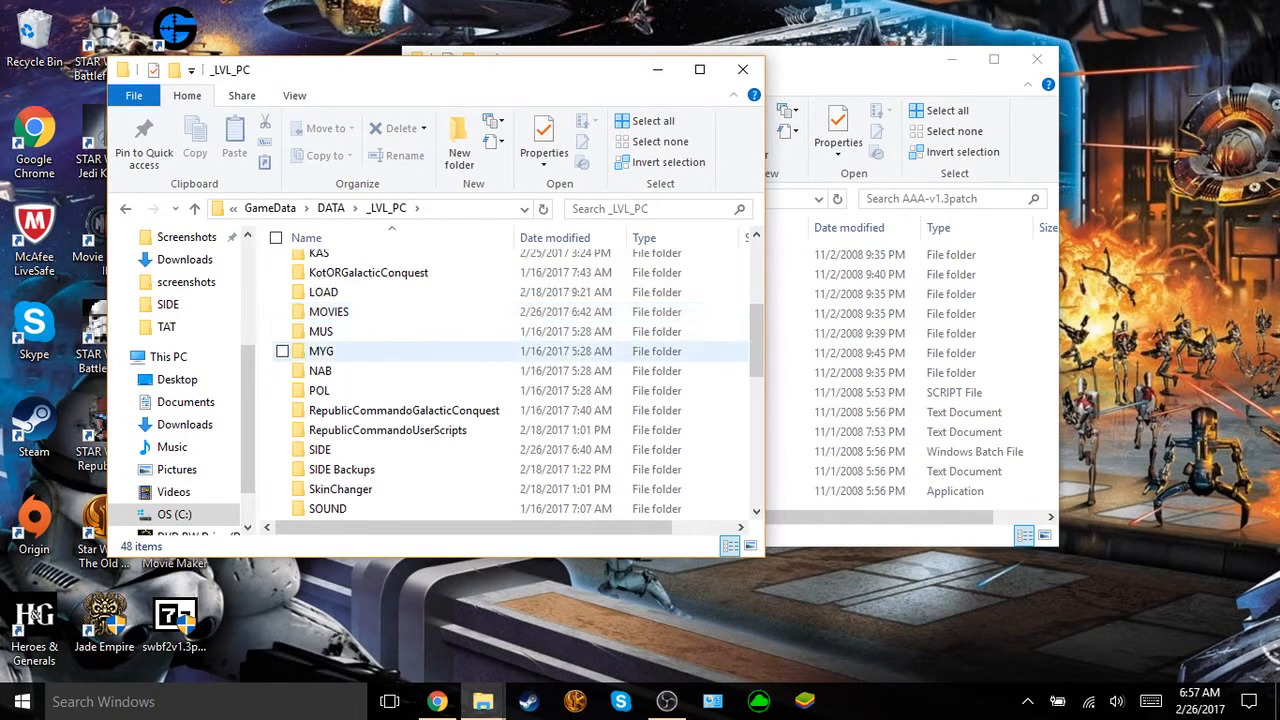
pyautogui.doubleClick(336, 448)
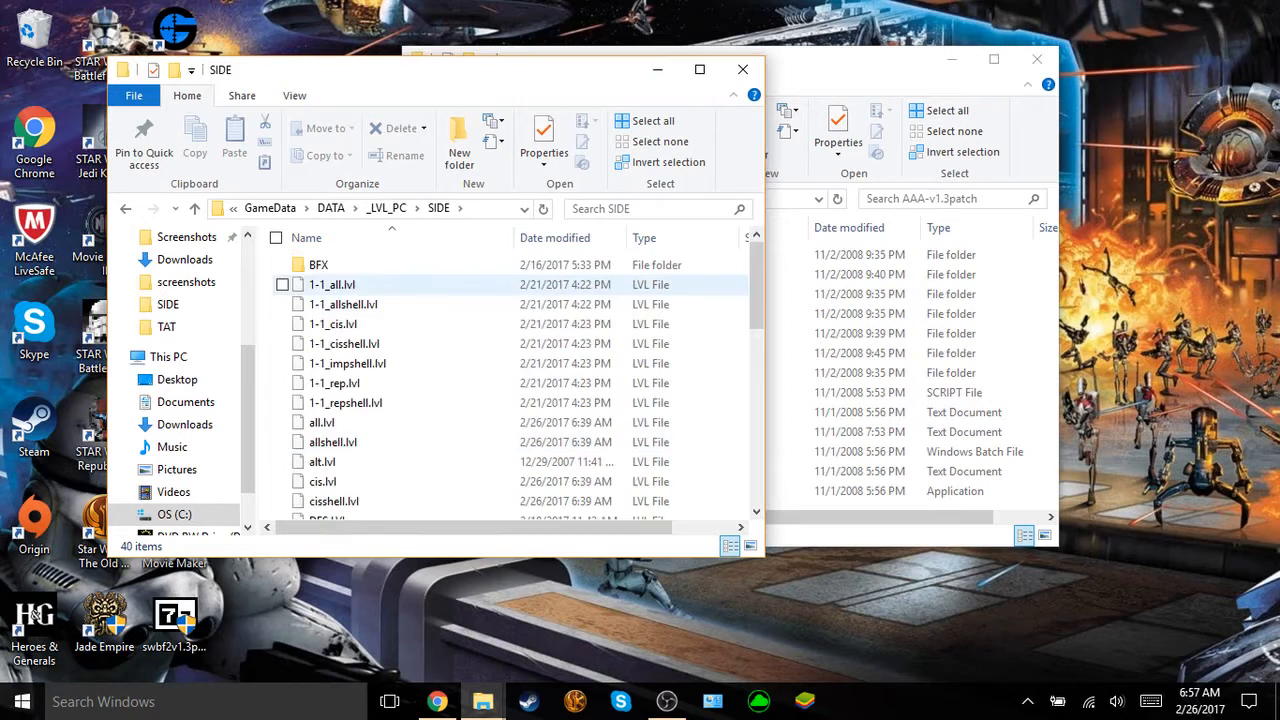
pyautogui.scroll(-3)
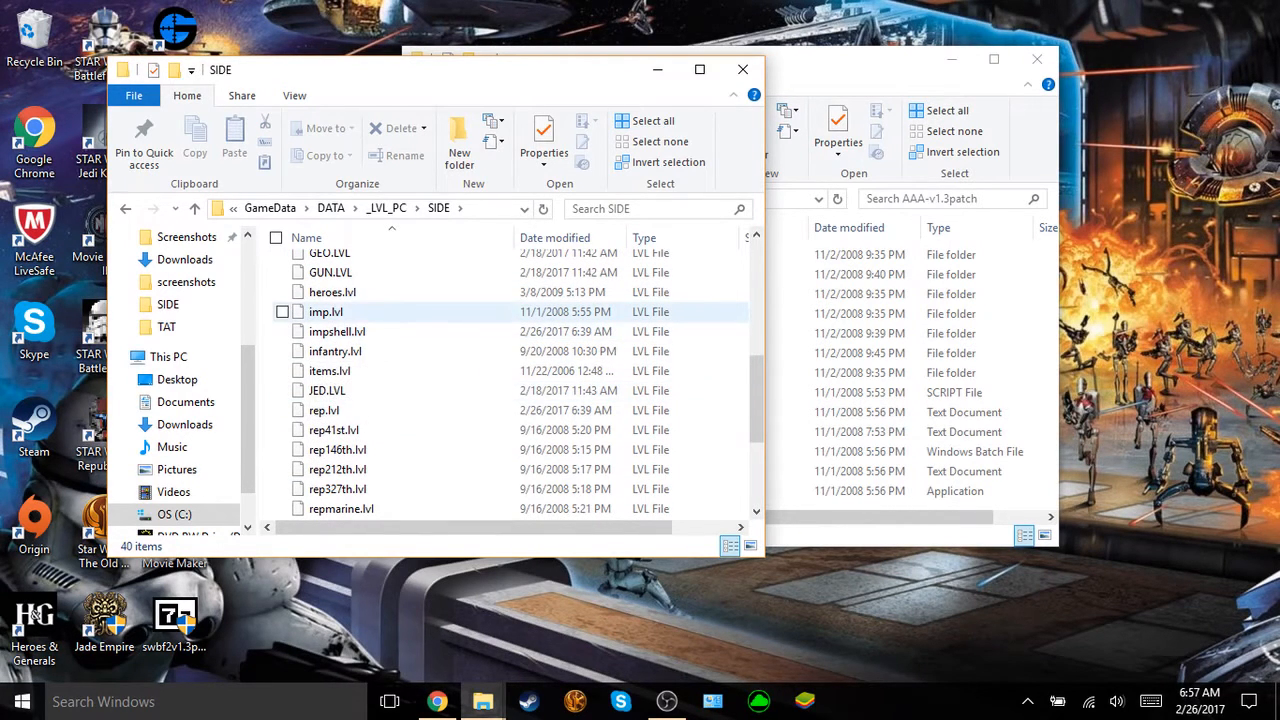
pyautogui.moveTo(326, 312)
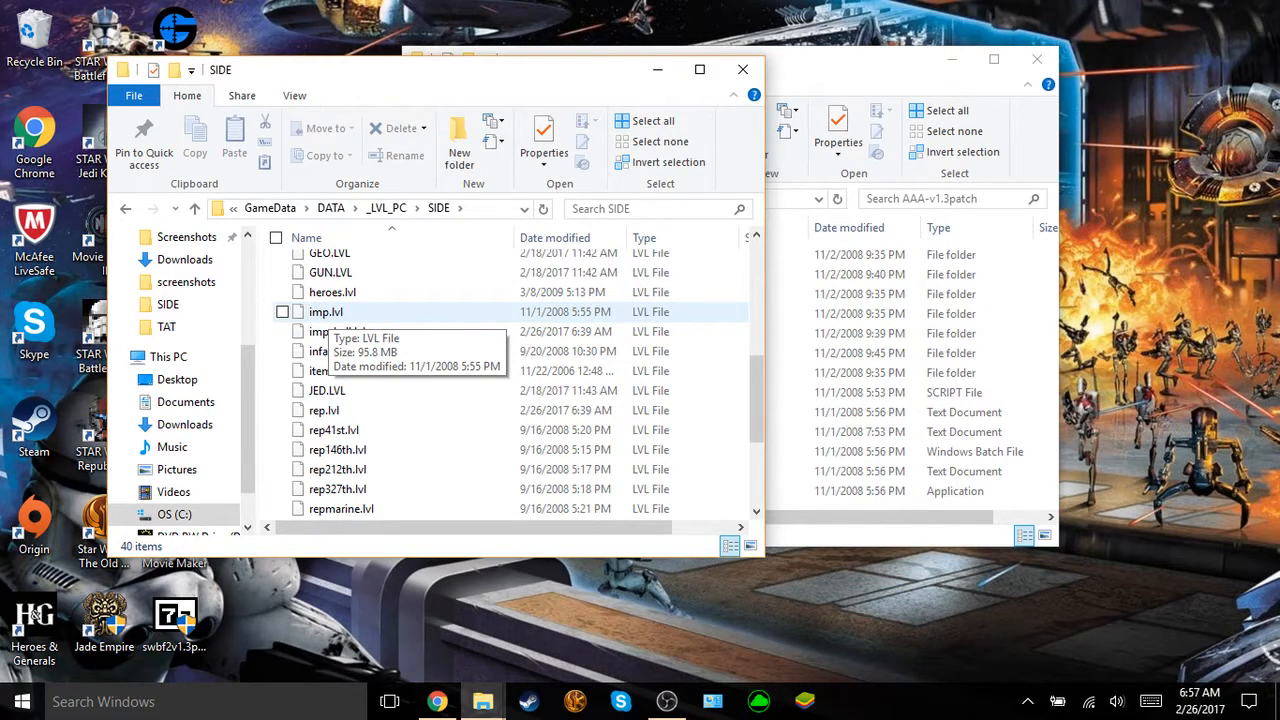
pyautogui.moveTo(336, 332)
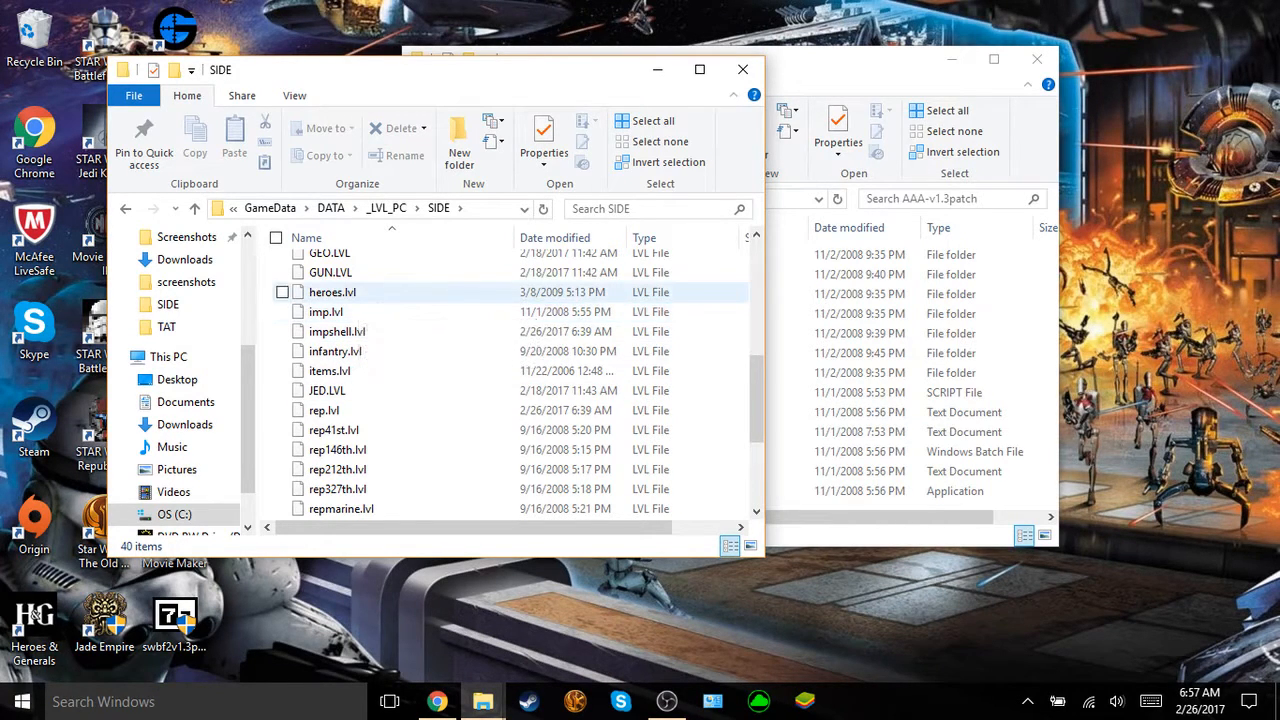
pyautogui.moveTo(326, 312)
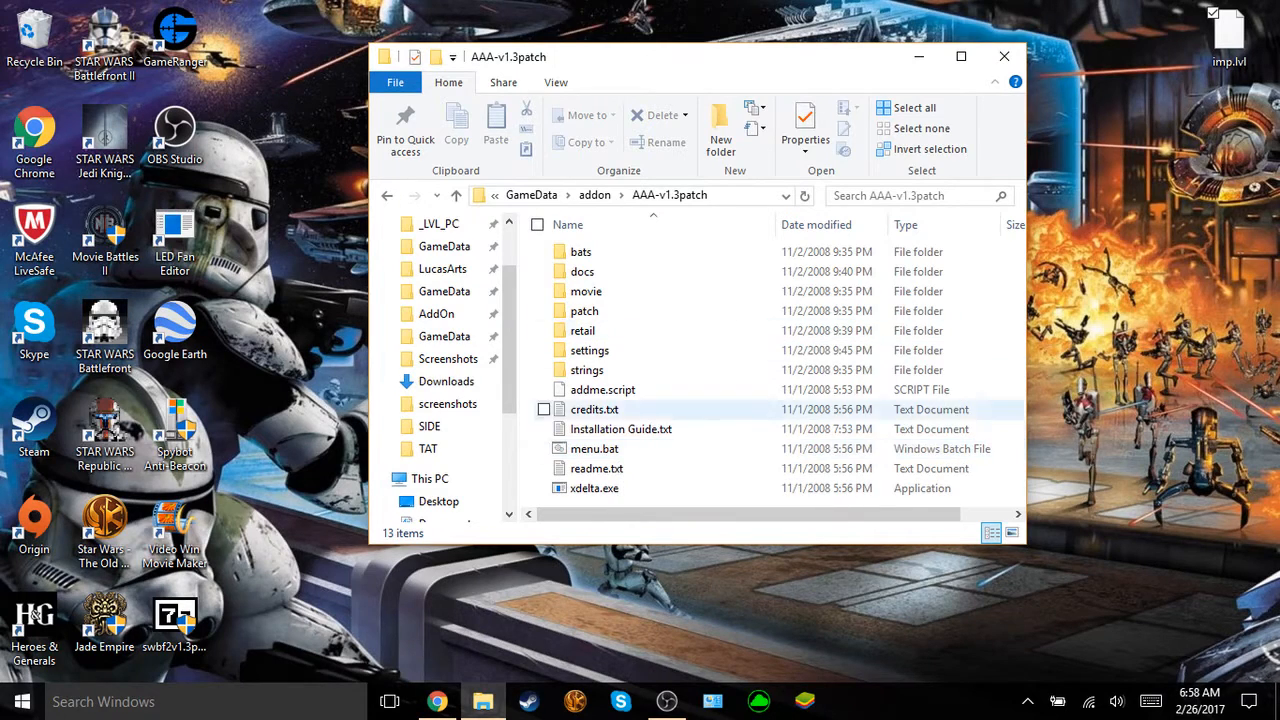
pyautogui.moveTo(594, 448)
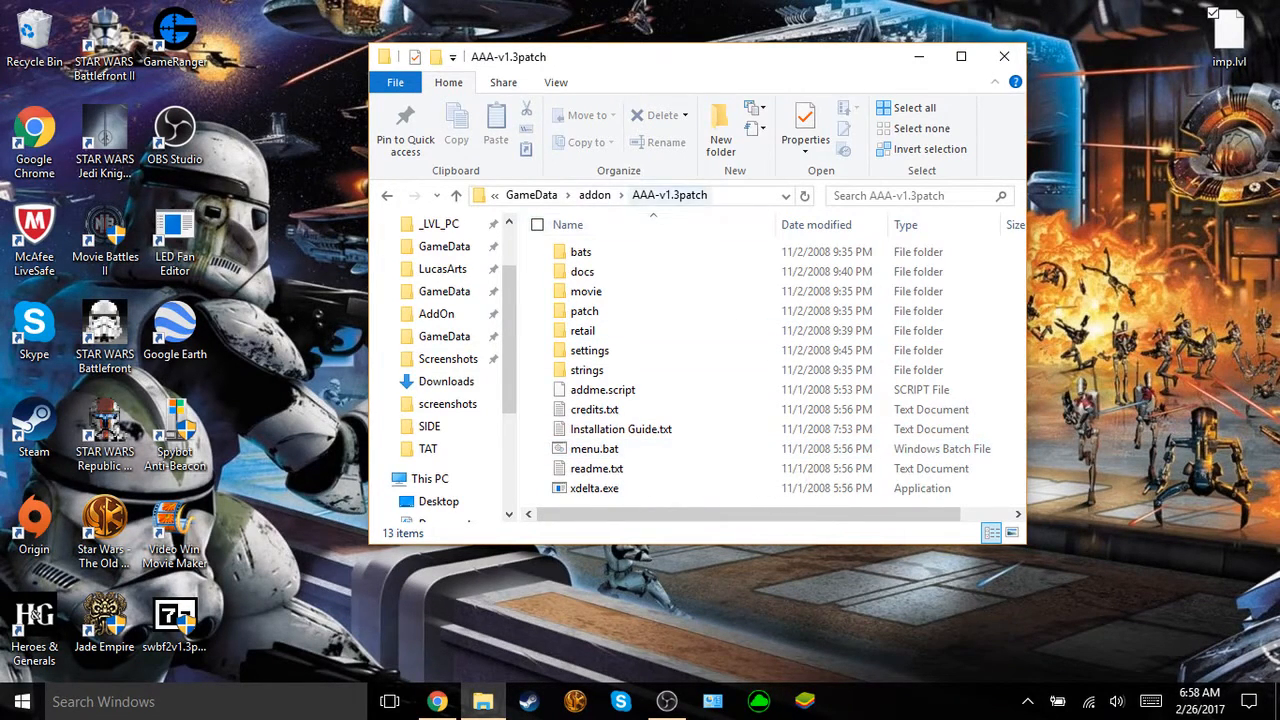
pyautogui.moveTo(596, 468)
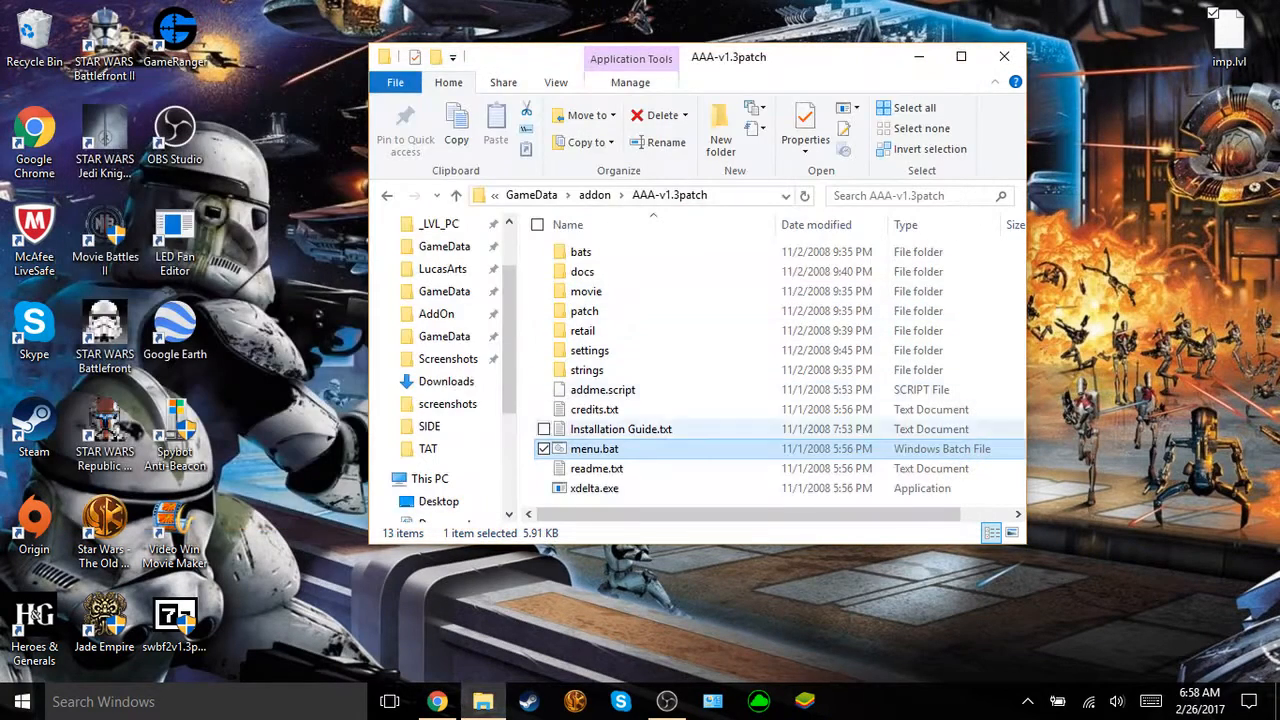
# Step: Run menu.bat as administrator, choose 1 to install patch r117, then 0 to exit the menu
pyautogui.rightClick(594, 448)
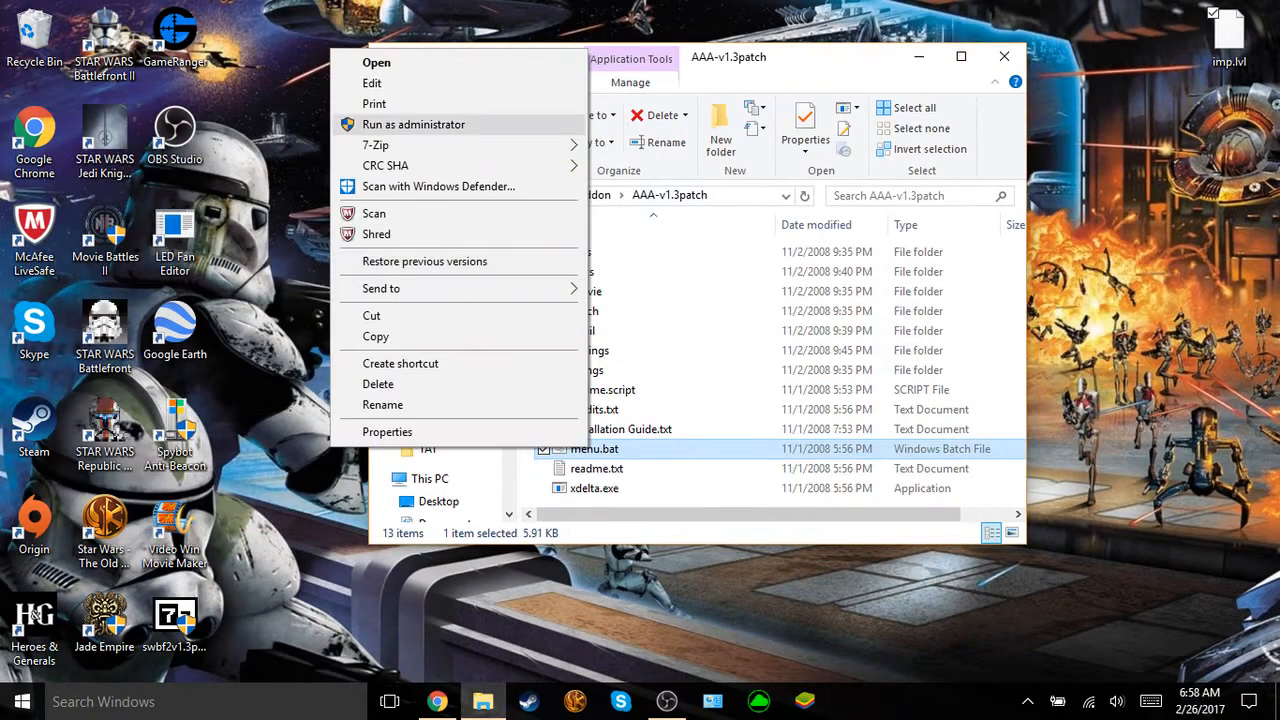
pyautogui.click(412, 124)
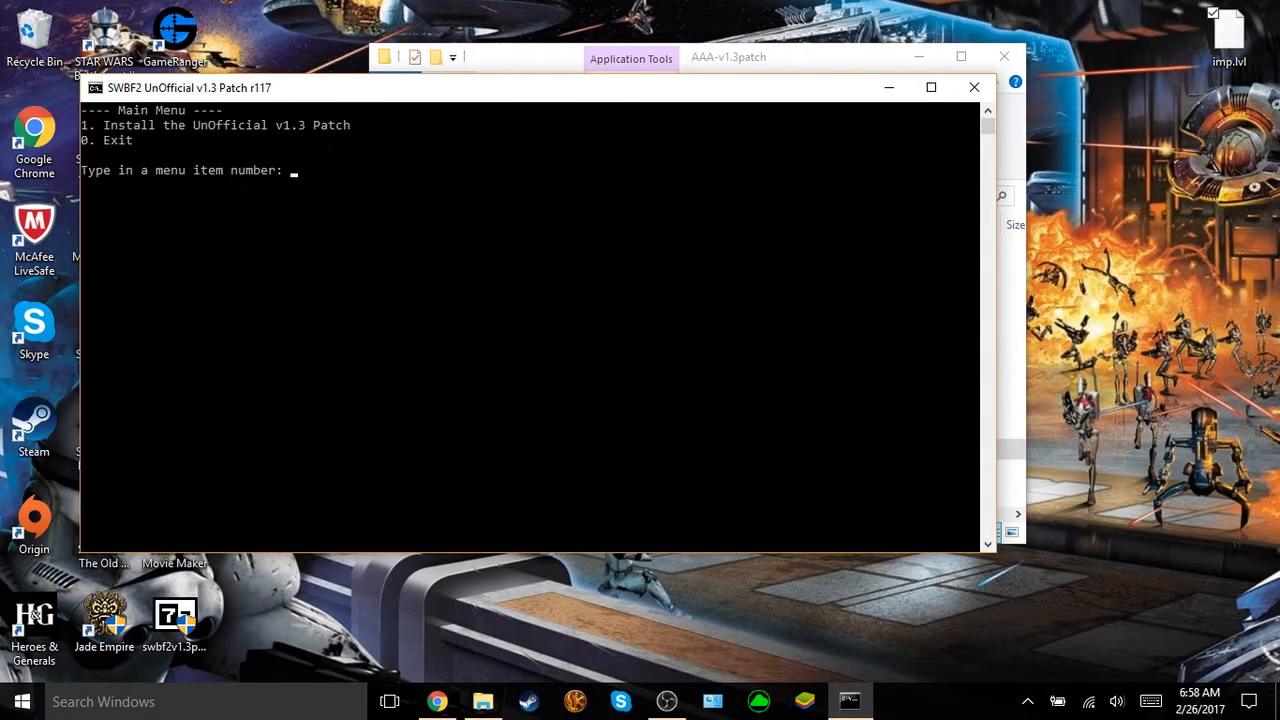
pyautogui.write('1')
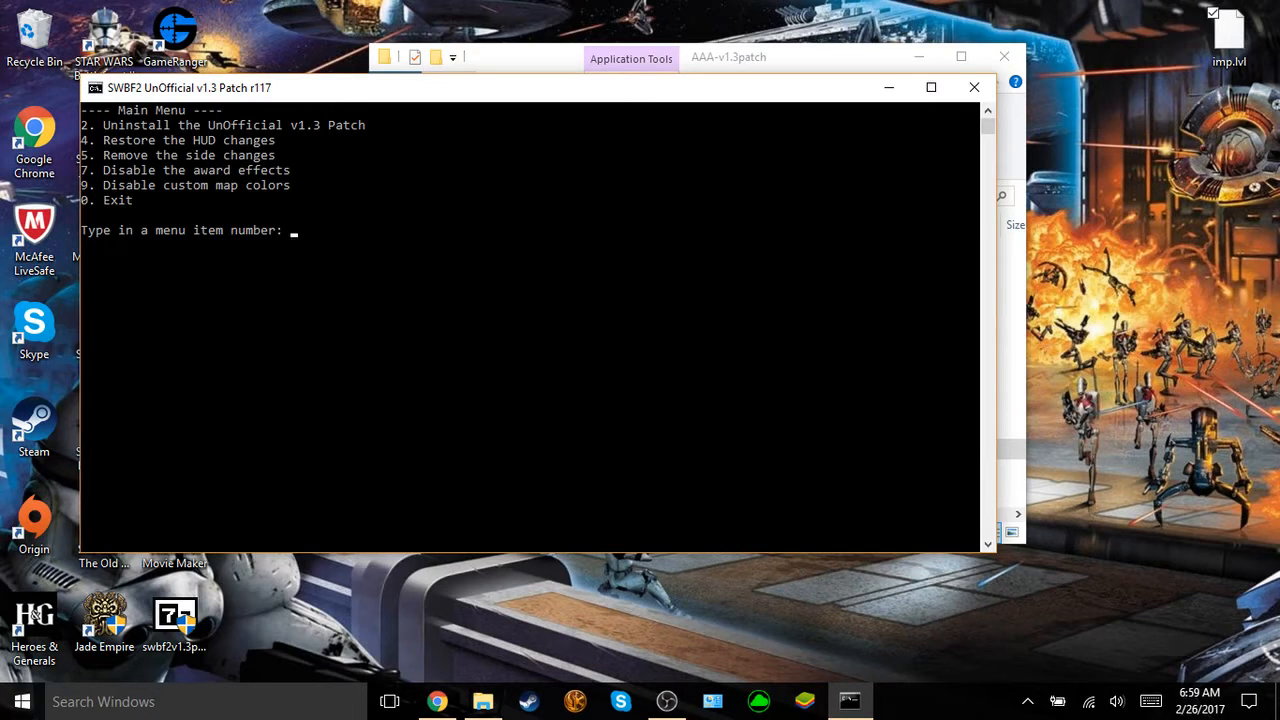
pyautogui.write('0')
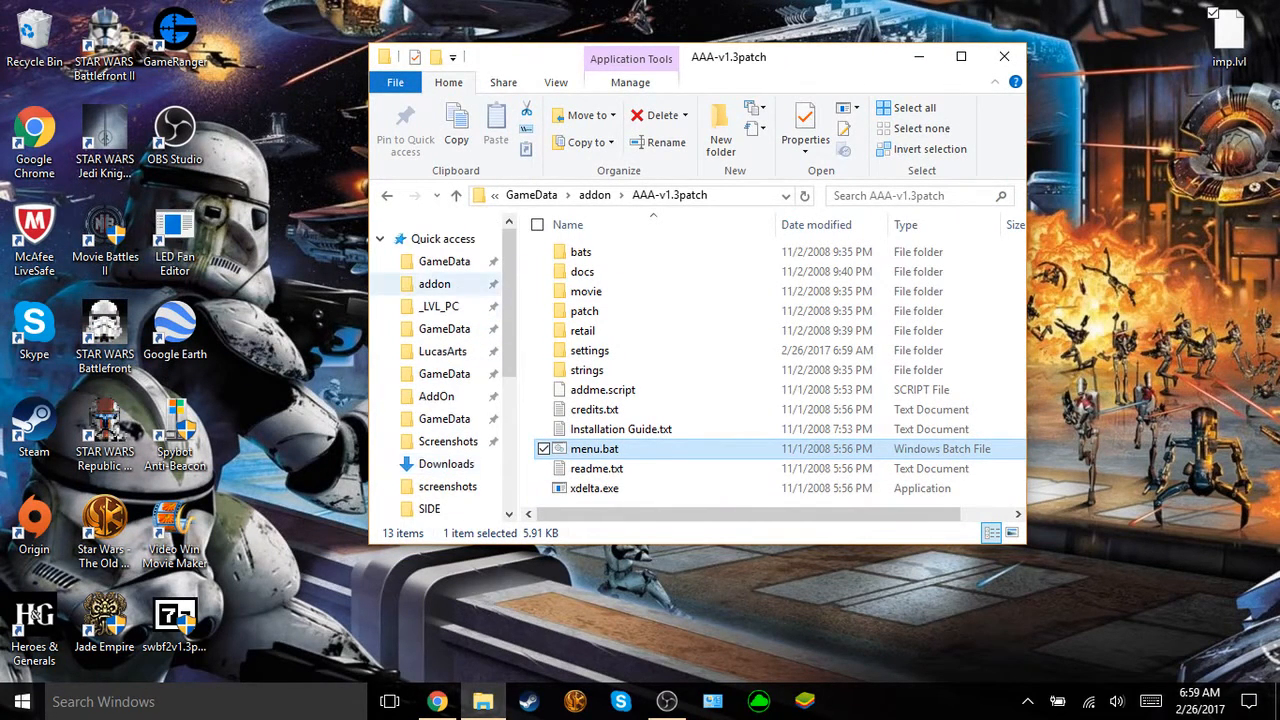
# Step: Return to GameData and browse DATA\_LVL_PC to check the installed map folders
pyautogui.click(586, 196)
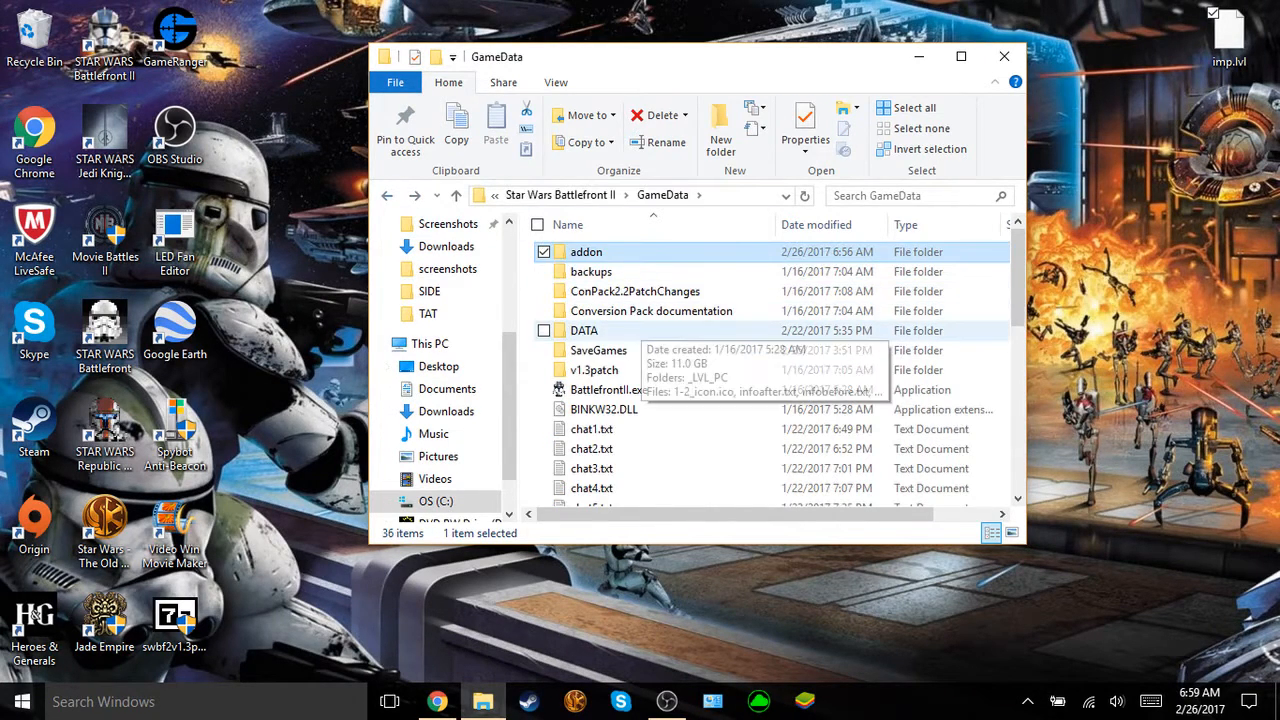
pyautogui.doubleClick(584, 330)
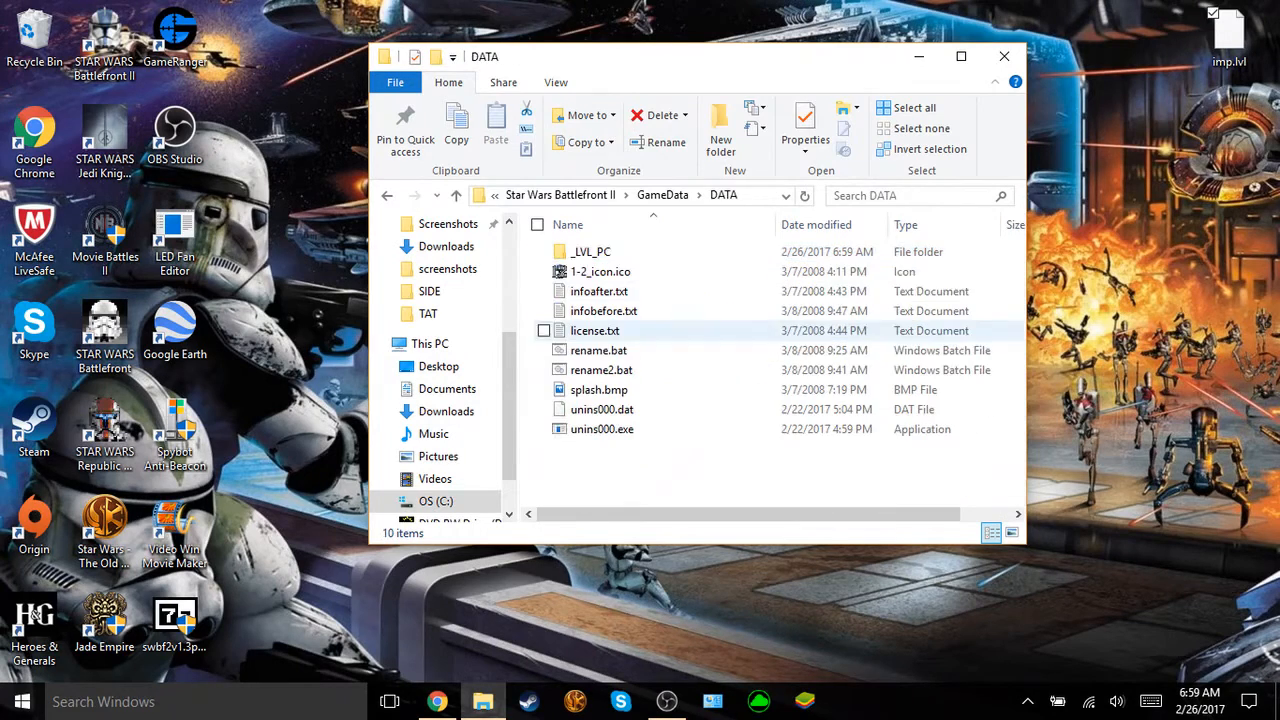
pyautogui.doubleClick(590, 252)
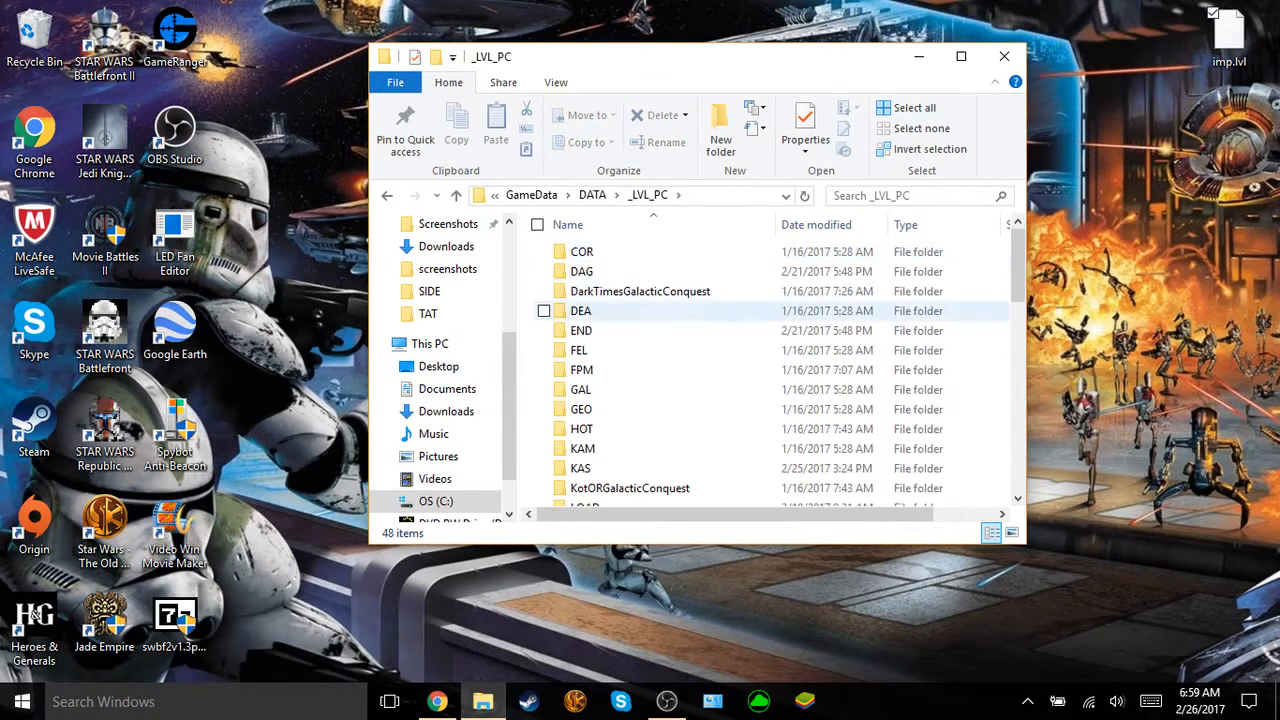
pyautogui.scroll(-3)
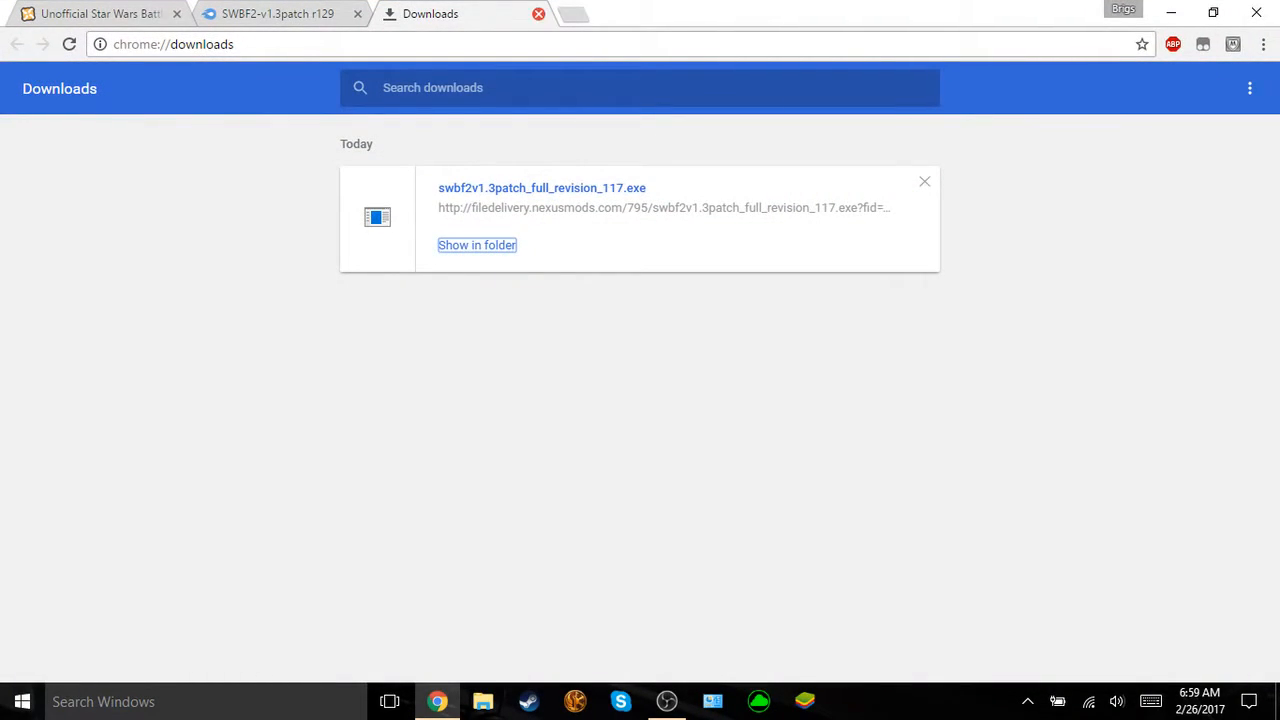
# Step: Download SWBF2-v1.3patch r129.exe from MediaFire and keep it despite the McAfee alert
pyautogui.click(538, 12)
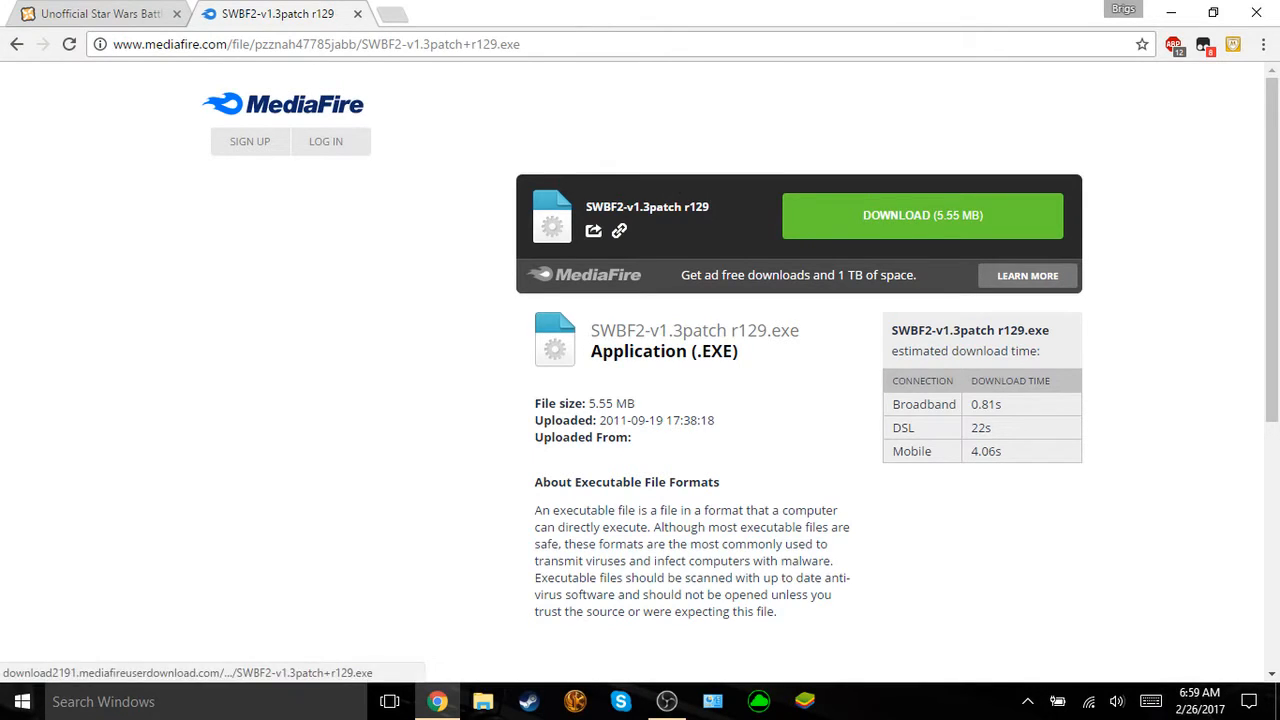
pyautogui.click(920, 216)
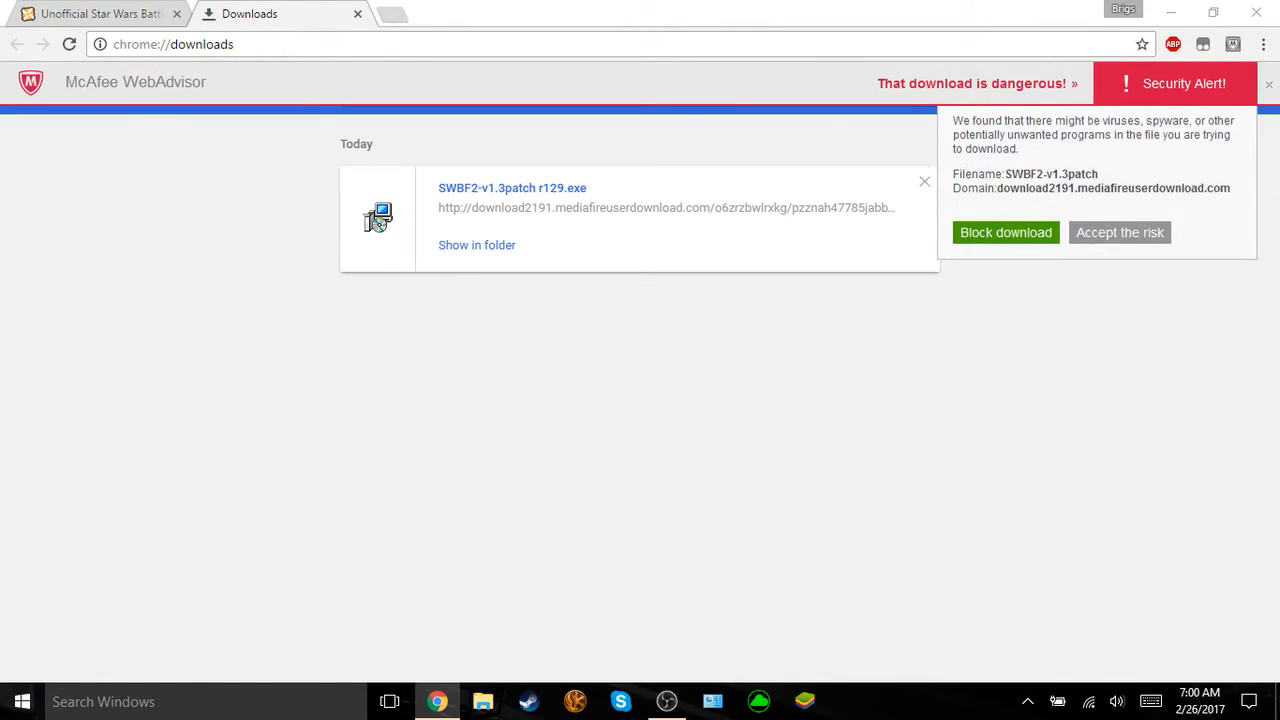
pyautogui.click(1268, 84)
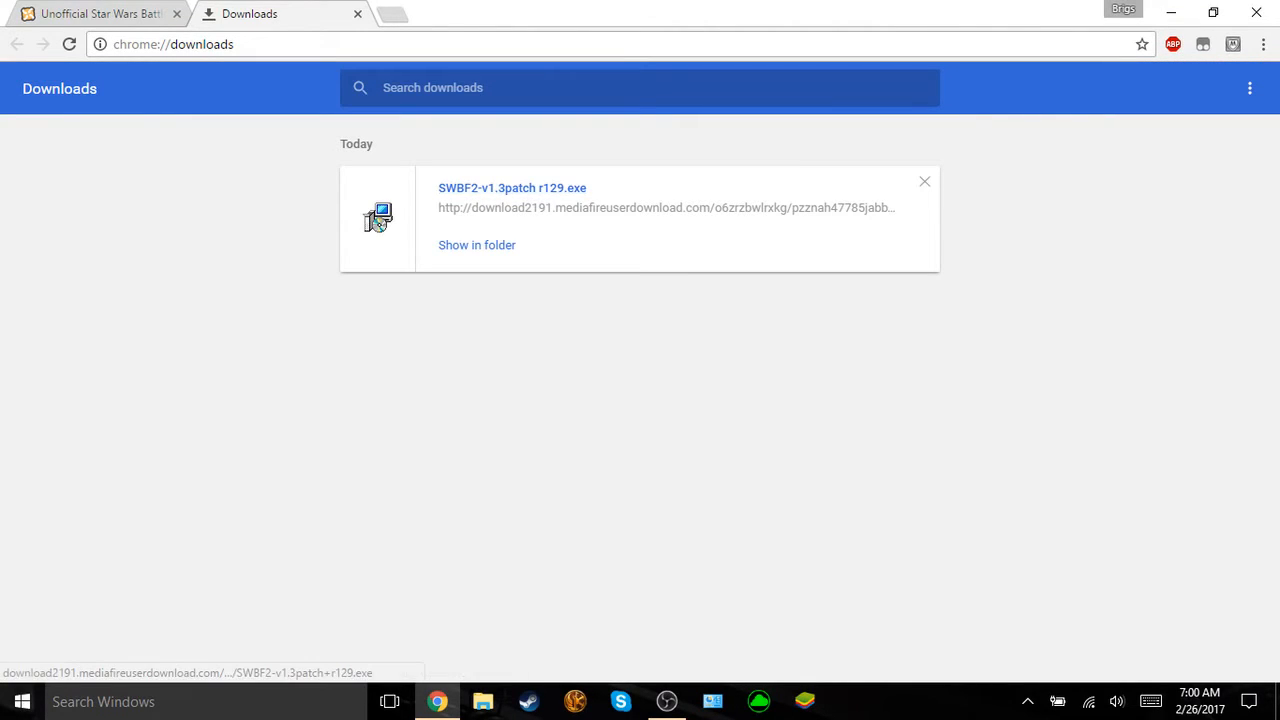
pyautogui.moveTo(512, 188)
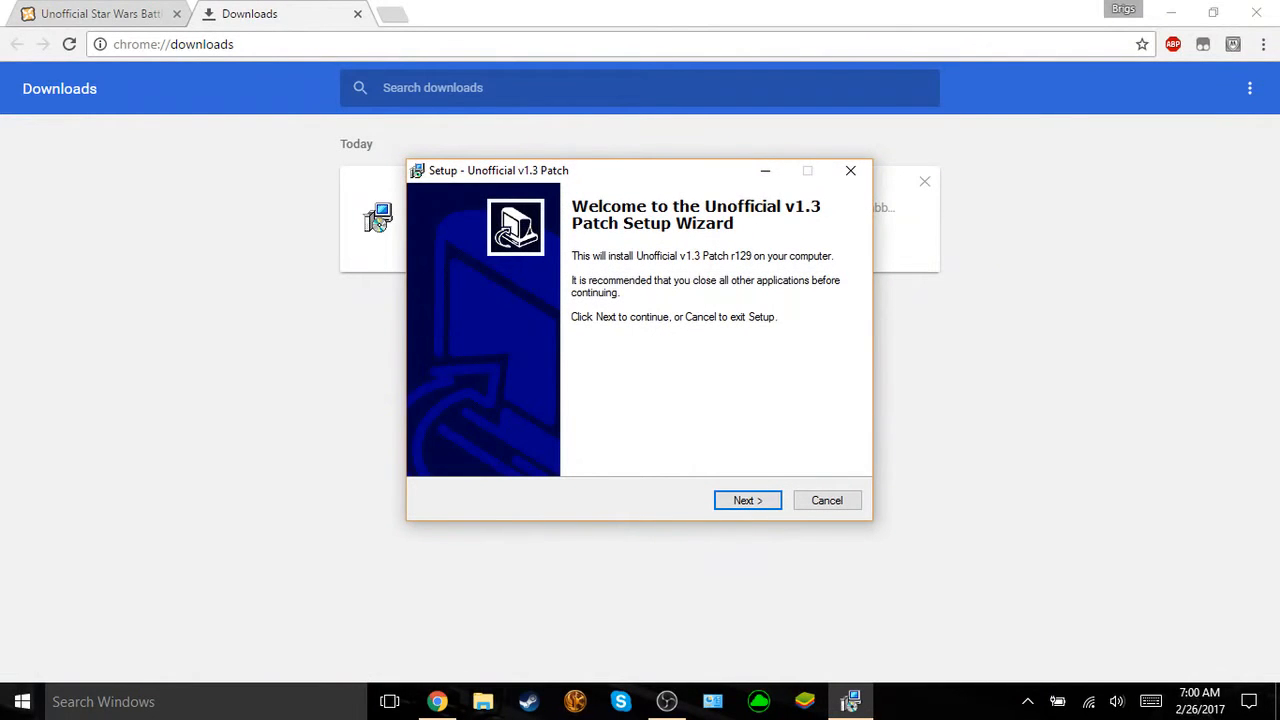
# Step: Advance through Welcome, Information and Destination, accepting the proposed game folder
pyautogui.click(748, 500)
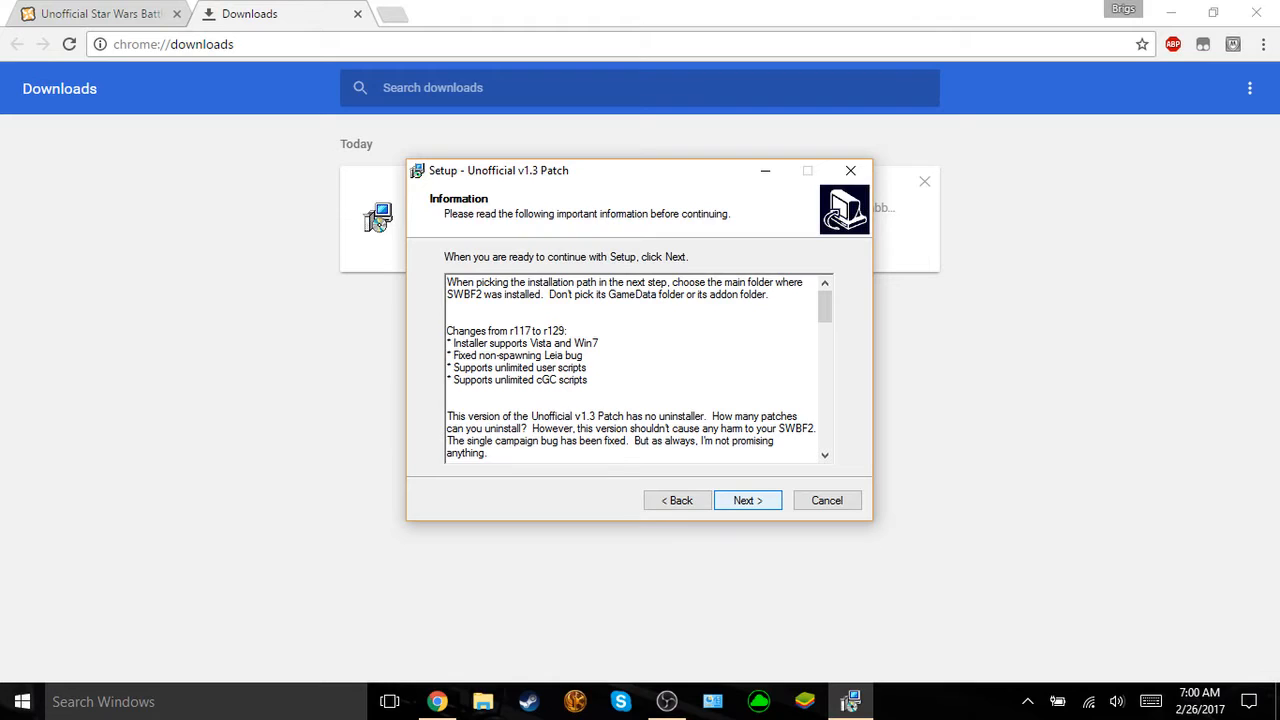
pyautogui.click(748, 500)
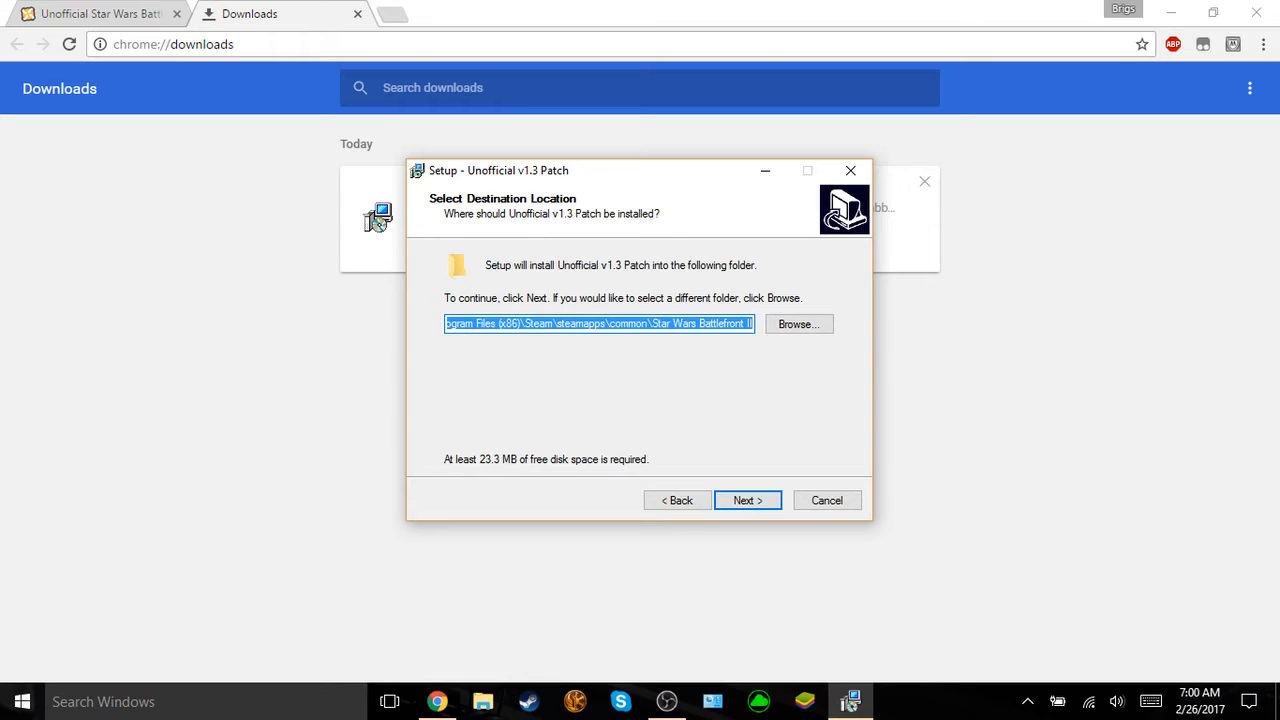
pyautogui.click(748, 500)
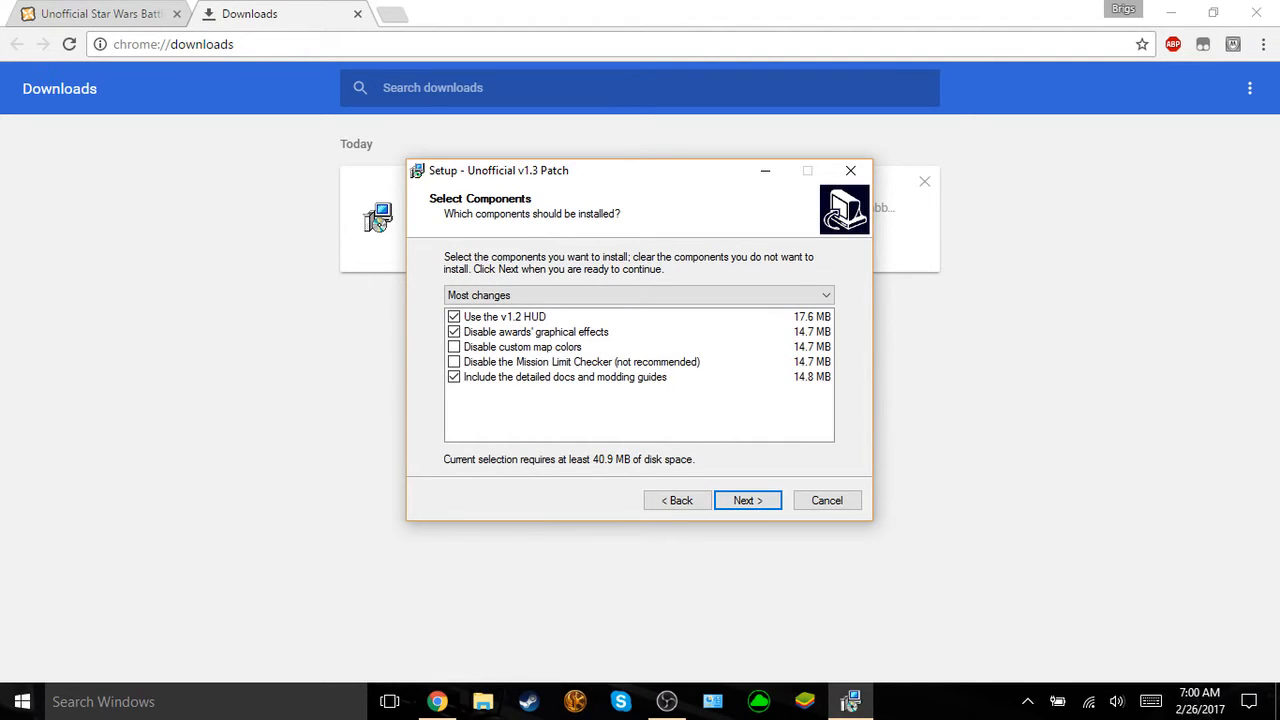
# Step: Install without the v1.2 HUD component and finish without viewing readme.txt
pyautogui.click(454, 316)
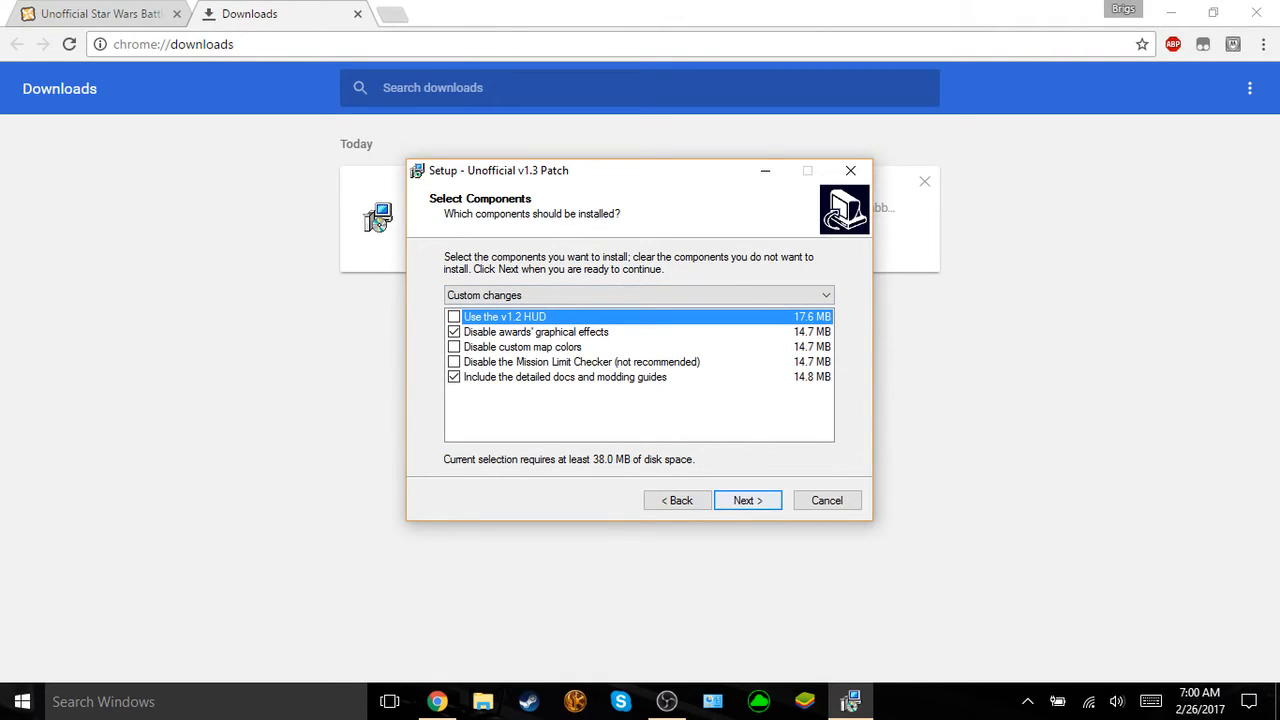
pyautogui.click(748, 500)
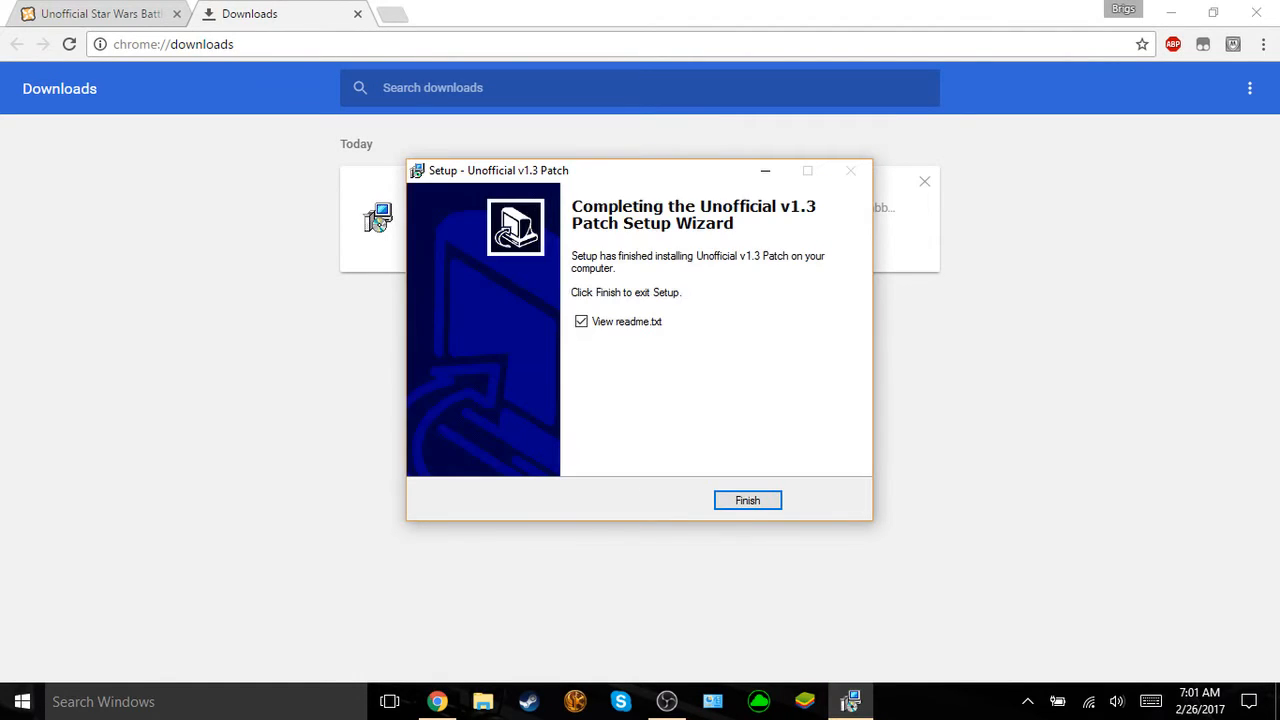
pyautogui.click(580, 320)
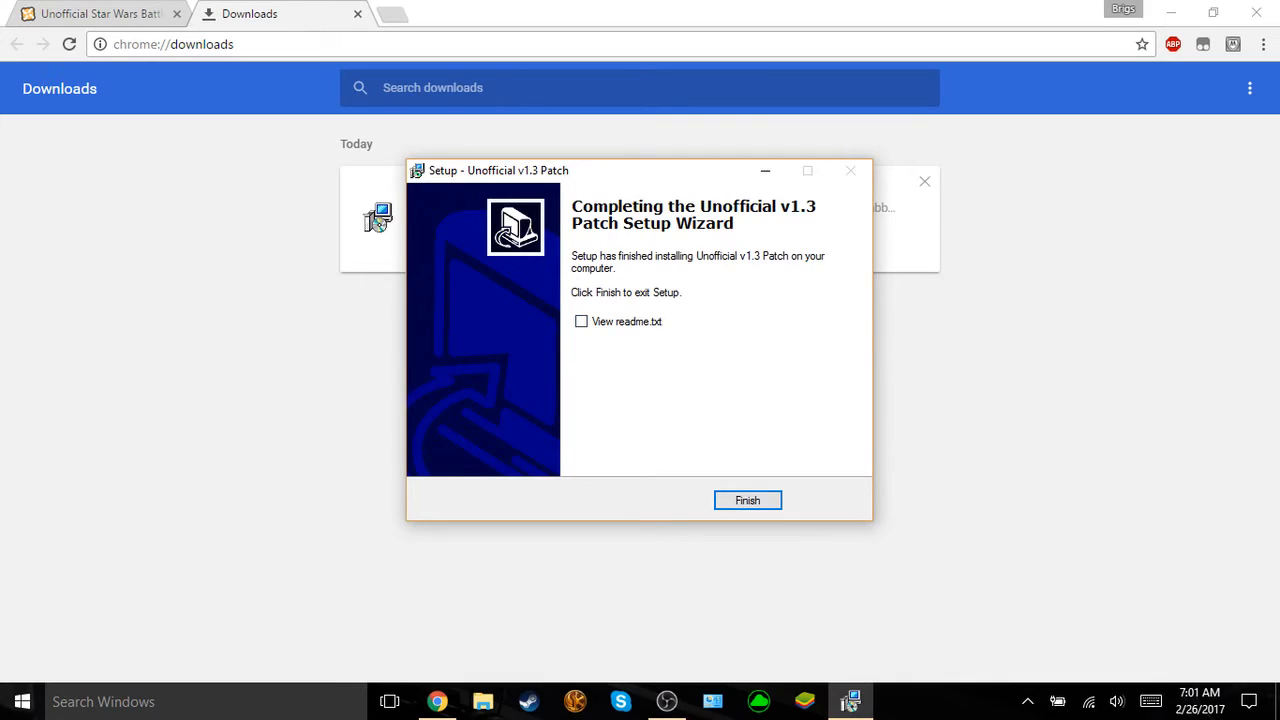
pyautogui.click(748, 500)
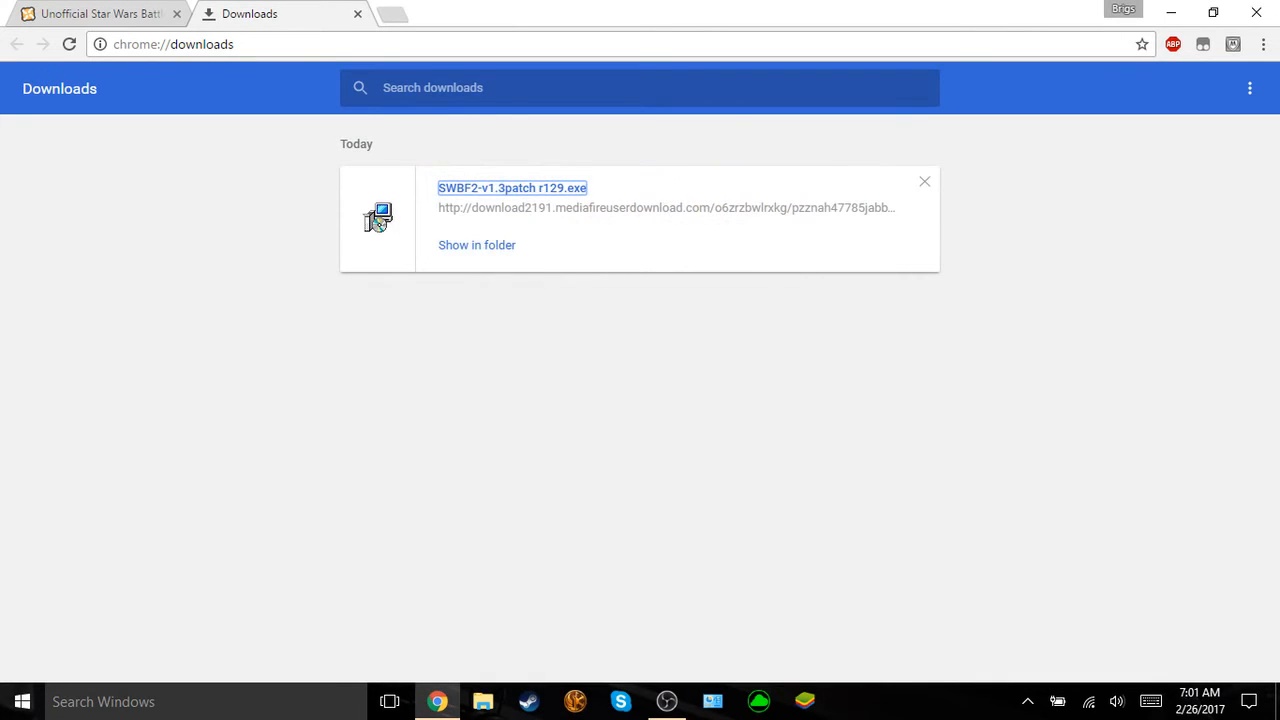
# Step: Join the CIS team, spawn as the Engineer Droid, play briefly, and move to the next match
pyautogui.click(924, 180)
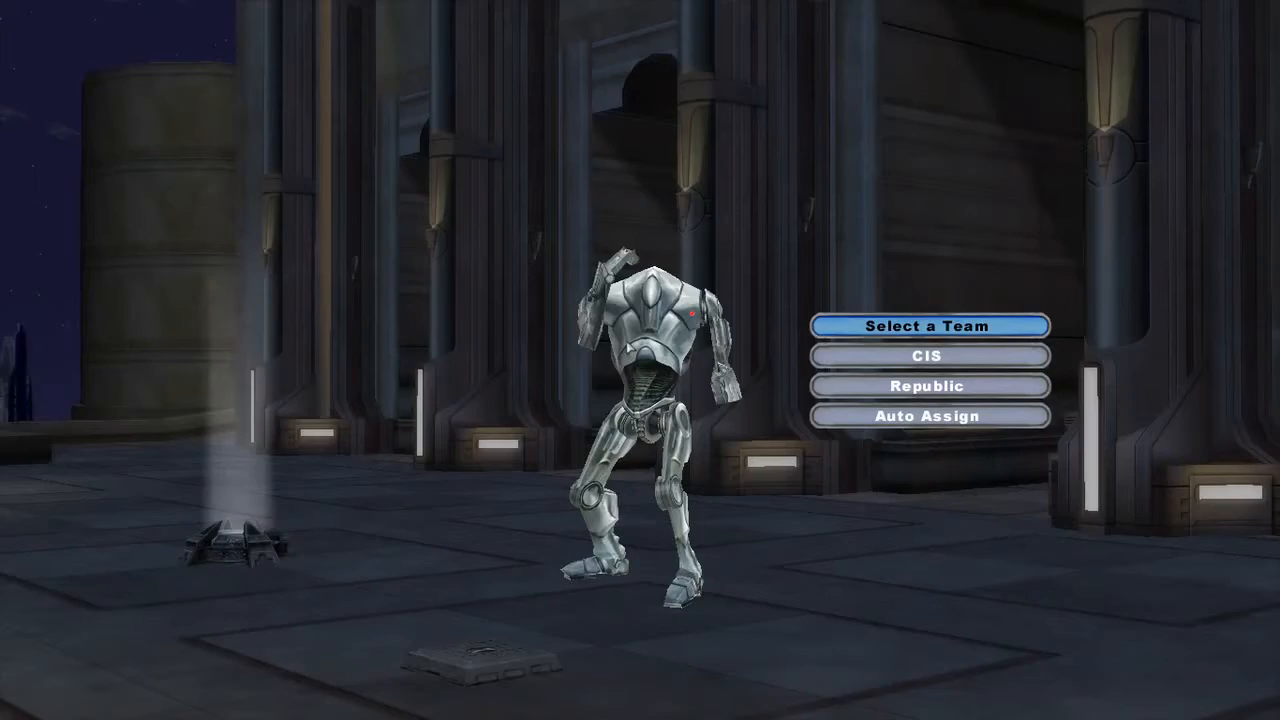
pyautogui.click(924, 356)
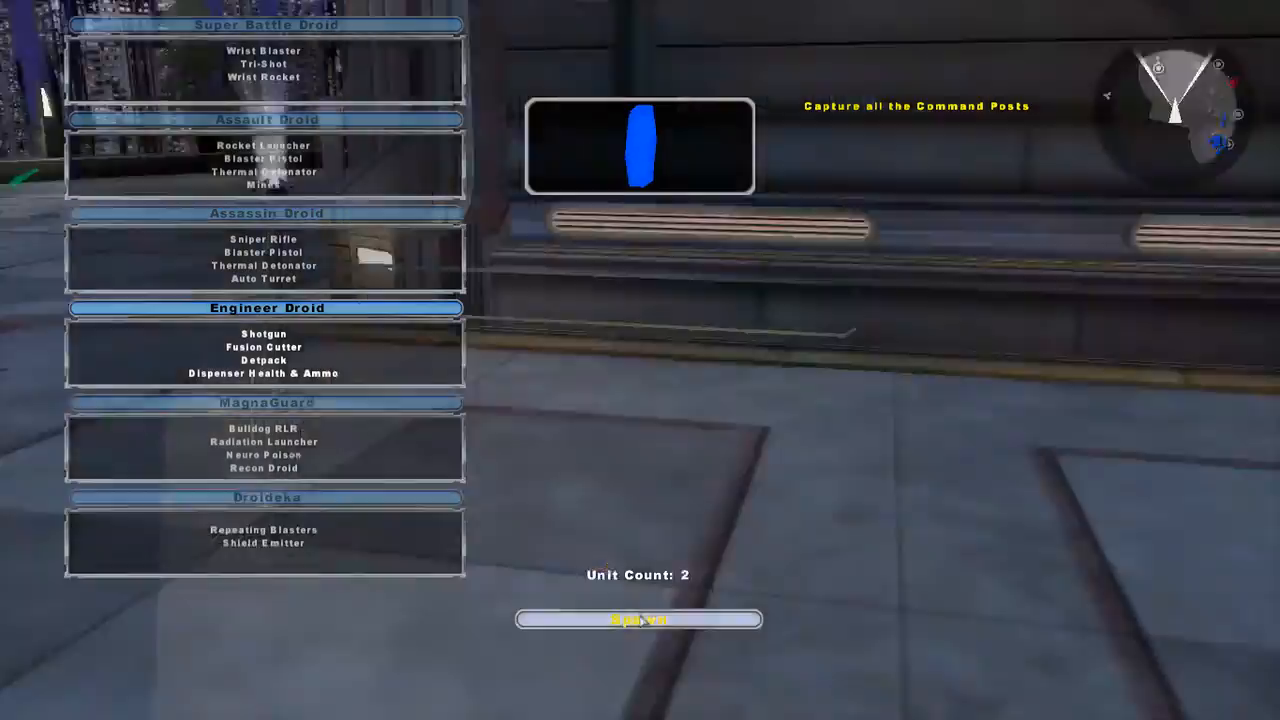
pyautogui.click(638, 620)
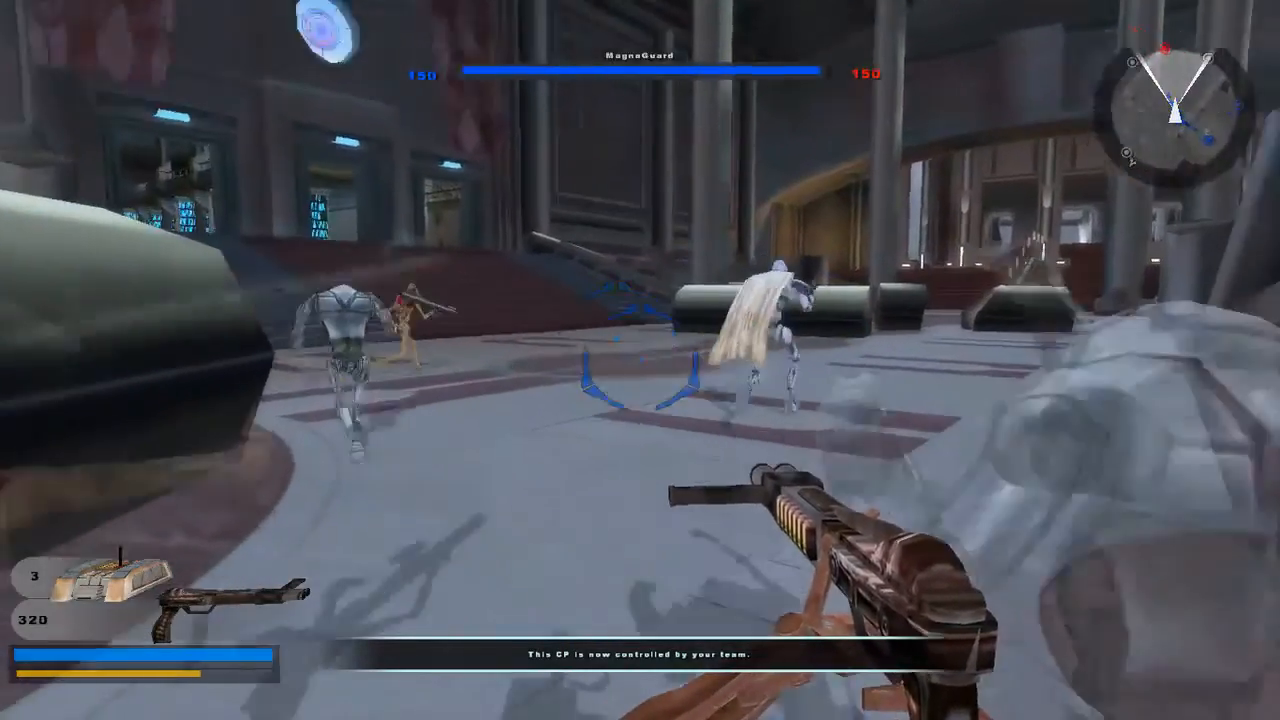
pyautogui.press('Escape')
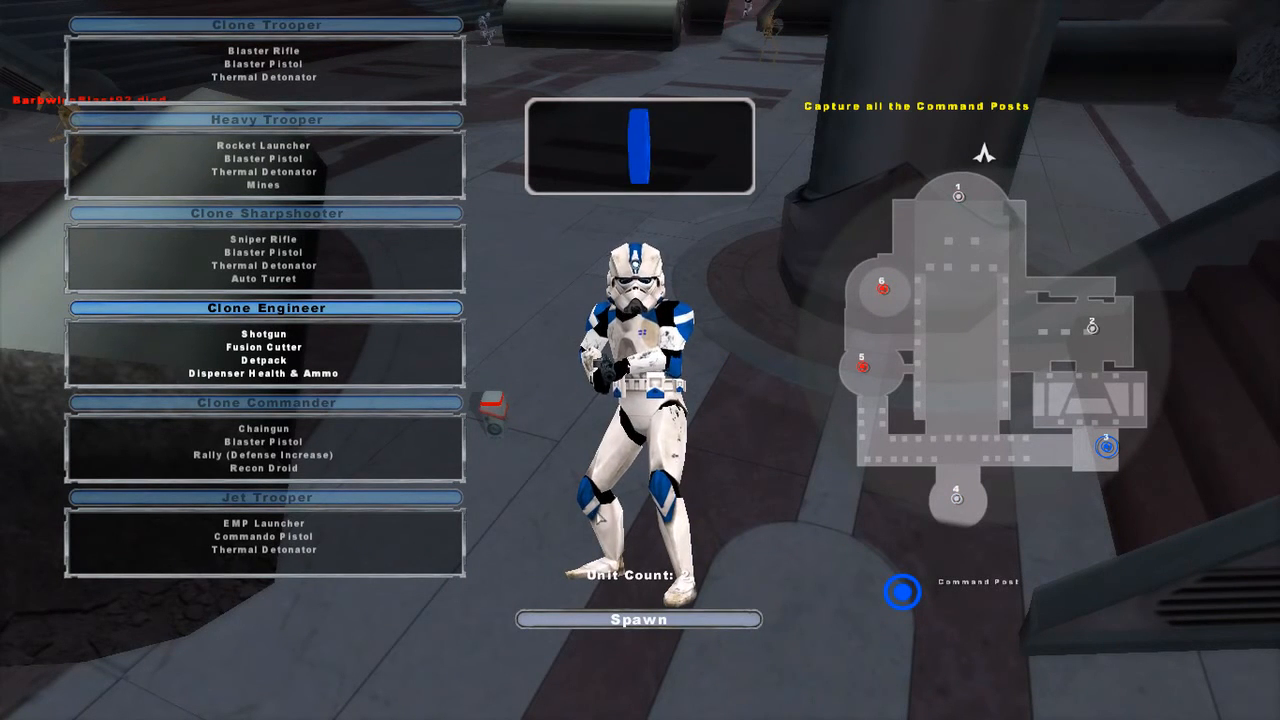
pyautogui.click(266, 212)
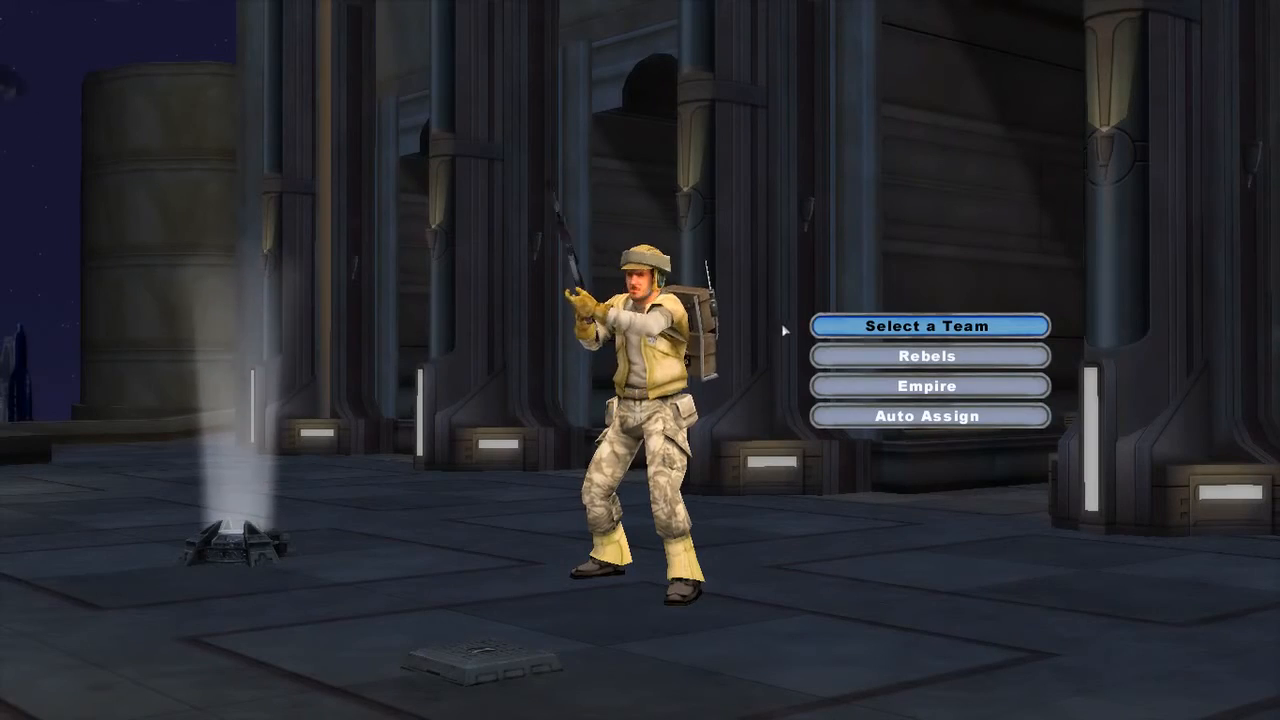
# Step: Join a team in the Rebels-versus-Empire battle, play briefly, and return to unit selection
pyautogui.click(926, 356)
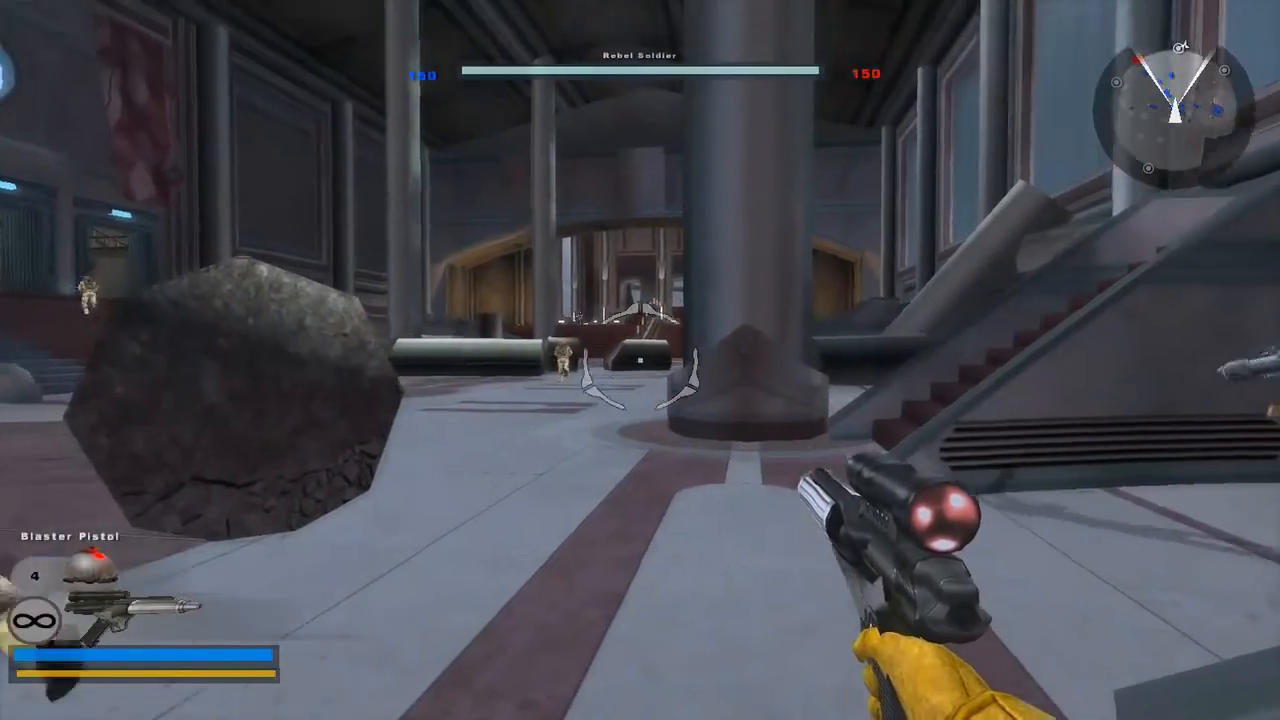
pyautogui.press('Escape')
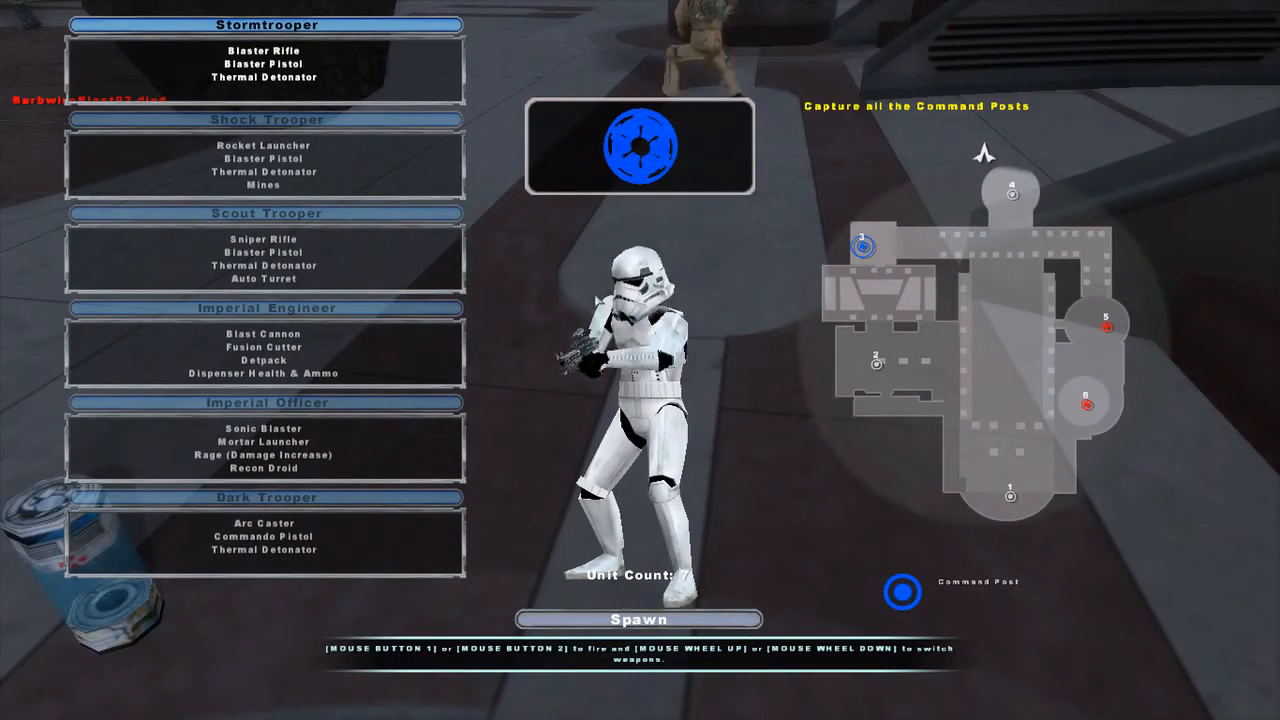
# Step: Browse classes (Imperial Officer locked) and spawn as the Imperial Engineer
pyautogui.click(268, 308)
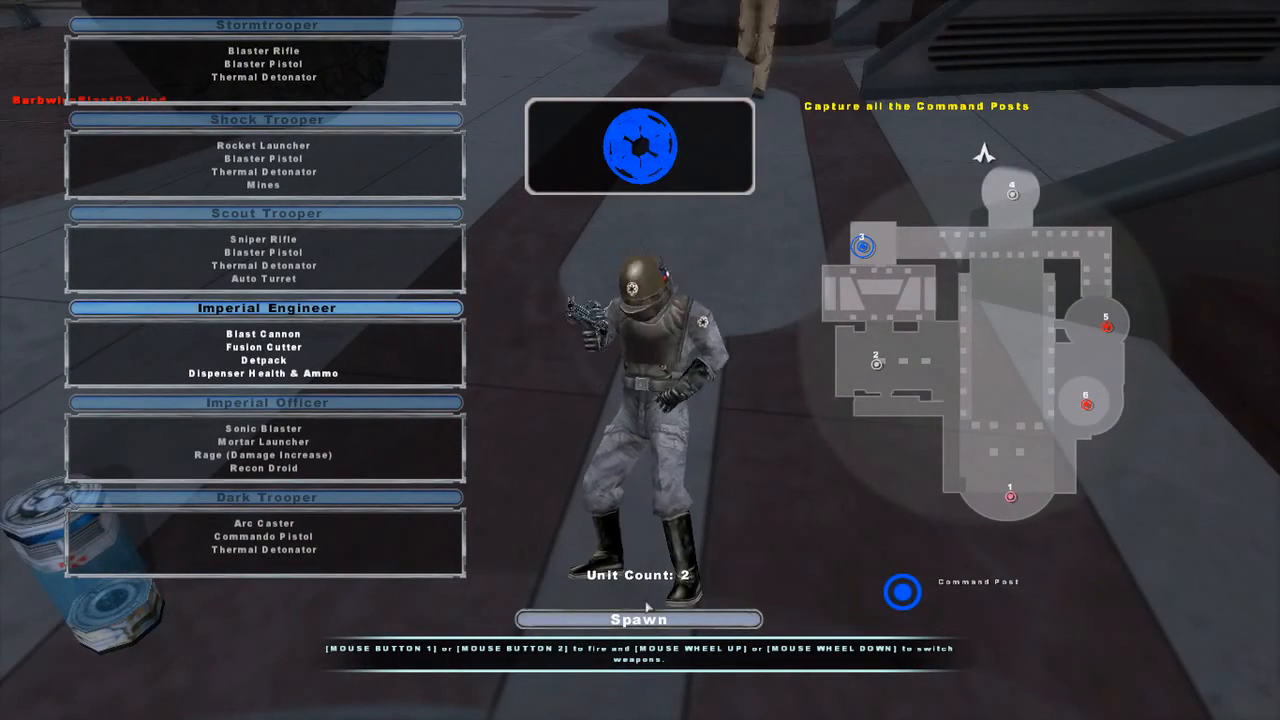
pyautogui.click(268, 402)
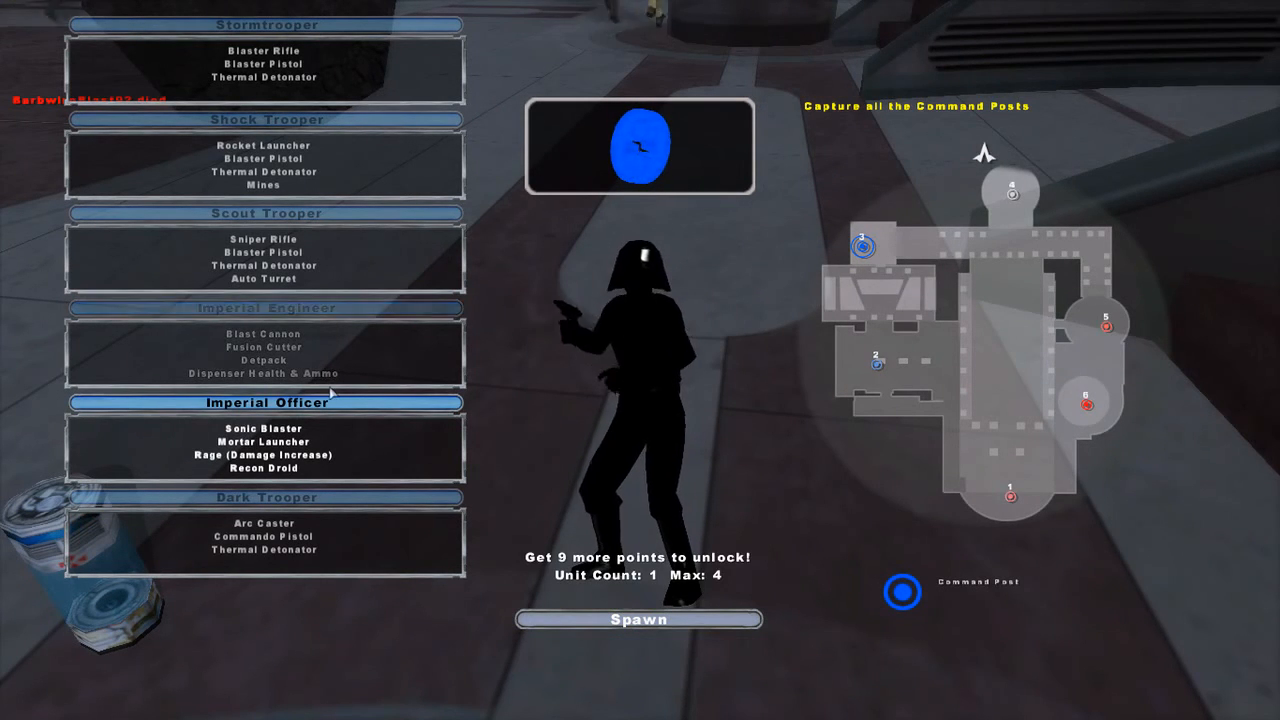
pyautogui.click(268, 308)
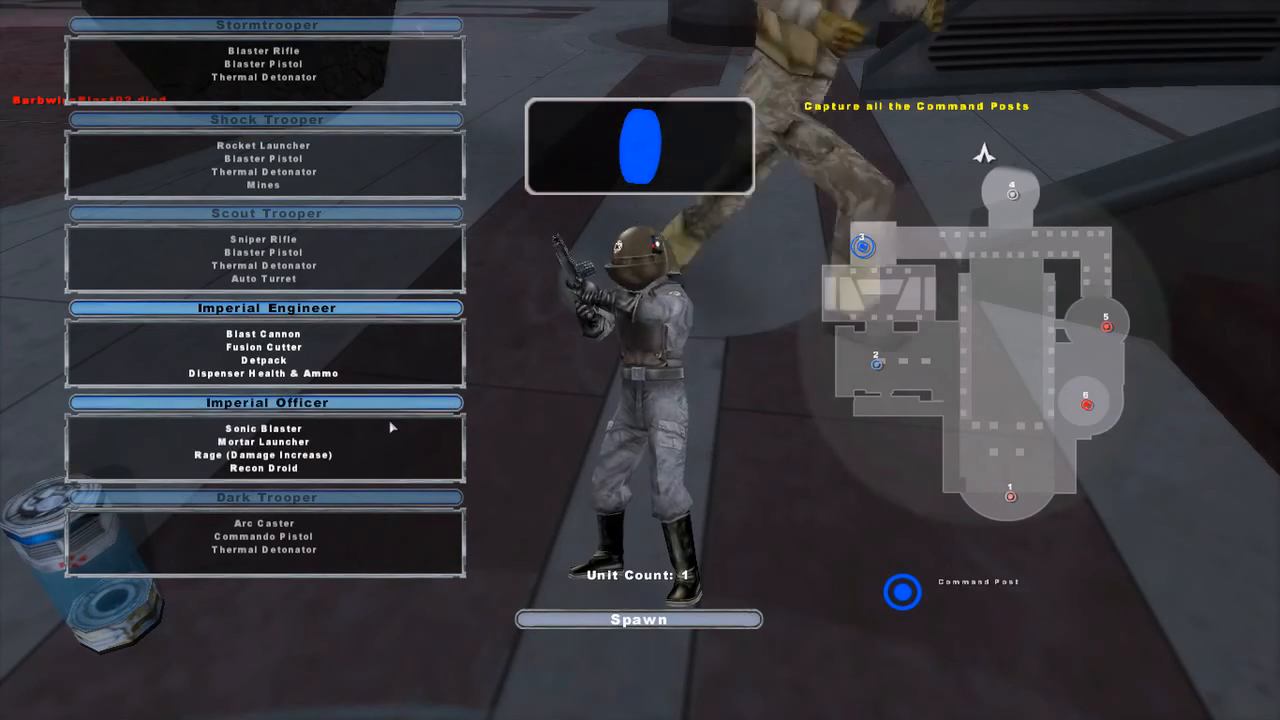
pyautogui.click(264, 308)
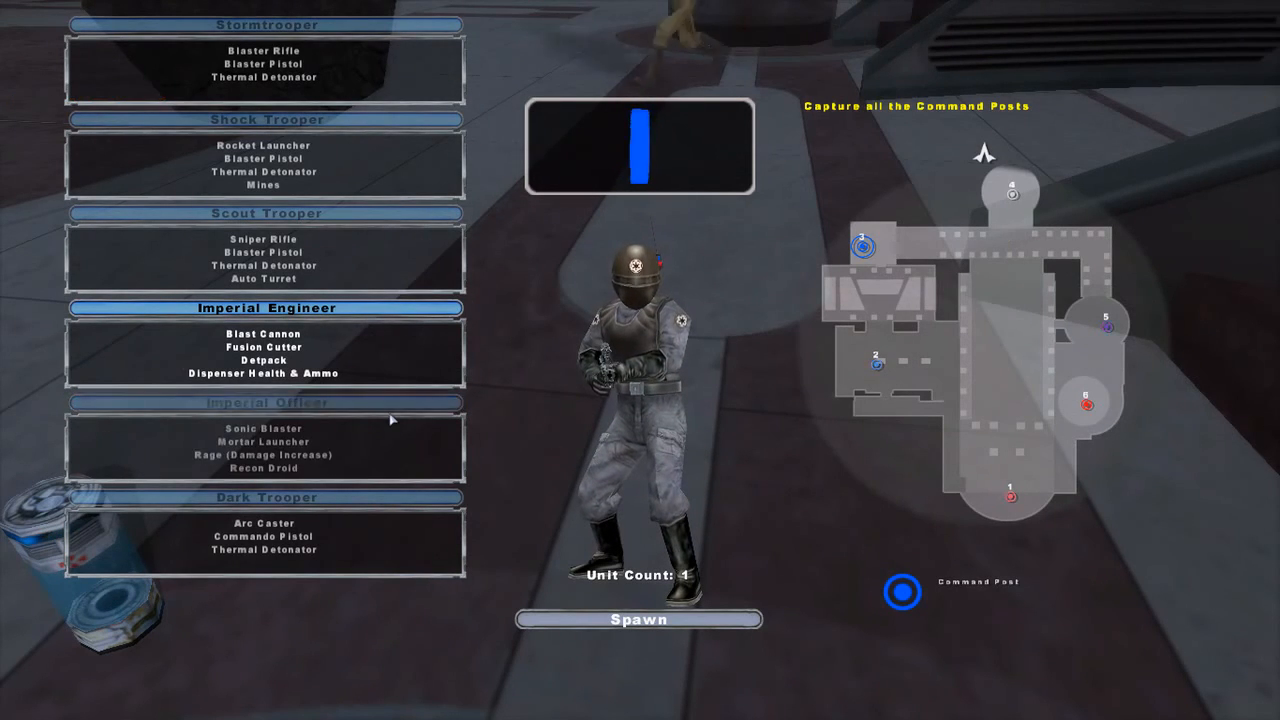
pyautogui.click(268, 402)
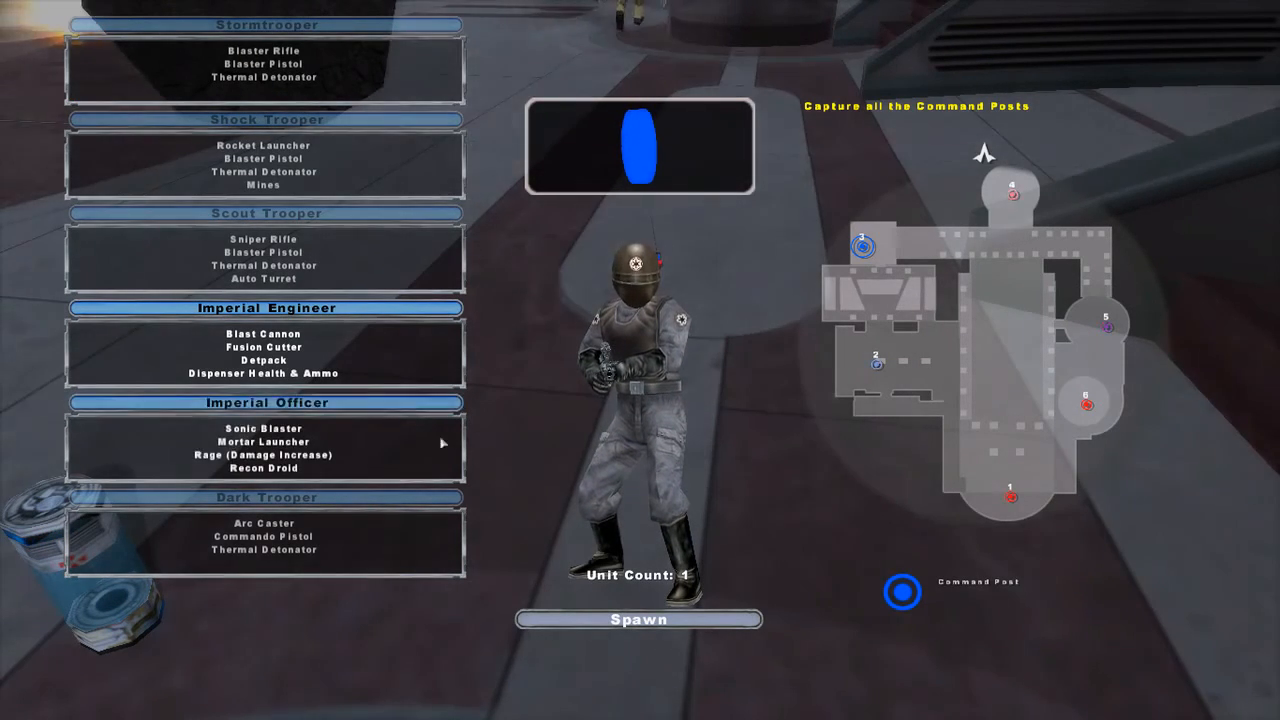
pyautogui.click(638, 618)
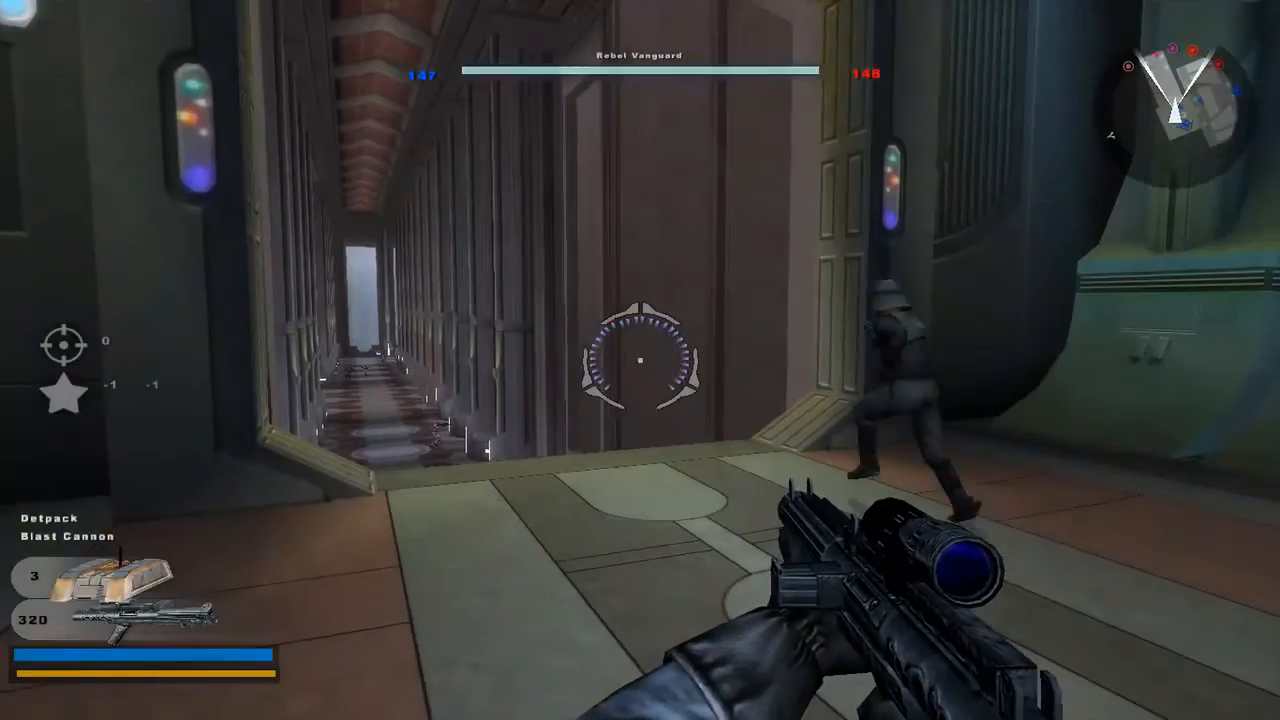